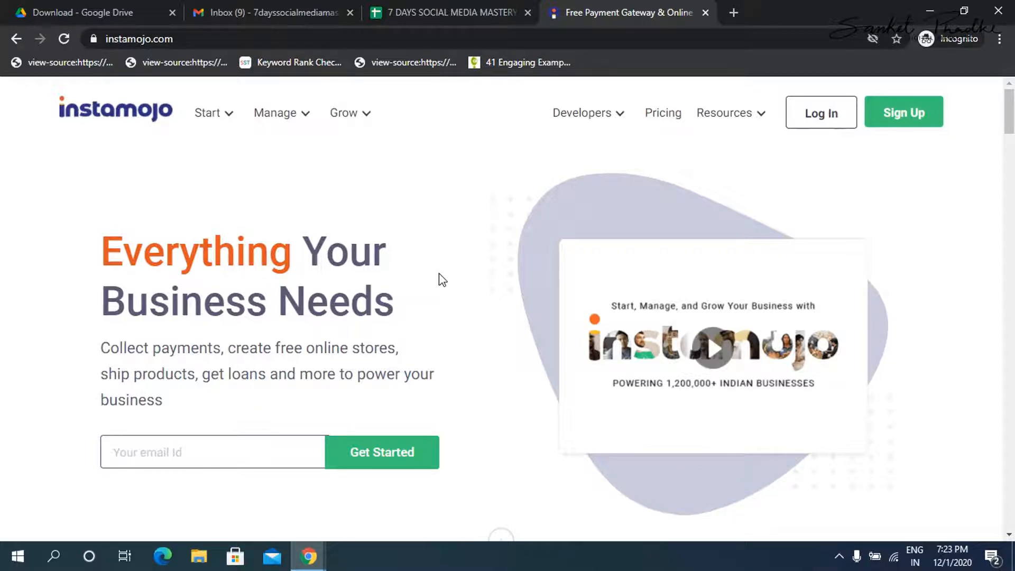
- In Gmail, open the '[Alert] Your documents have been verified' email and highlight the verification sentence
{"action": "left_click", "coordinate": [266, 12]}
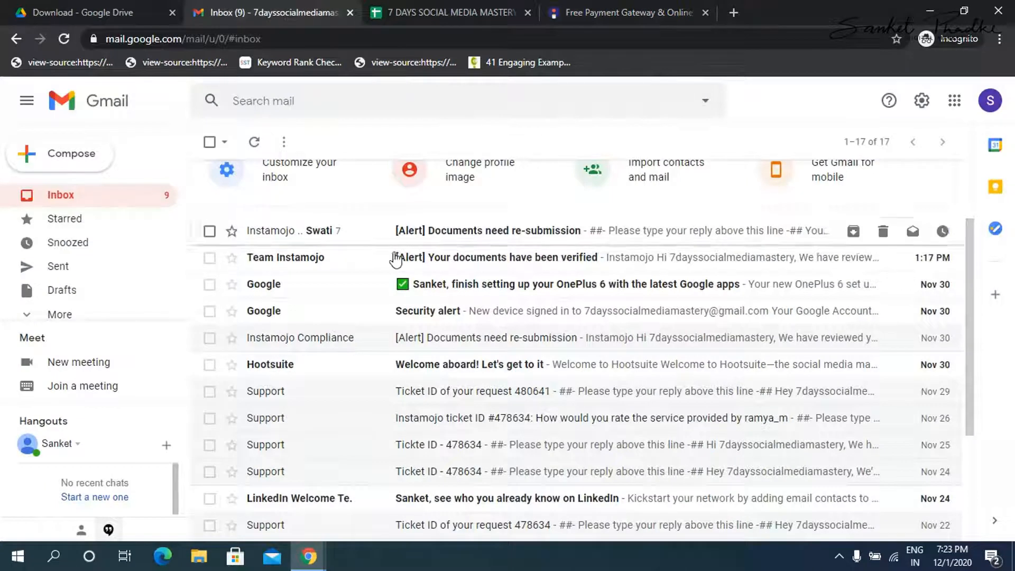
{"action": "left_click", "coordinate": [495, 257]}
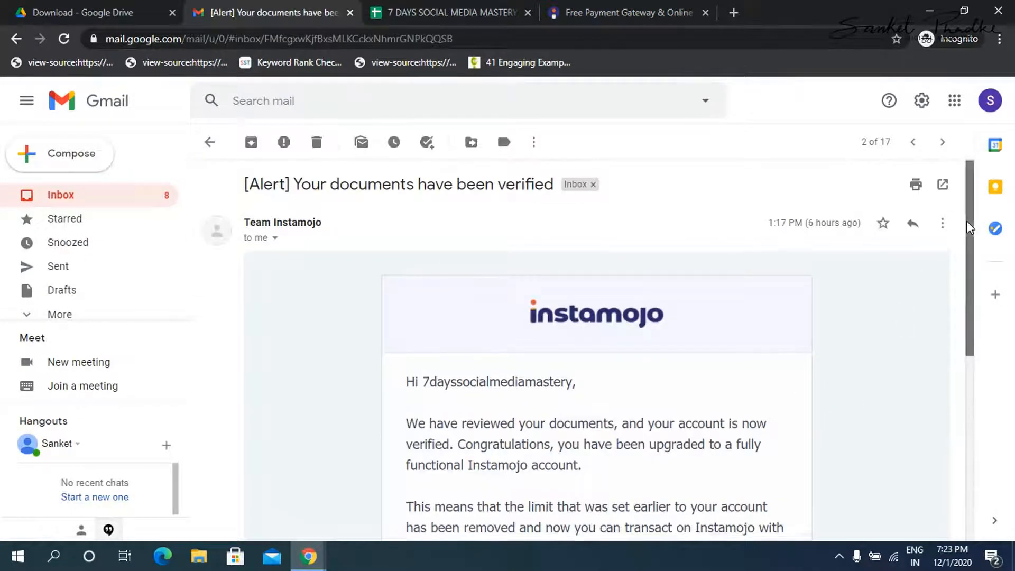
{"action": "scroll", "scroll_direction": "down", "scroll_amount": 3}
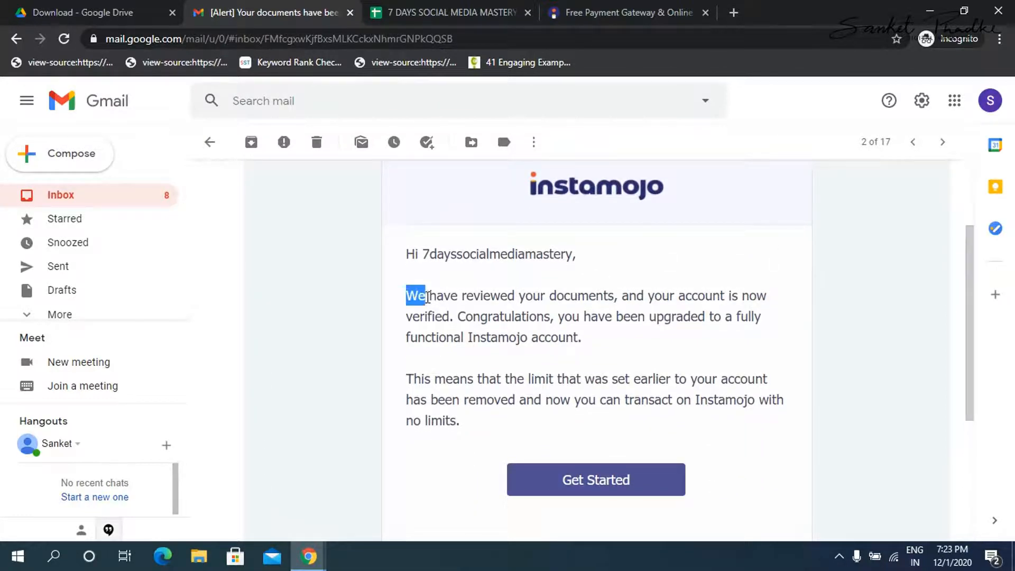
{"action": "left_click_drag", "start_coordinate": [414, 296], "coordinate": [760, 296]}
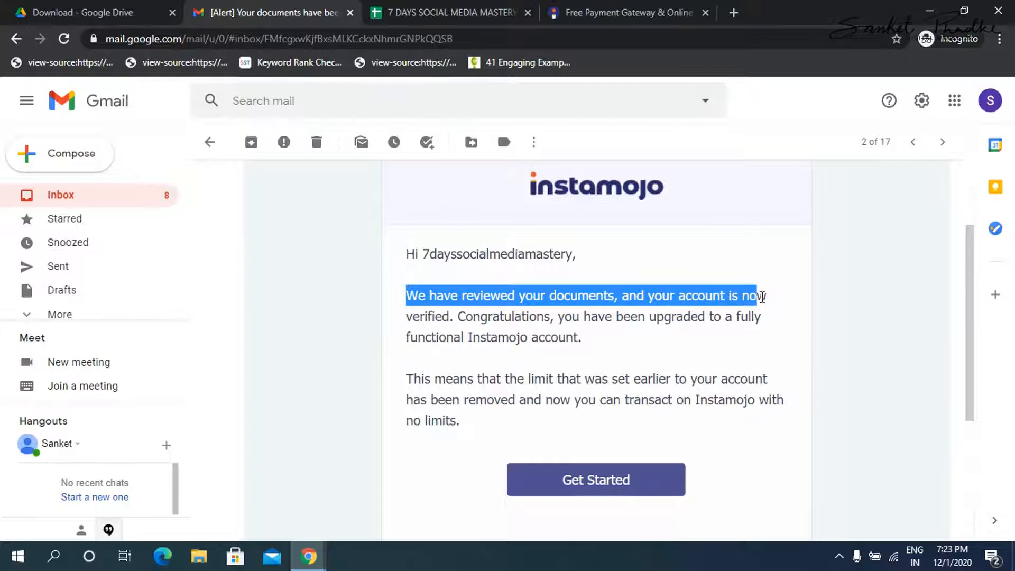
{"action": "left_click_drag", "start_coordinate": [751, 296], "coordinate": [762, 317]}
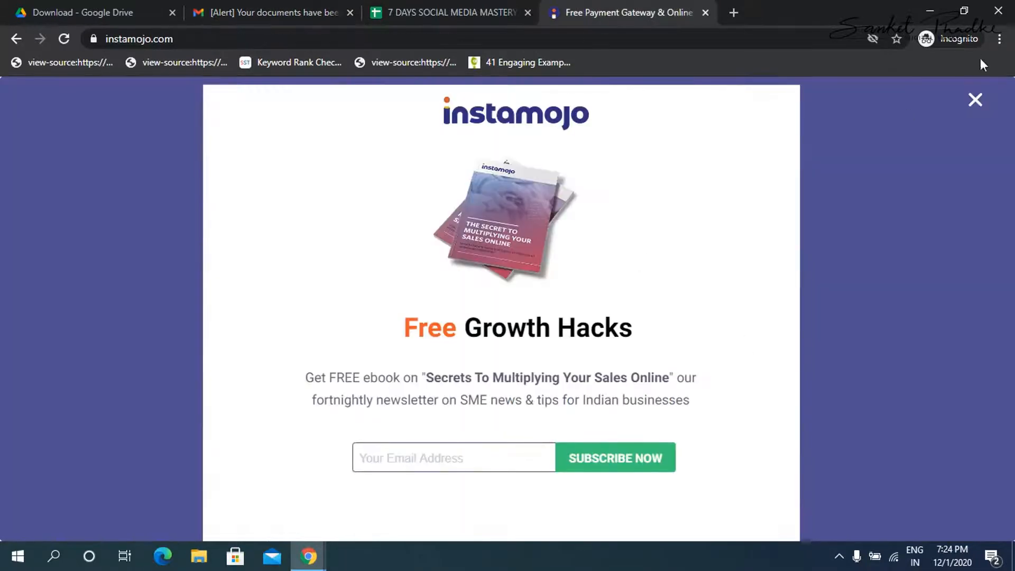
- Dismiss the free ebook newsletter popup and go to the Instamojo sign-in page
{"action": "left_click", "coordinate": [974, 100]}
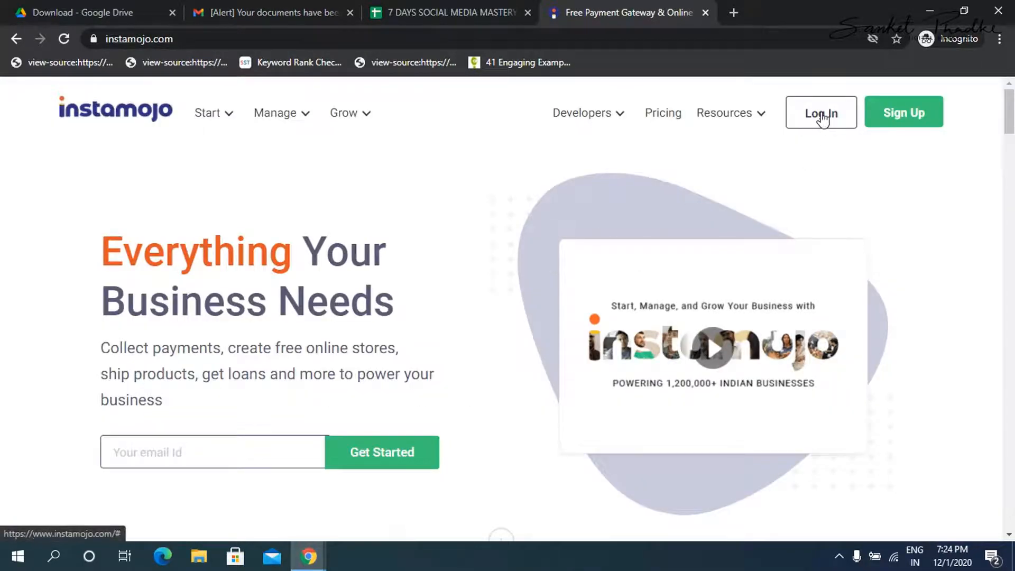
{"action": "left_click", "coordinate": [820, 112]}
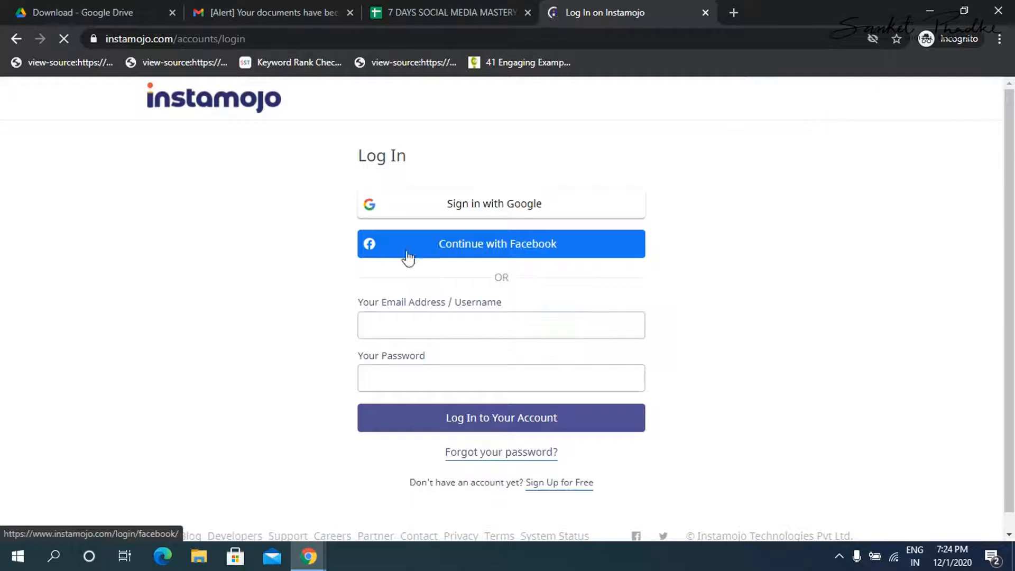
{"action": "mouse_move", "coordinate": [475, 207]}
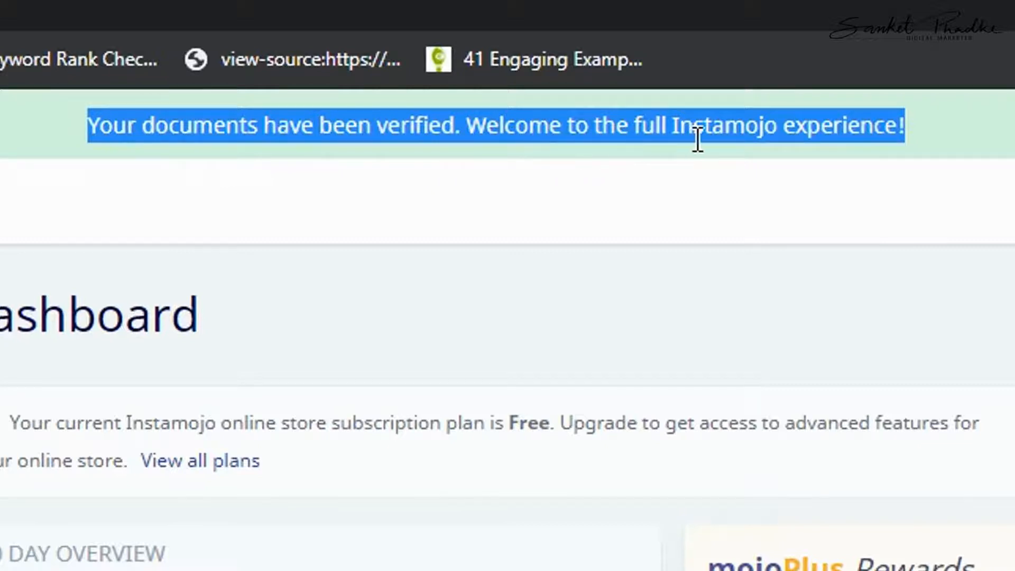
{"action": "mouse_move", "coordinate": [489, 236]}
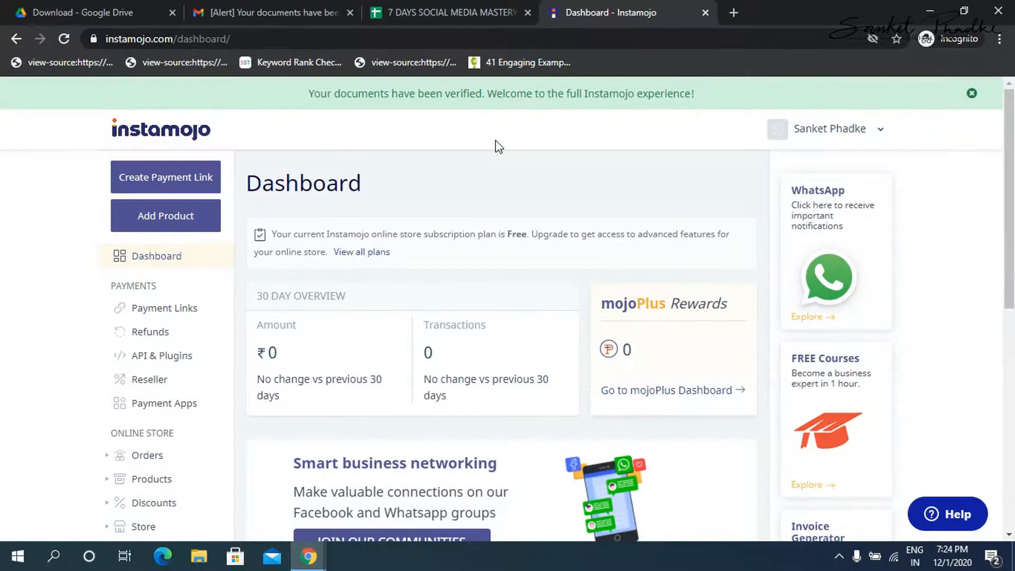
{"action": "left_click", "coordinate": [971, 93]}
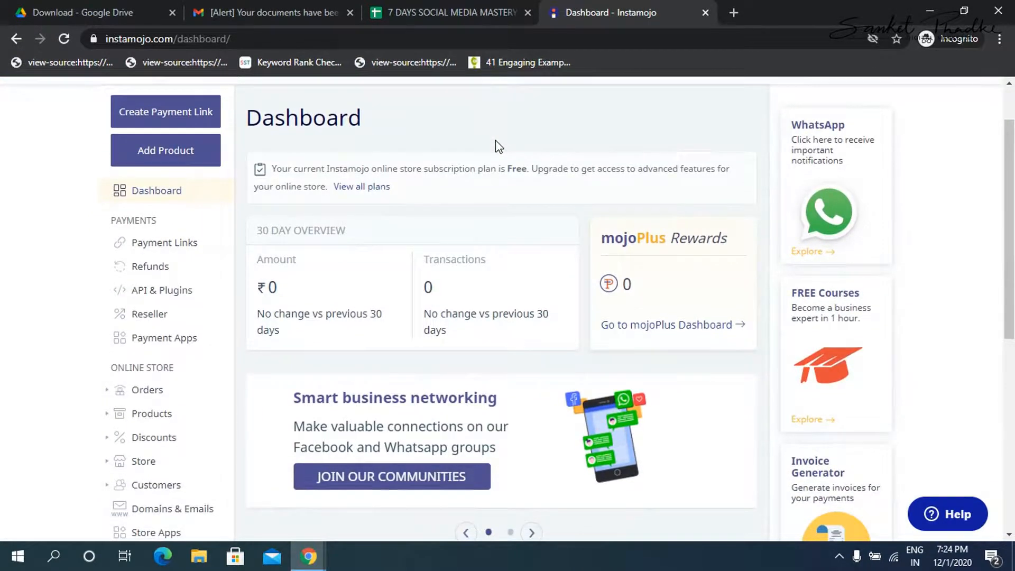
{"action": "left_click", "coordinate": [830, 128]}
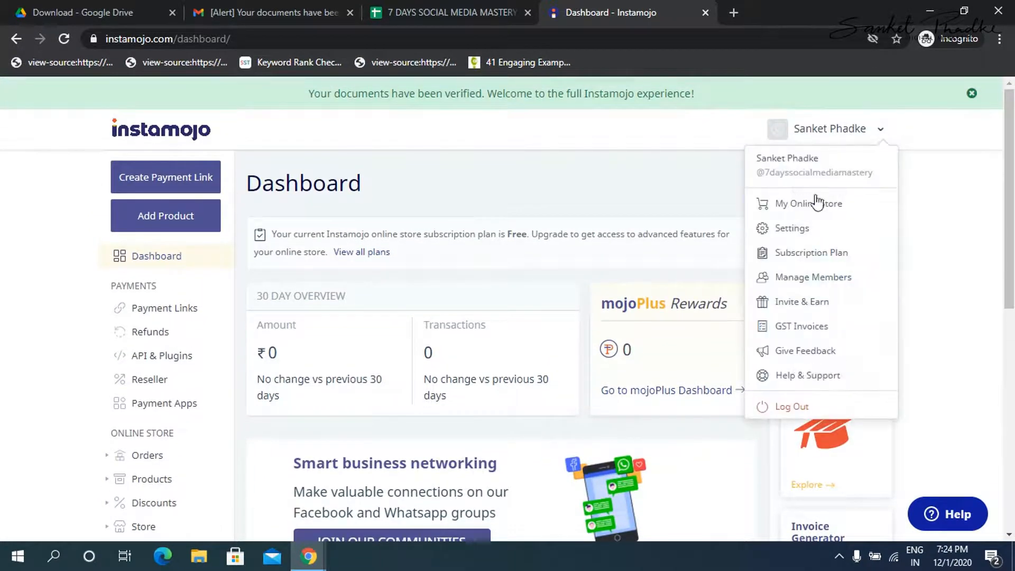
{"action": "mouse_move", "coordinate": [807, 203]}
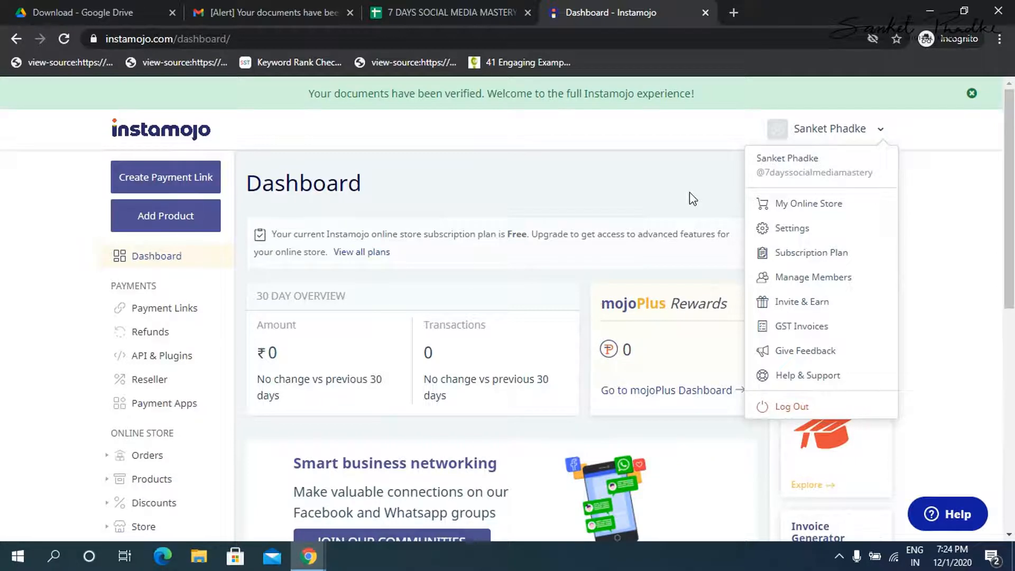
{"action": "left_click", "coordinate": [692, 199]}
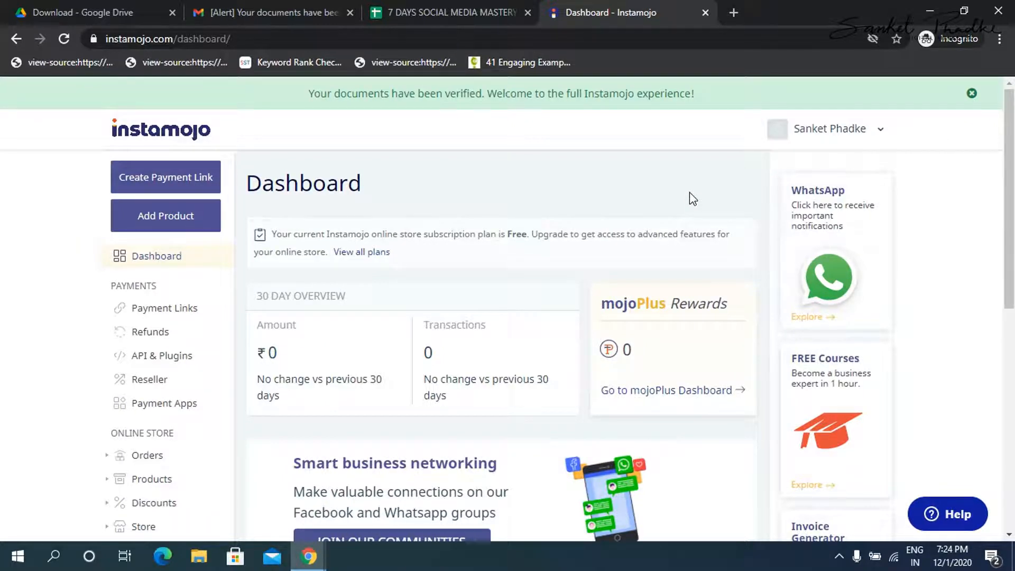
{"action": "mouse_move", "coordinate": [451, 216]}
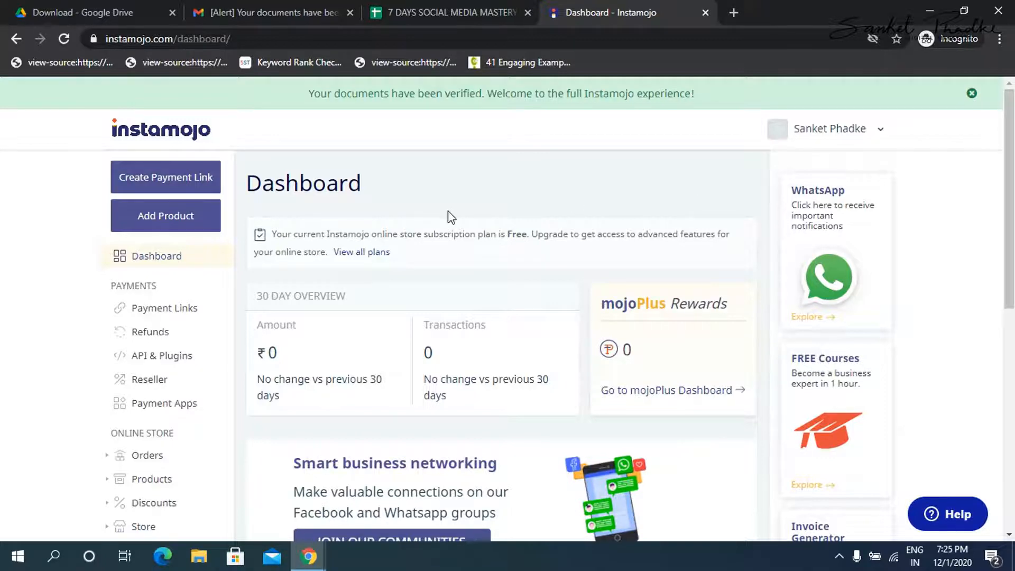
{"action": "scroll", "scroll_direction": "down", "scroll_amount": 3}
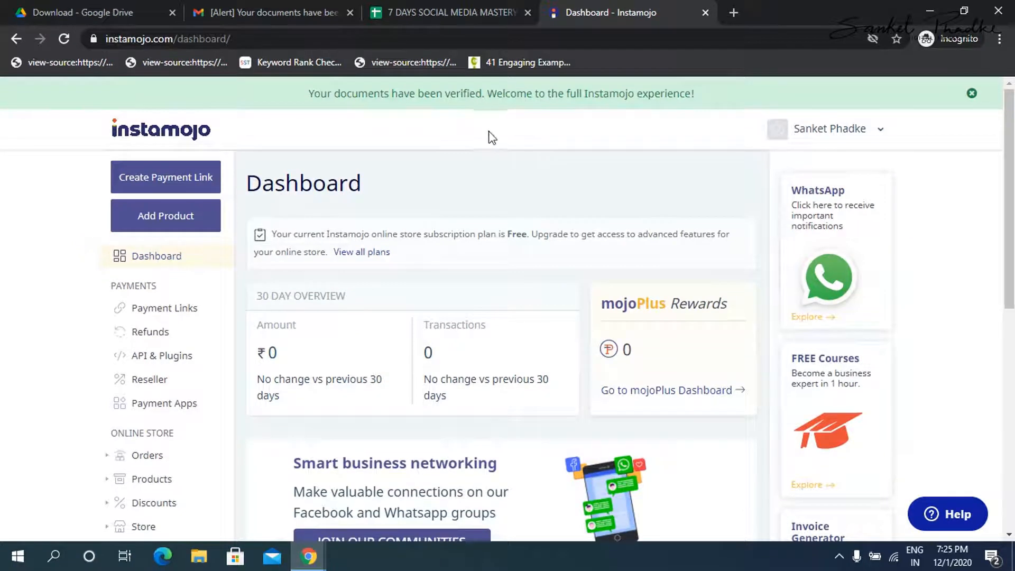
{"action": "mouse_move", "coordinate": [323, 212]}
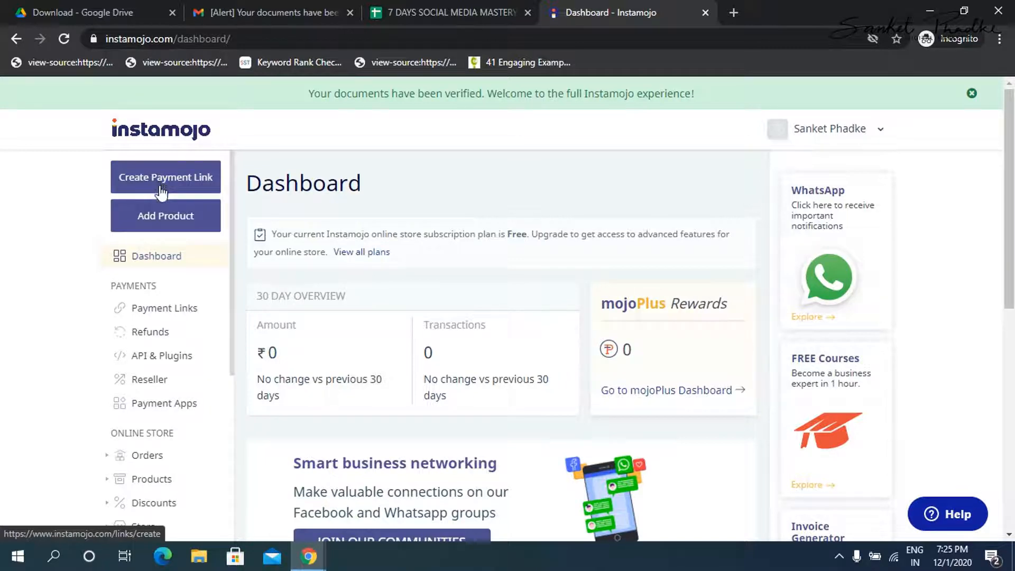
- Open the Create Payment Link form from the dashboard, keeping Quick Link selected
{"action": "left_click", "coordinate": [165, 176]}
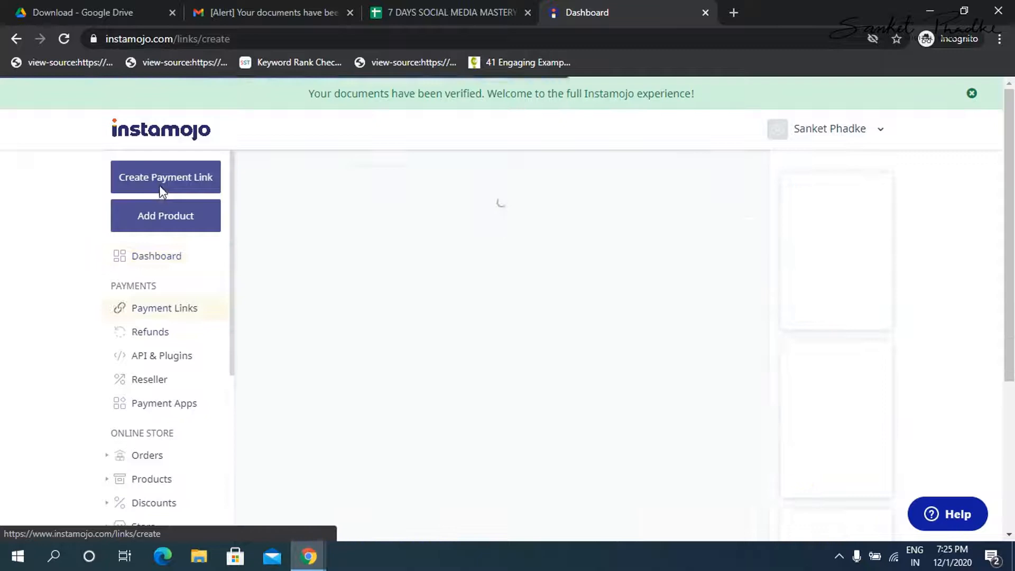
{"action": "left_click", "coordinate": [165, 176]}
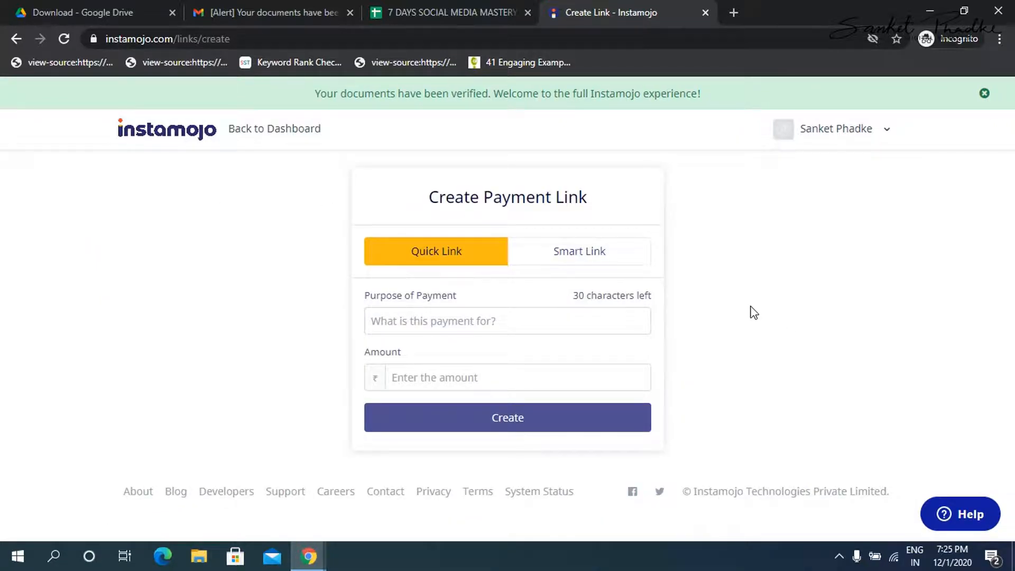
{"action": "mouse_move", "coordinate": [437, 269]}
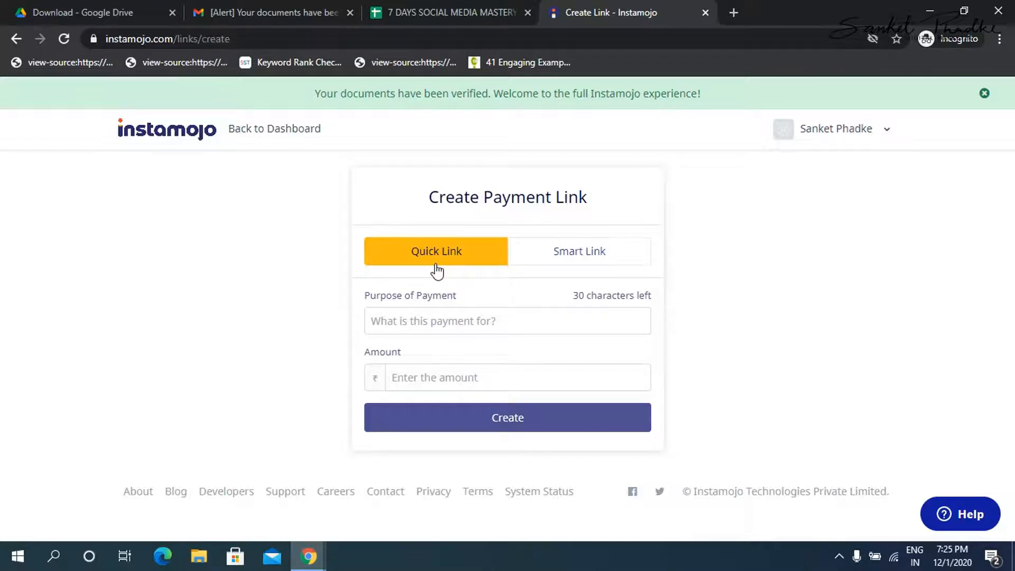
{"action": "mouse_move", "coordinate": [444, 265]}
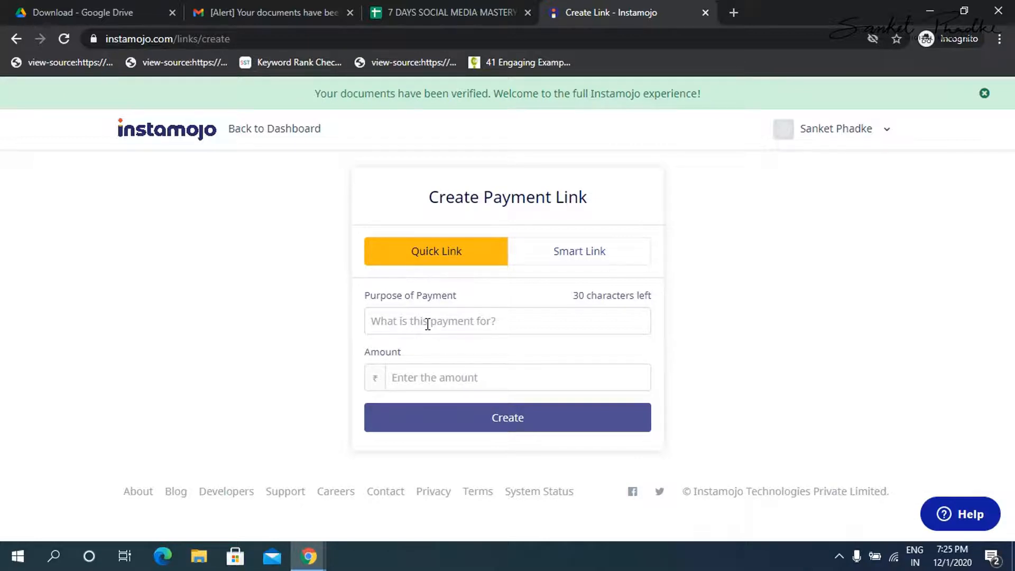
{"action": "mouse_move", "coordinate": [466, 262]}
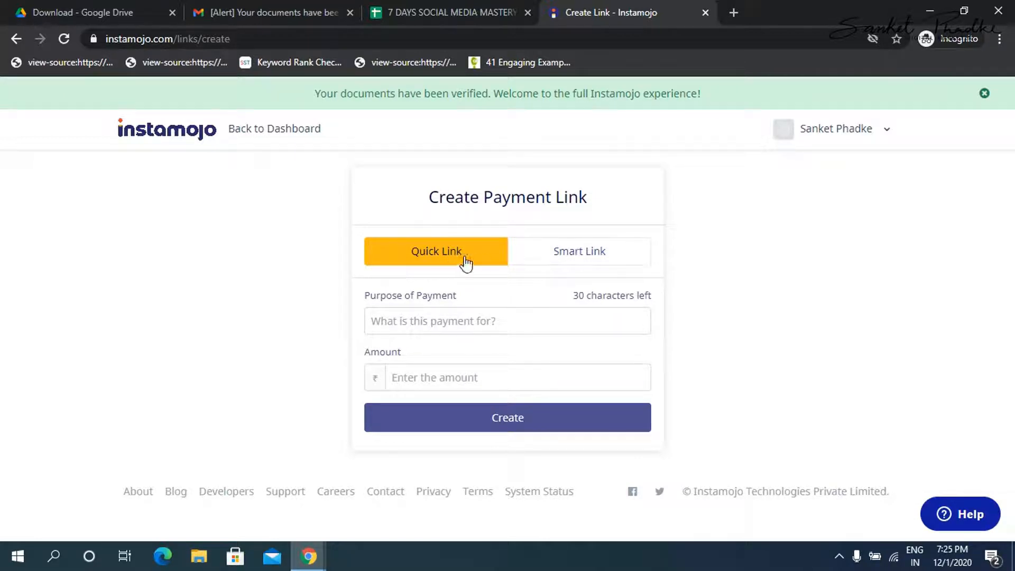
{"action": "mouse_move", "coordinate": [439, 275]}
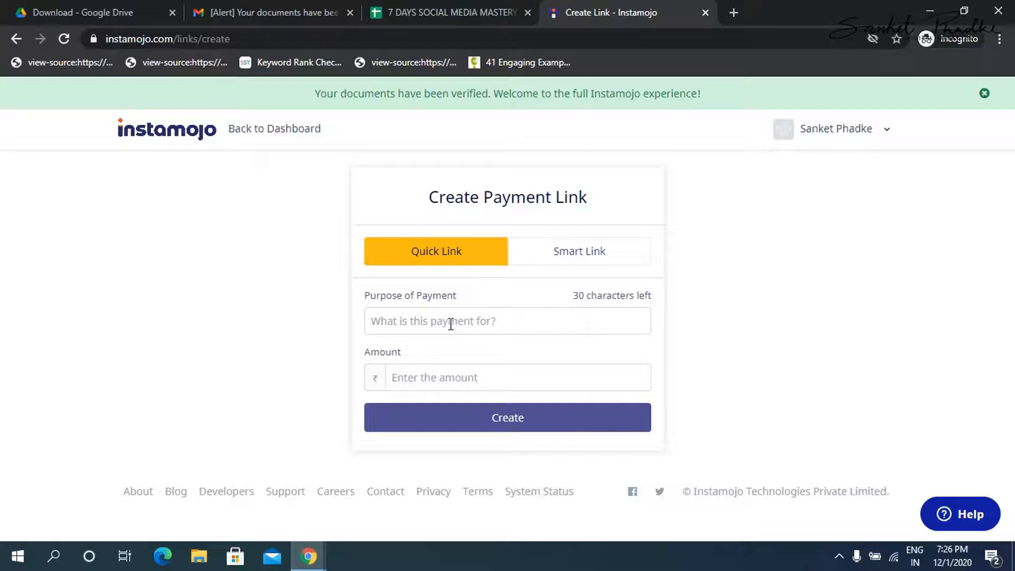
- Create a quick payment link for 'Social Media Management' priced at ₹10,000
{"action": "type", "text": "Social Media"}
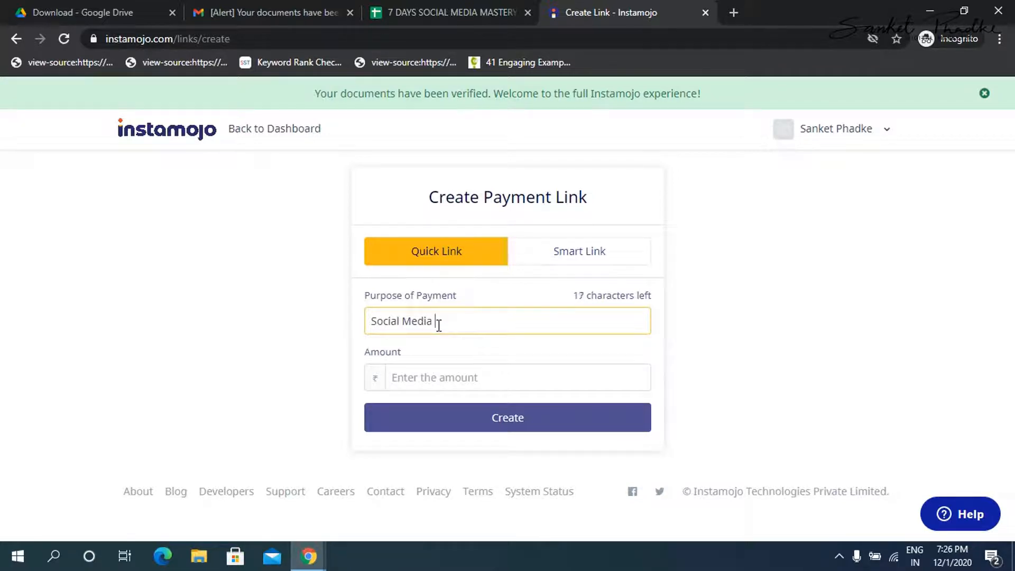
{"action": "type", "text": "Management"}
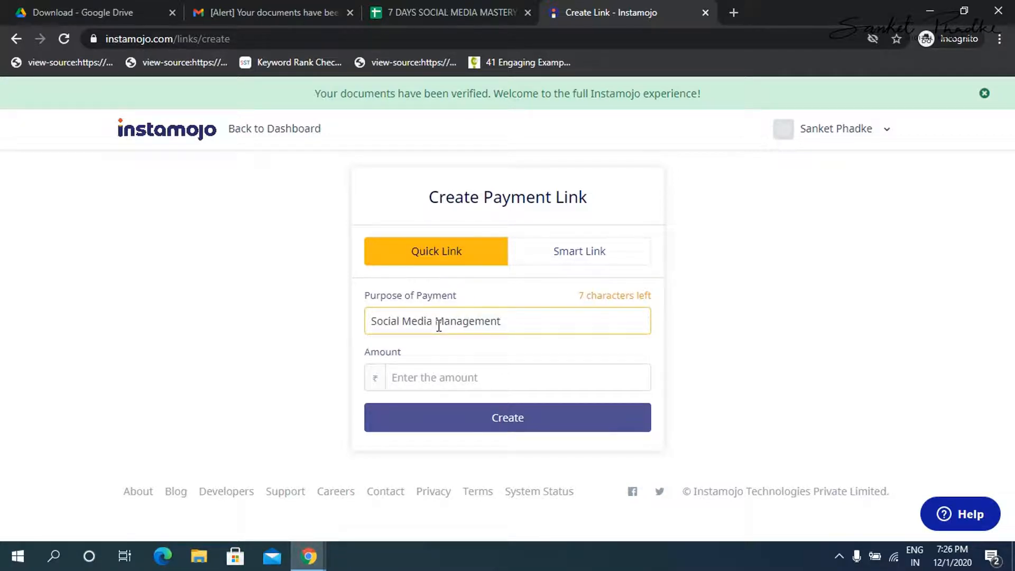
{"action": "type", "text": "-"}
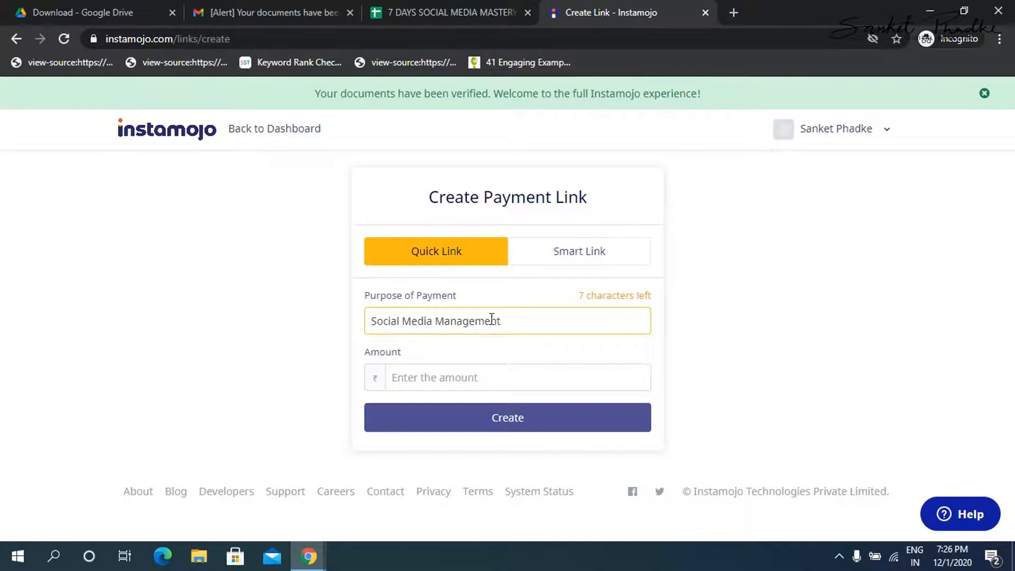
{"action": "left_click", "coordinate": [507, 377]}
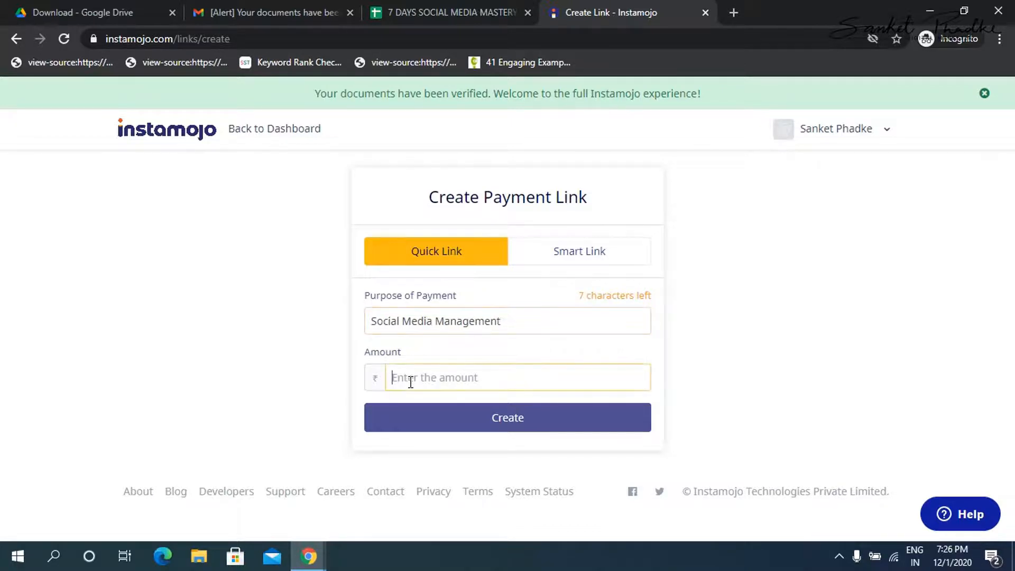
{"action": "type", "text": "10000"}
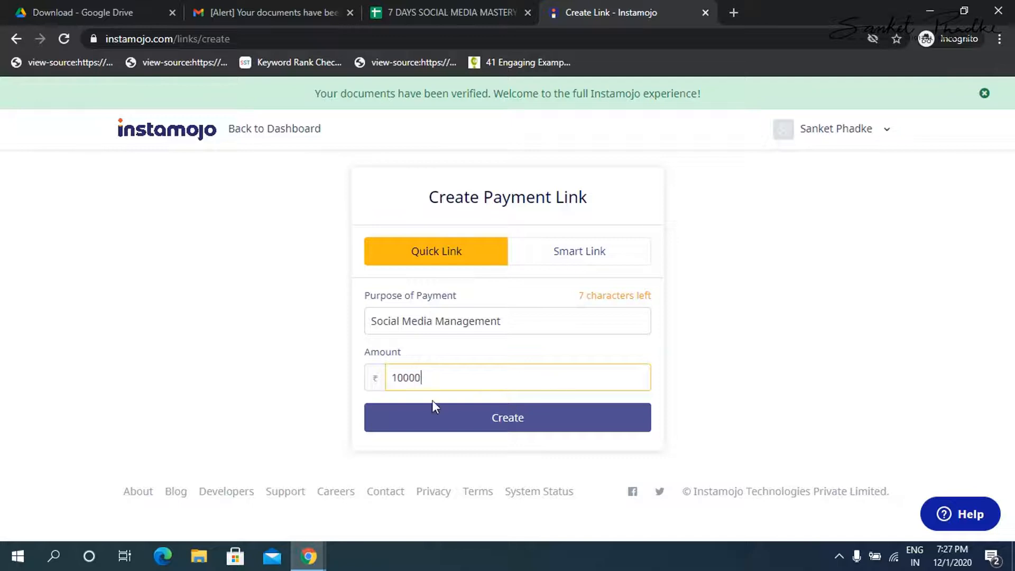
{"action": "mouse_move", "coordinate": [423, 374]}
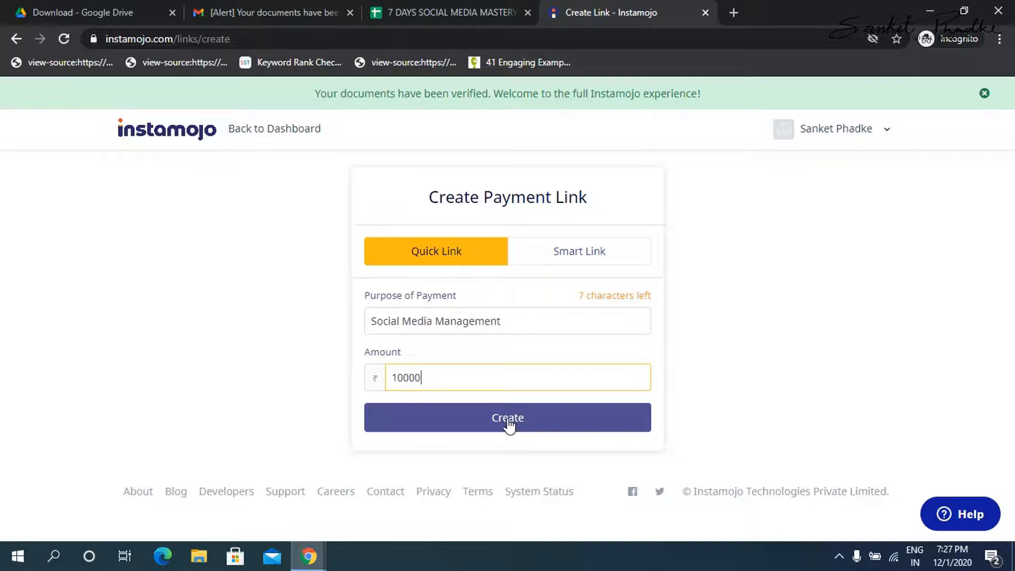
{"action": "left_click", "coordinate": [508, 417]}
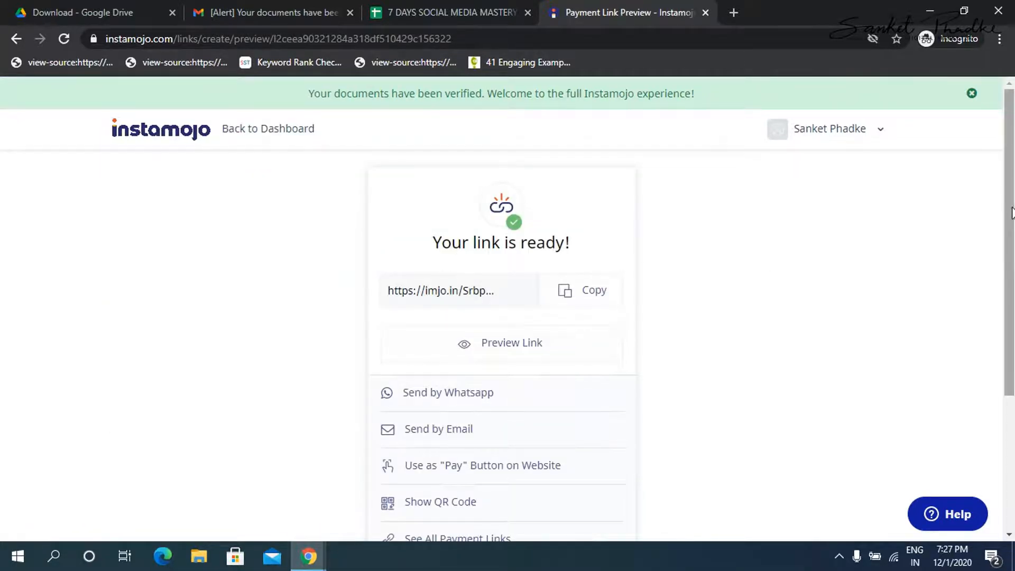
{"action": "scroll", "scroll_direction": "down", "scroll_amount": 3}
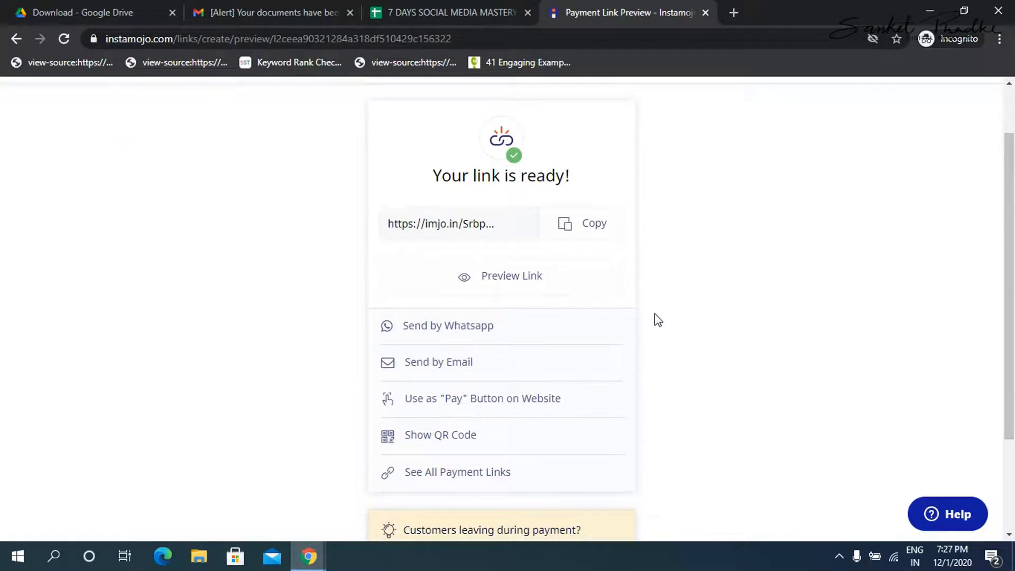
{"action": "scroll", "scroll_direction": "down", "scroll_amount": 3}
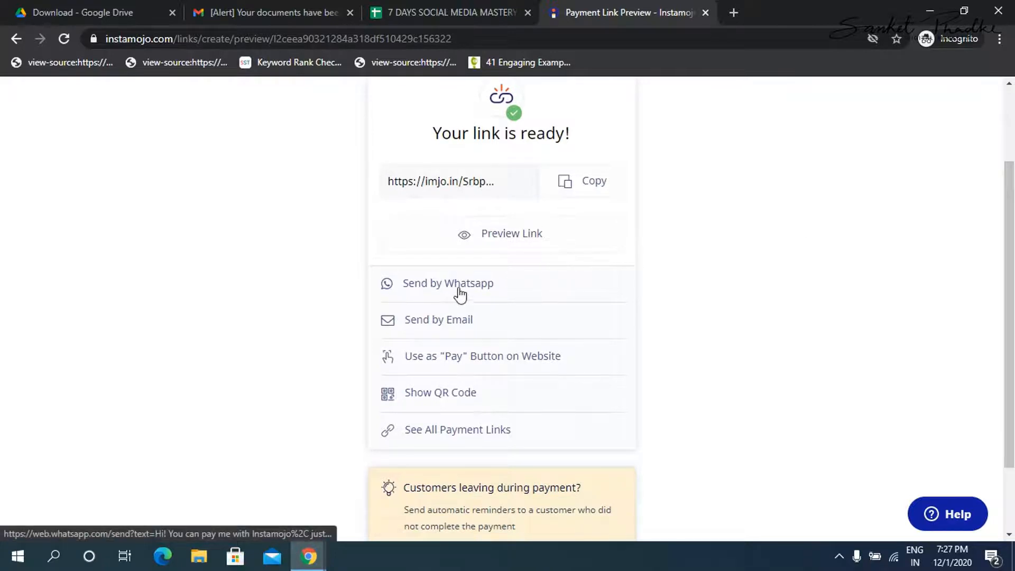
{"action": "mouse_move", "coordinate": [424, 327]}
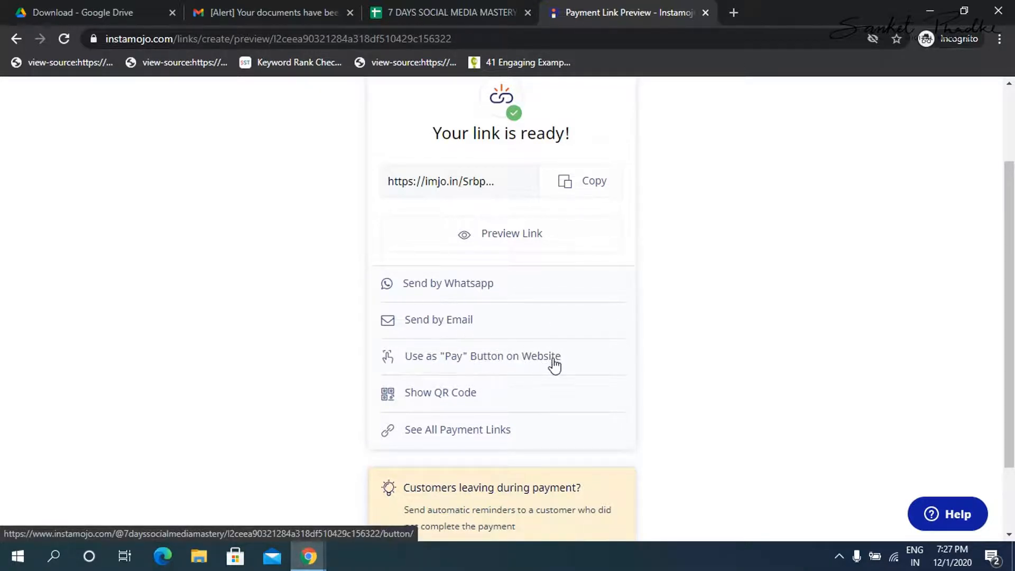
{"action": "mouse_move", "coordinate": [538, 368]}
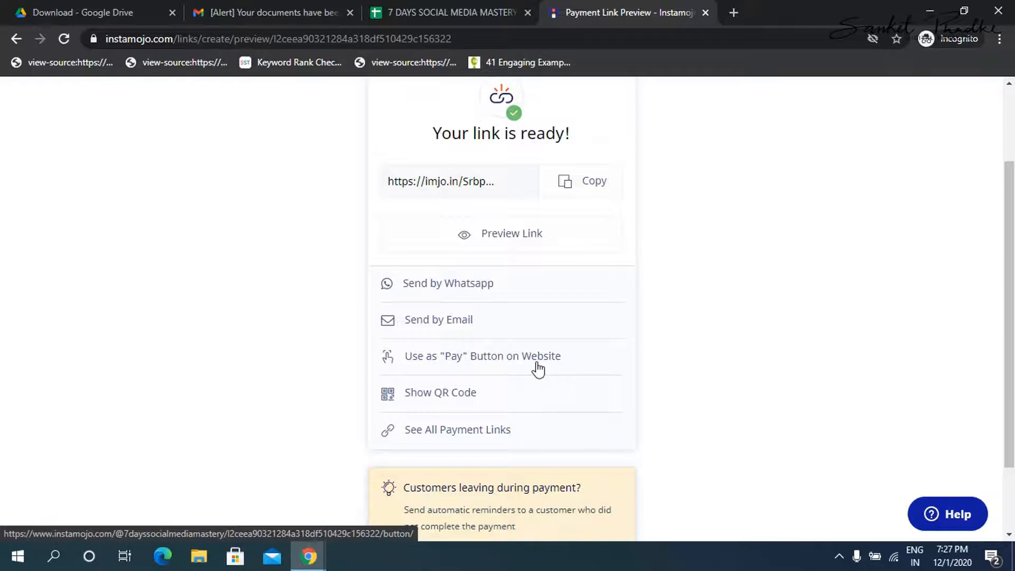
{"action": "mouse_move", "coordinate": [536, 431]}
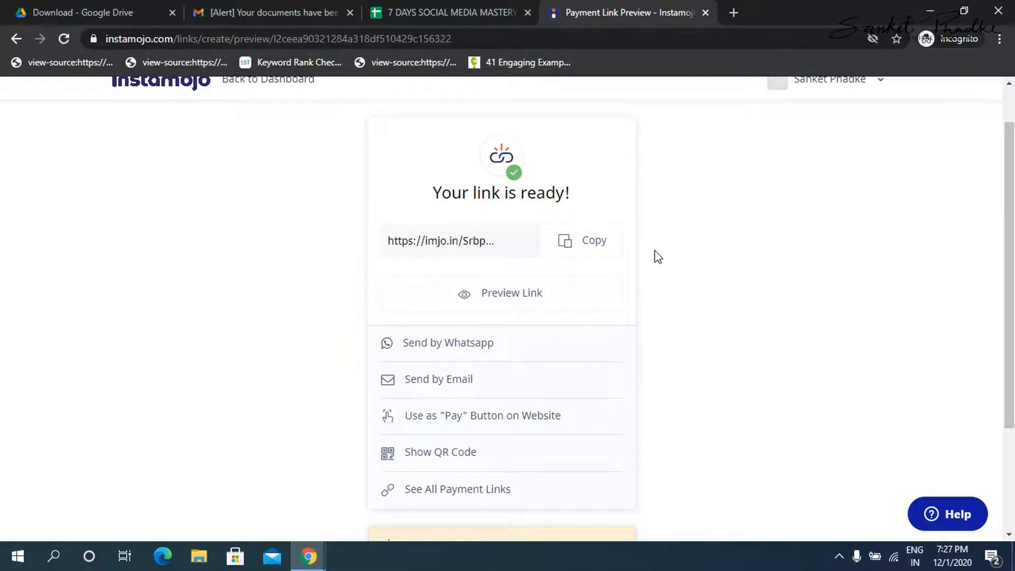
{"action": "mouse_move", "coordinate": [649, 252]}
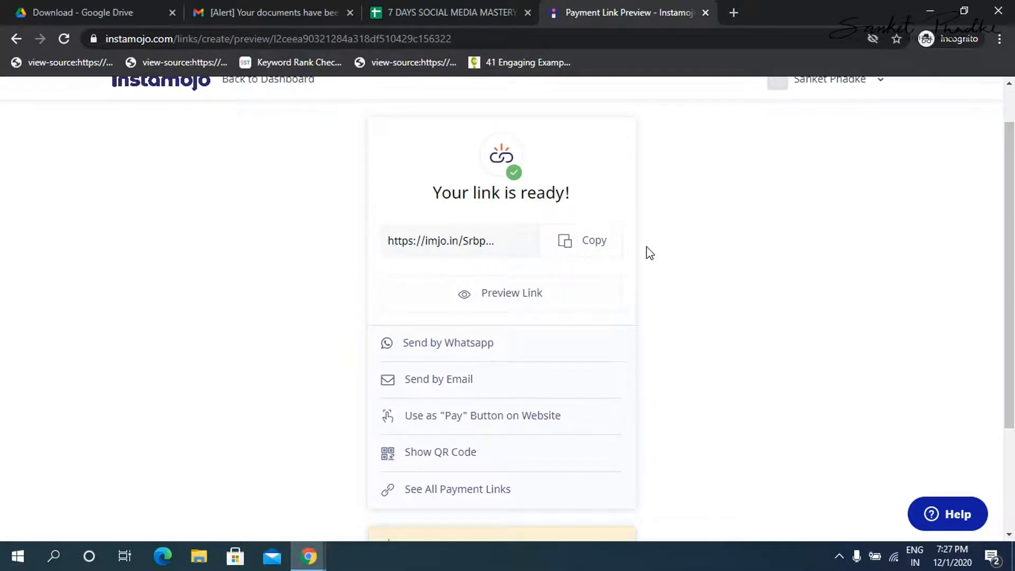
{"action": "mouse_move", "coordinate": [650, 273]}
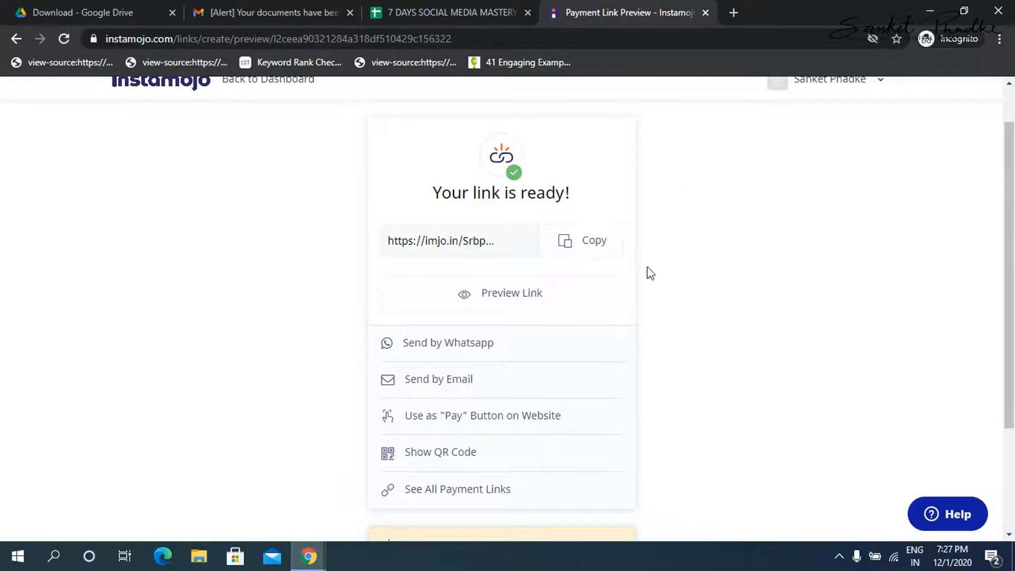
{"action": "mouse_move", "coordinate": [507, 300]}
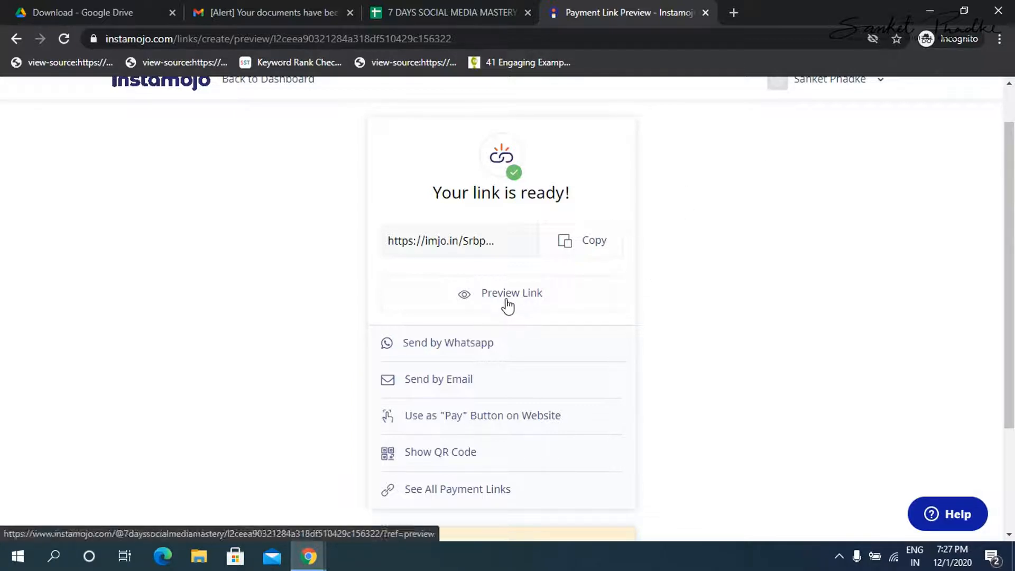
- Preview the ₹10,000 Social Media Management link as a buyer and highlight the payee name
{"action": "left_click", "coordinate": [511, 293]}
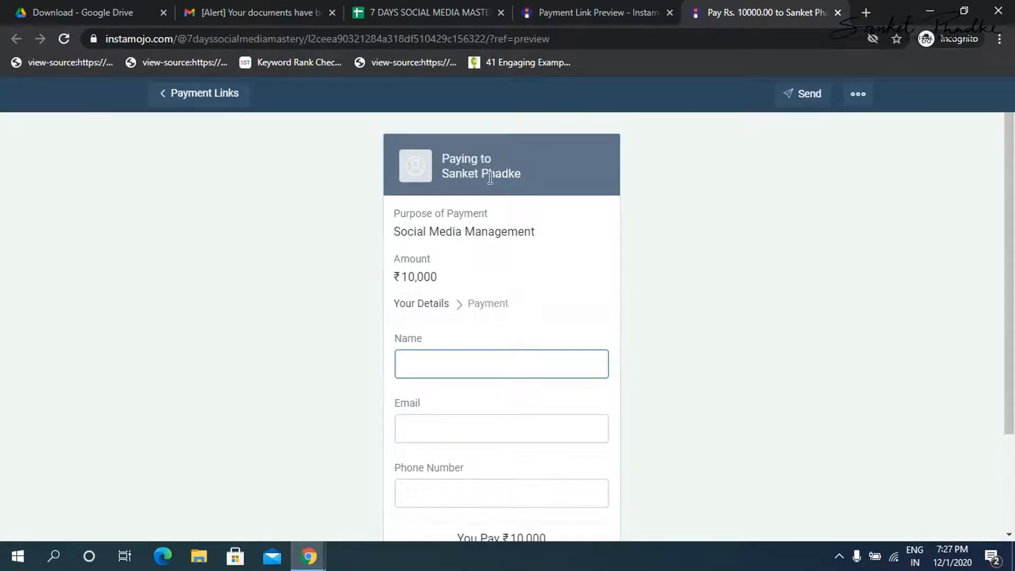
{"action": "double_click", "coordinate": [480, 174]}
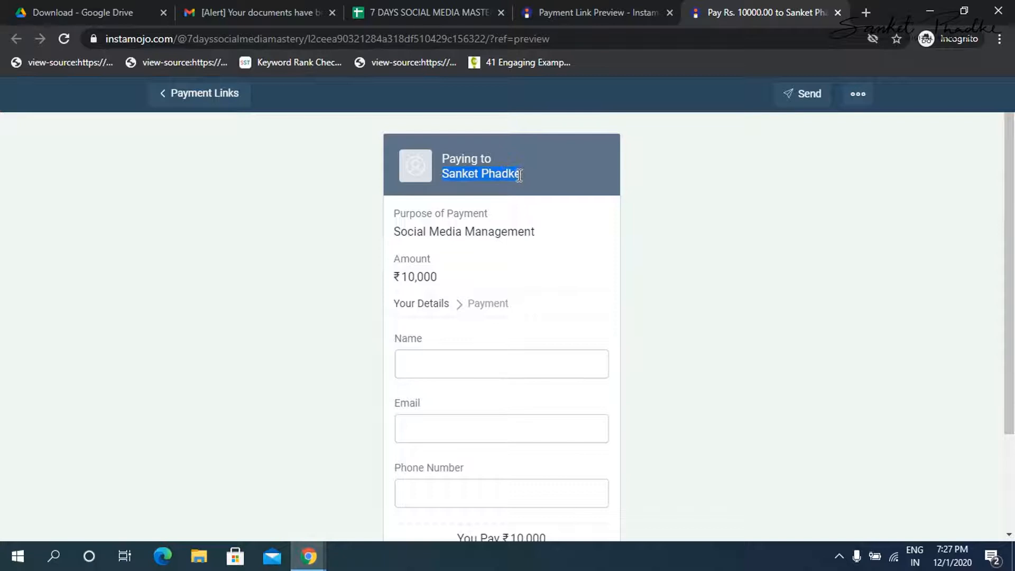
{"action": "left_click", "coordinate": [743, 150]}
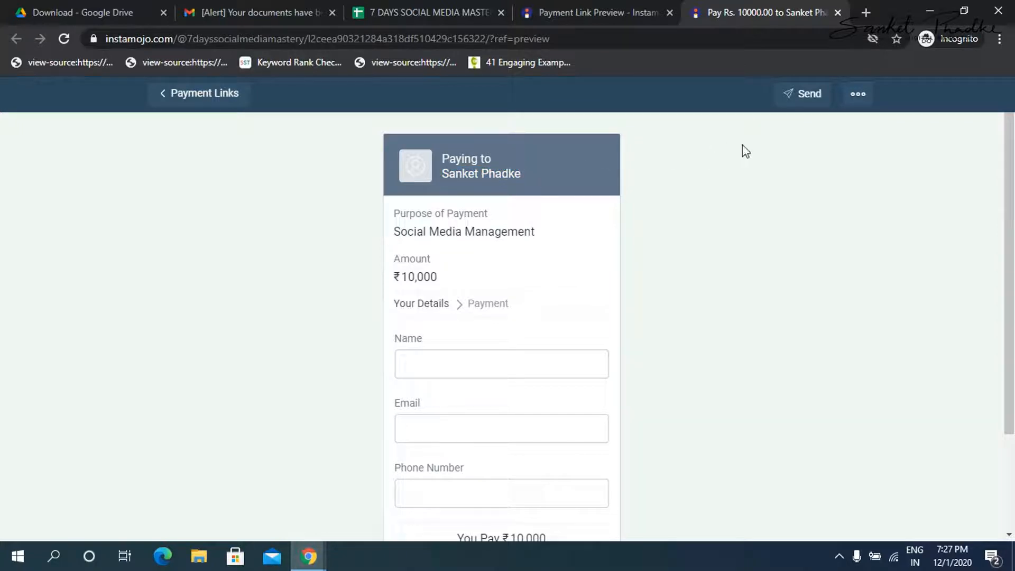
{"action": "double_click", "coordinate": [480, 173]}
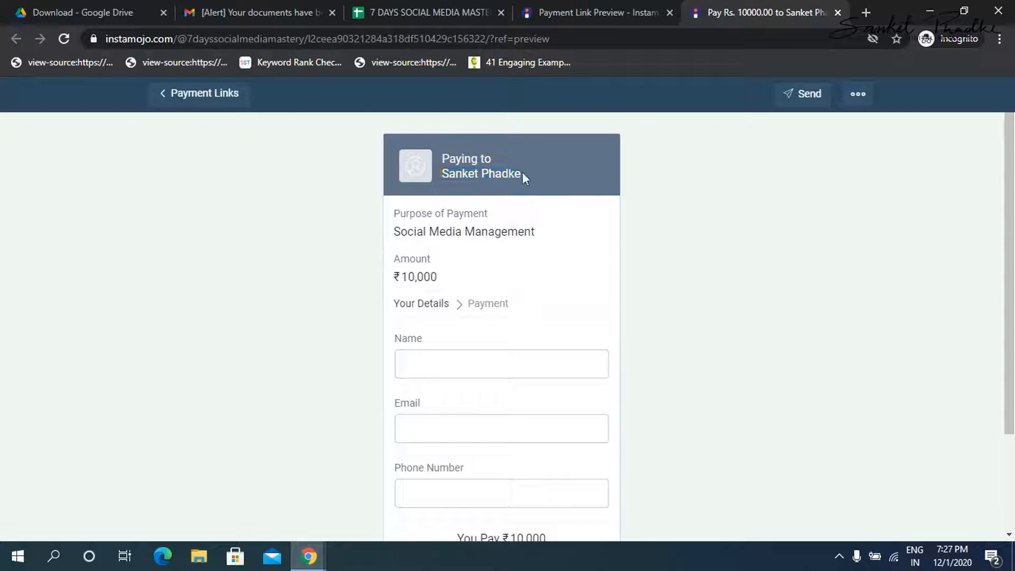
{"action": "mouse_move", "coordinate": [471, 172]}
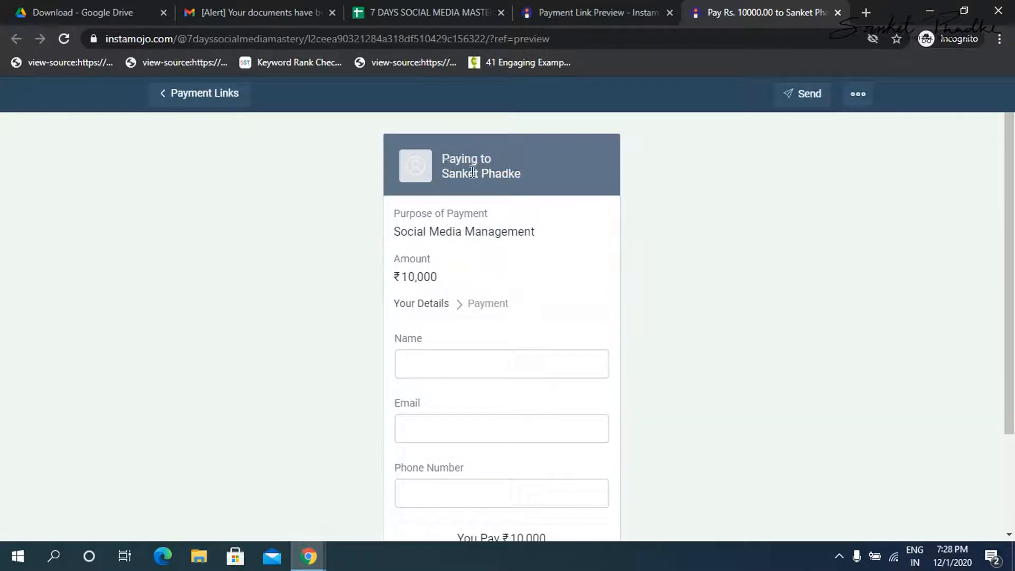
{"action": "mouse_move", "coordinate": [564, 203]}
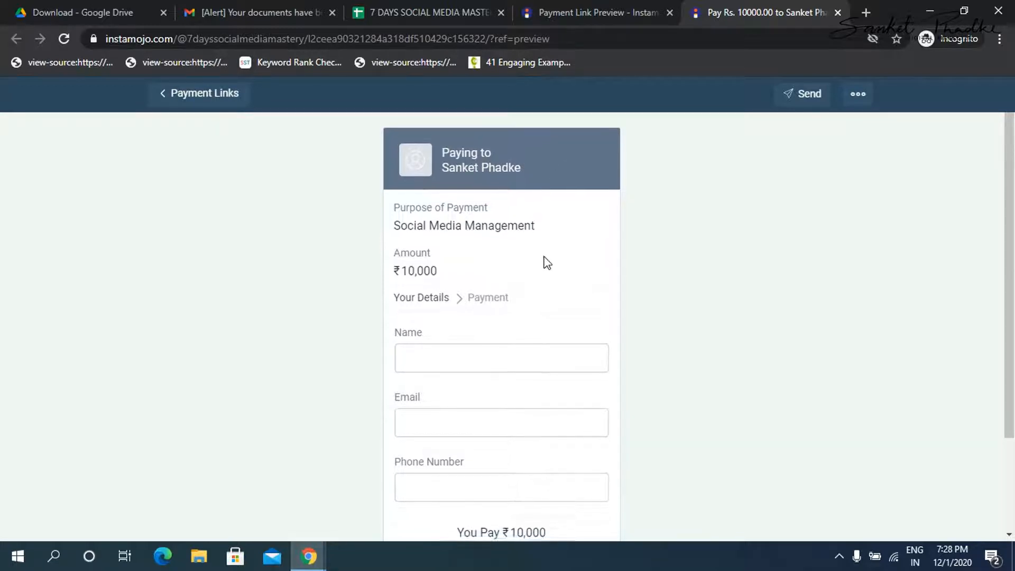
- Enter buyer name 'Sanket', email 'abcd@gmail' and phone '98192299' on the checkout
{"action": "scroll", "scroll_direction": "down", "scroll_amount": 3}
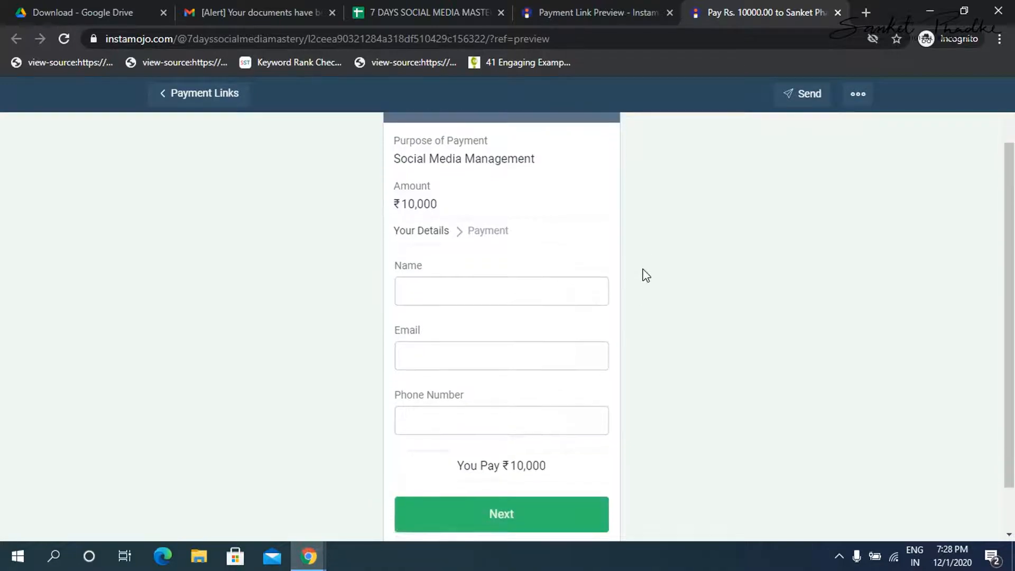
{"action": "left_click", "coordinate": [501, 291]}
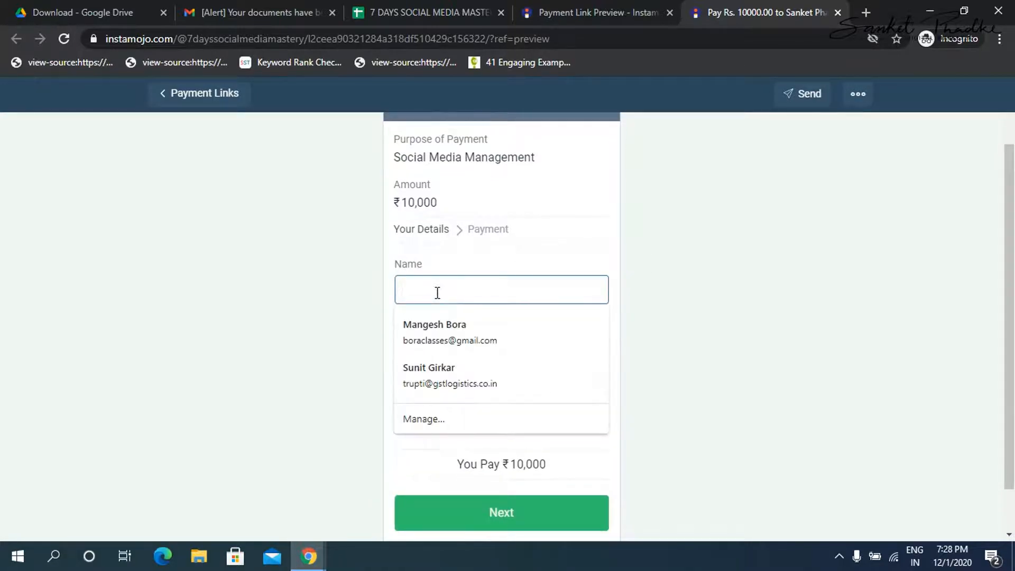
{"action": "type", "text": "Sanket"}
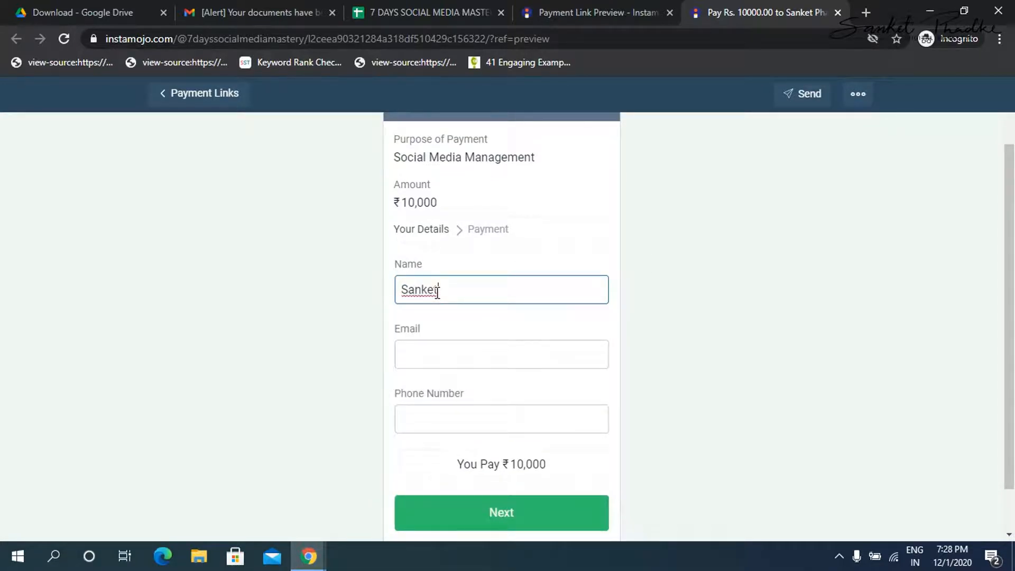
{"action": "left_click", "coordinate": [501, 354]}
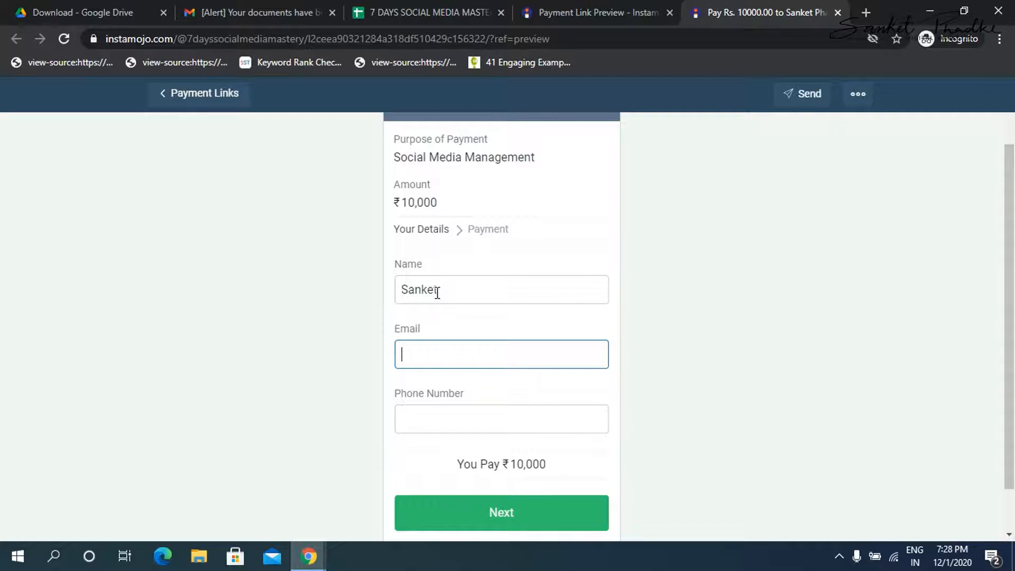
{"action": "type", "text": "abcd@gmail.com"}
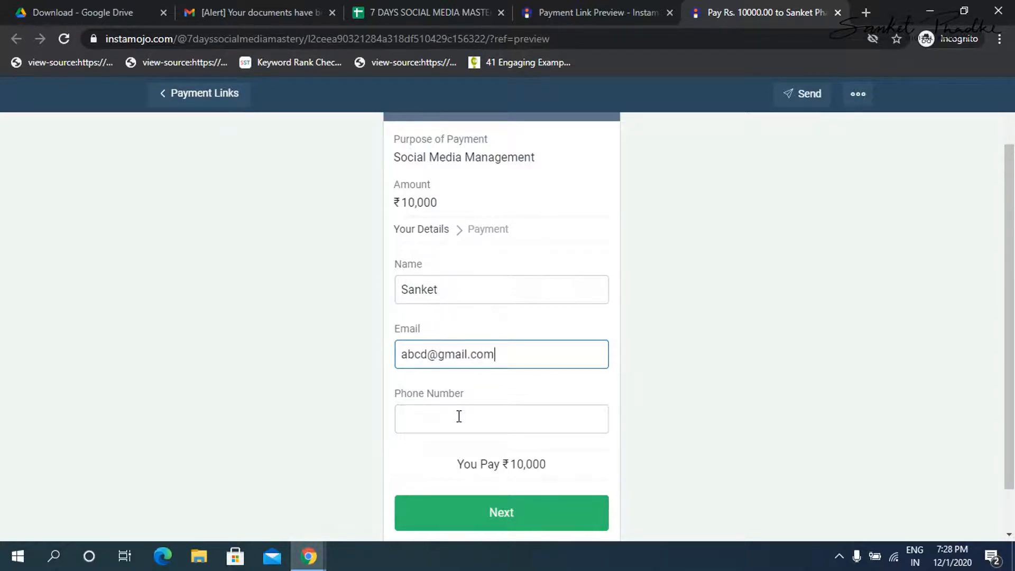
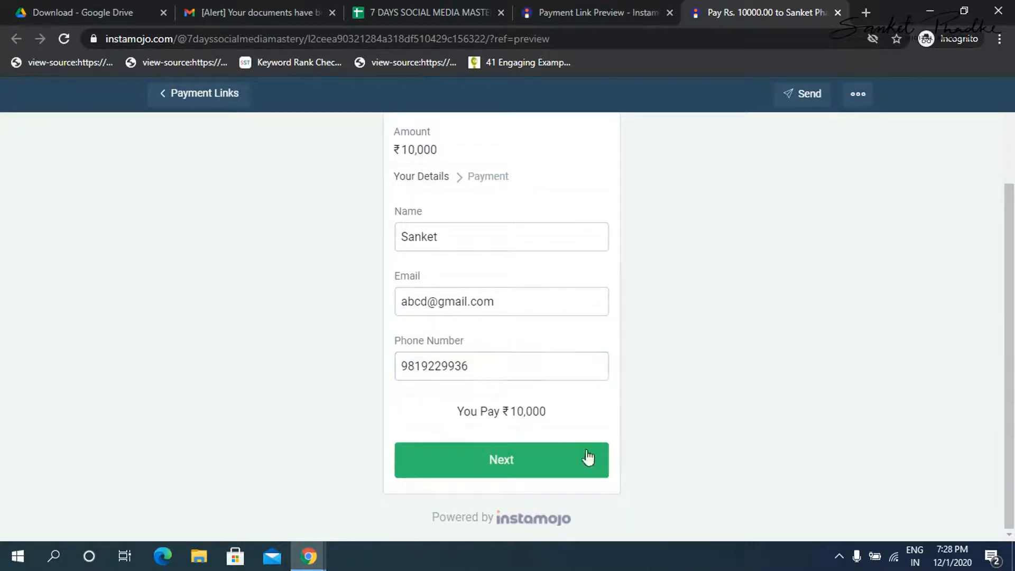
- Submit the buyer details and scroll through the QR code and More payment options
{"action": "left_click", "coordinate": [501, 459]}
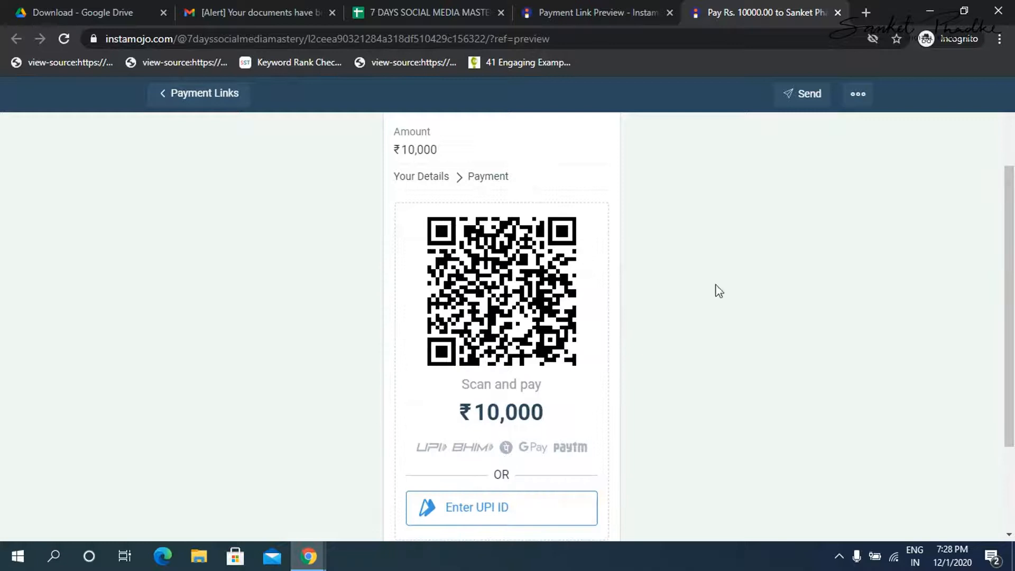
{"action": "scroll", "scroll_direction": "down", "scroll_amount": 3}
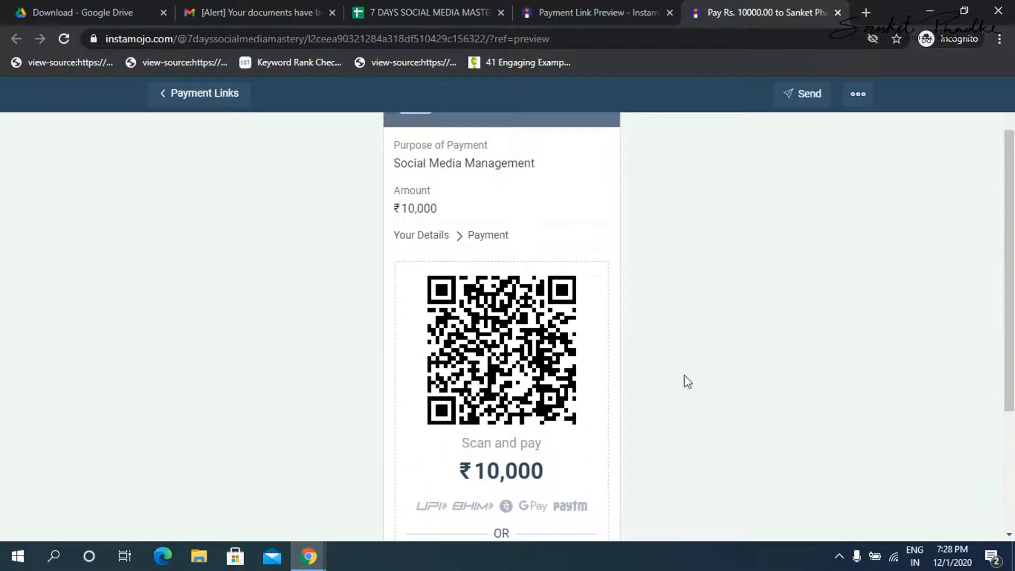
{"action": "scroll", "scroll_direction": "down", "scroll_amount": 3}
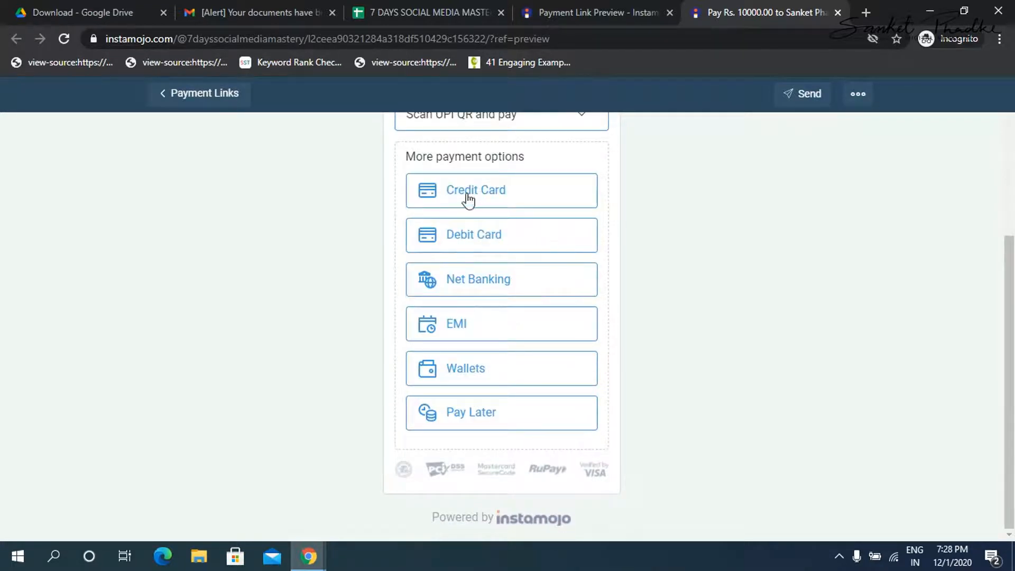
{"action": "mouse_move", "coordinate": [479, 297]}
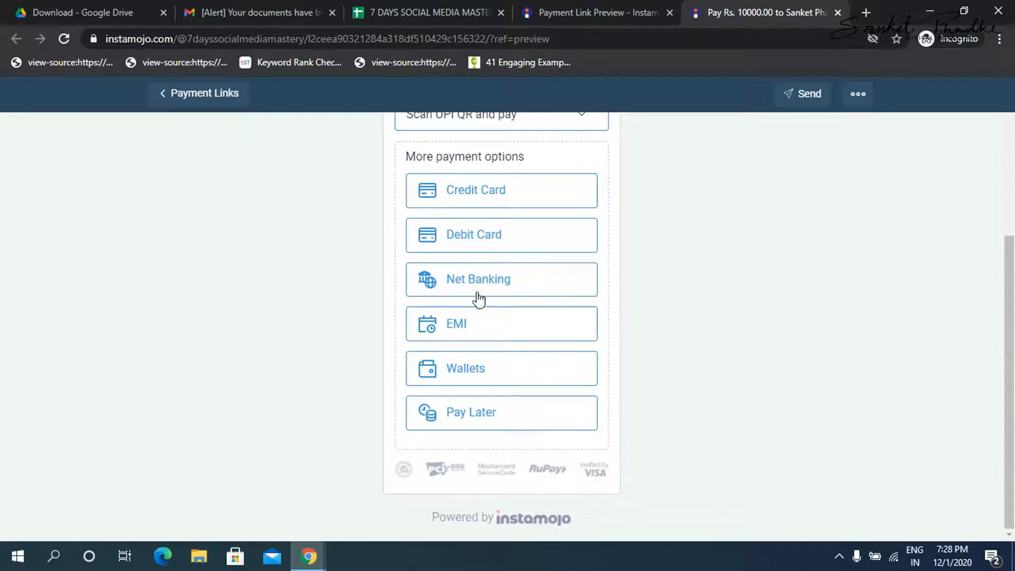
{"action": "mouse_move", "coordinate": [502, 378]}
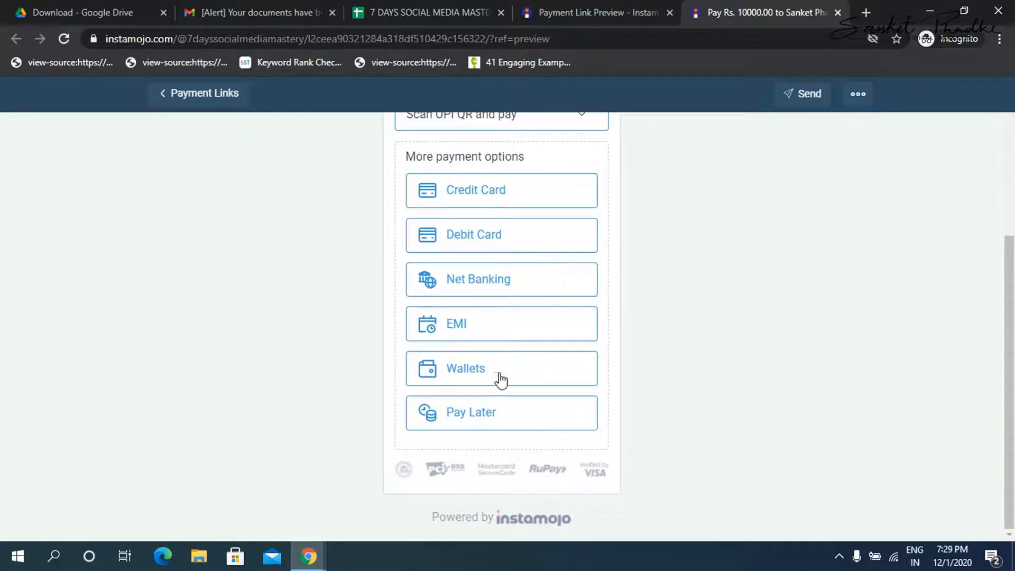
{"action": "mouse_move", "coordinate": [667, 314]}
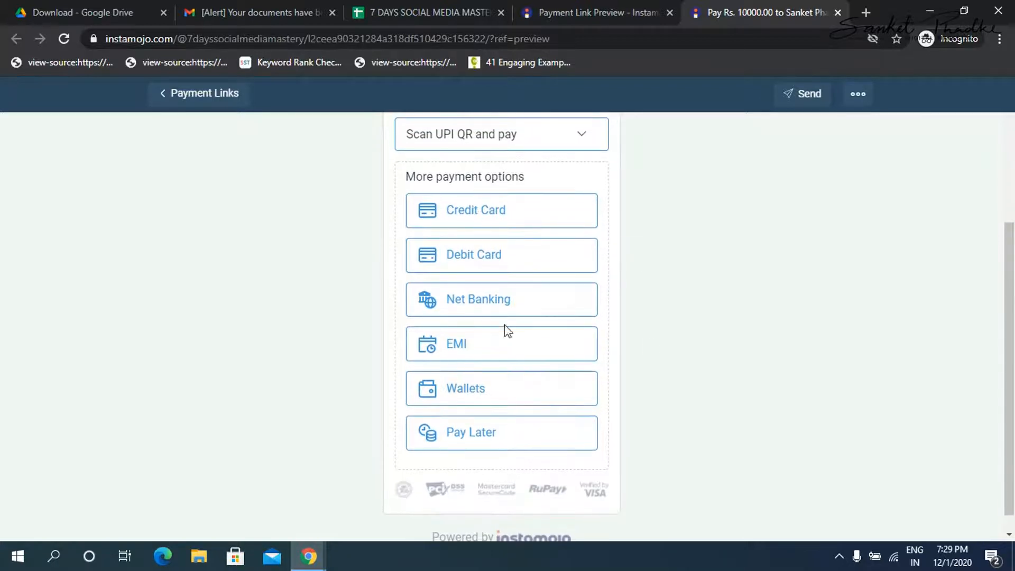
{"action": "mouse_move", "coordinate": [629, 319]}
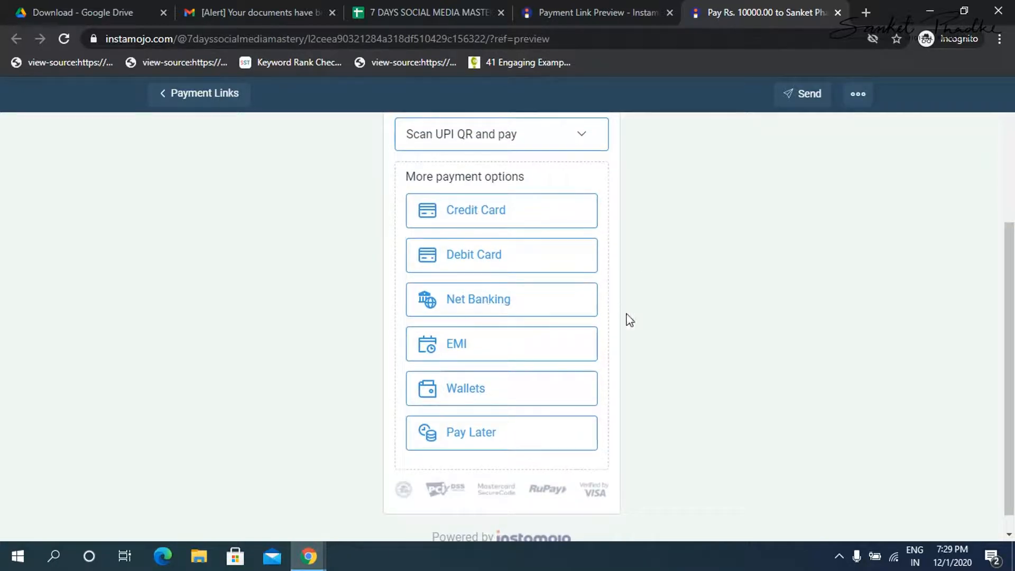
- Check out ₹10,000 through ICICI net banking, then close the ICICI login window unpaid
{"action": "left_click", "coordinate": [478, 298]}
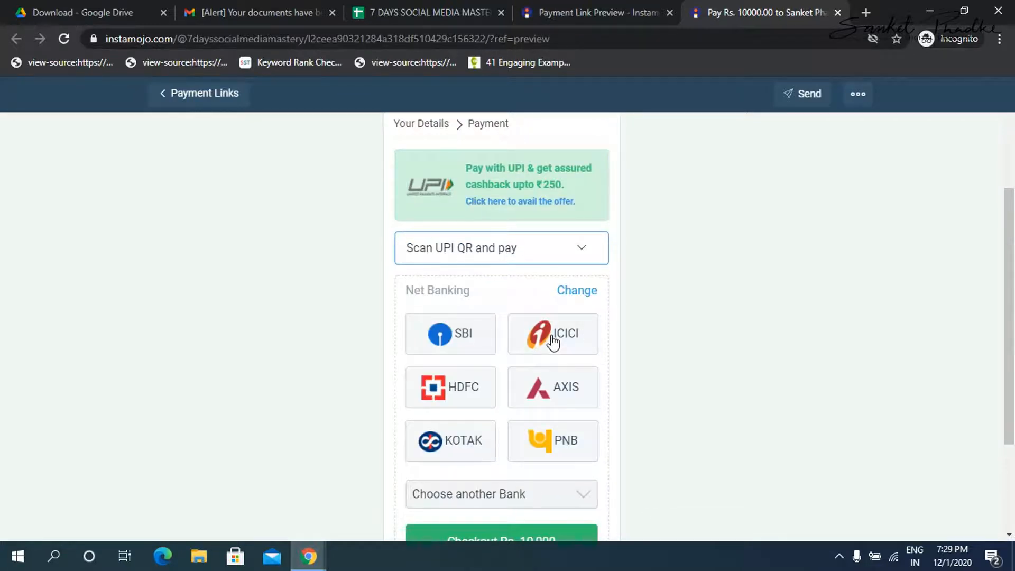
{"action": "left_click", "coordinate": [552, 333]}
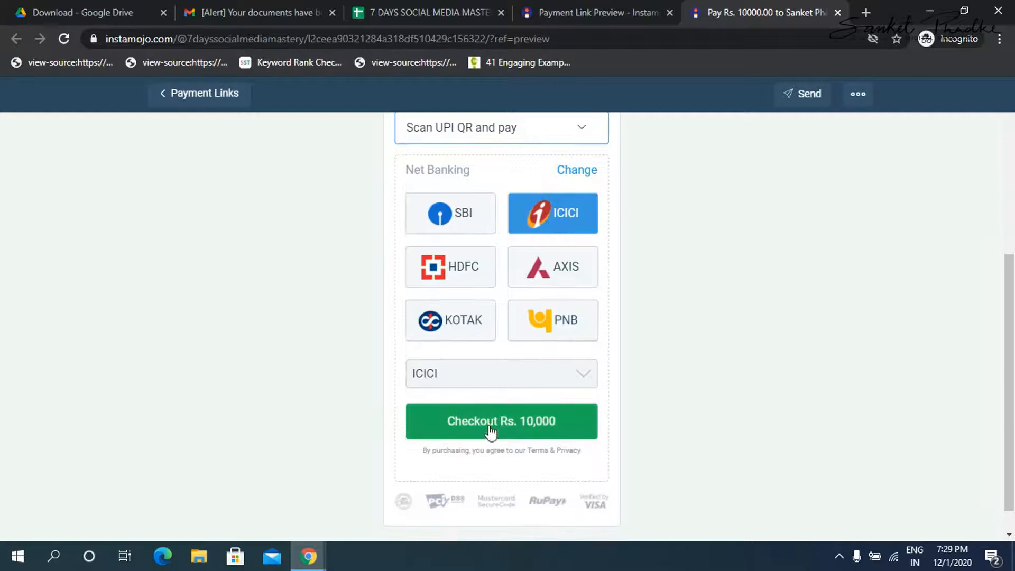
{"action": "left_click", "coordinate": [501, 421]}
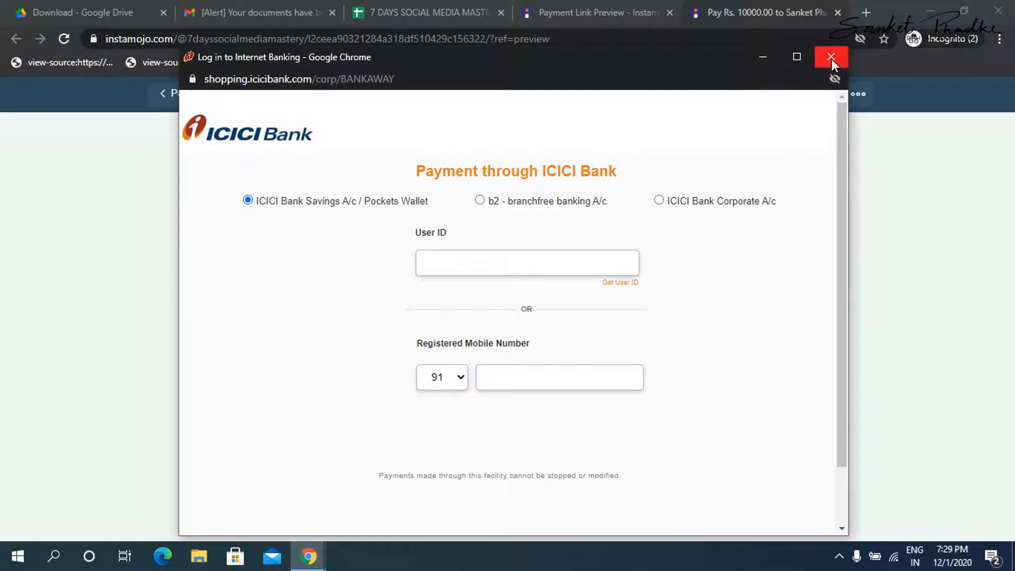
{"action": "left_click", "coordinate": [831, 57]}
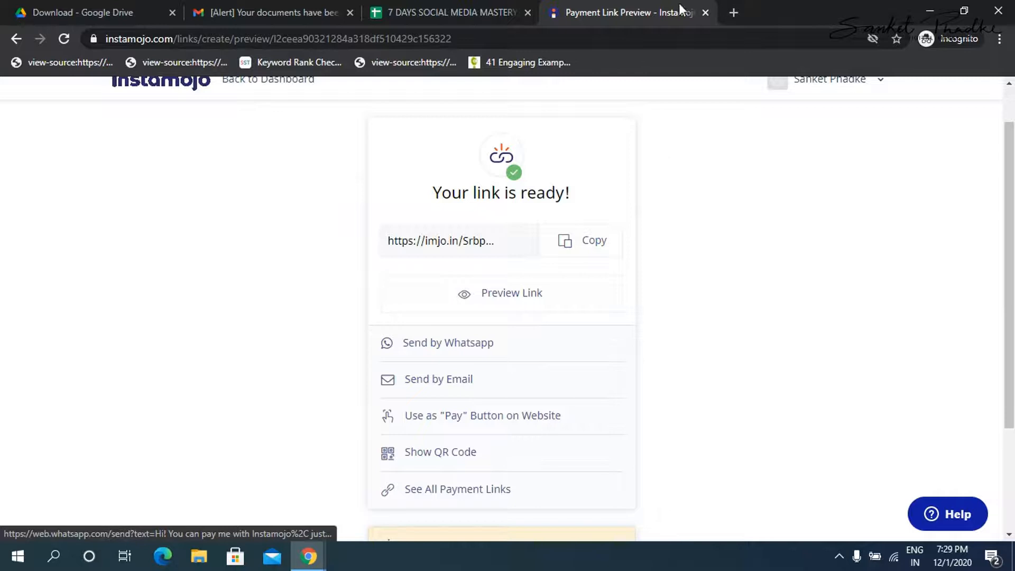
{"action": "mouse_move", "coordinate": [704, 225]}
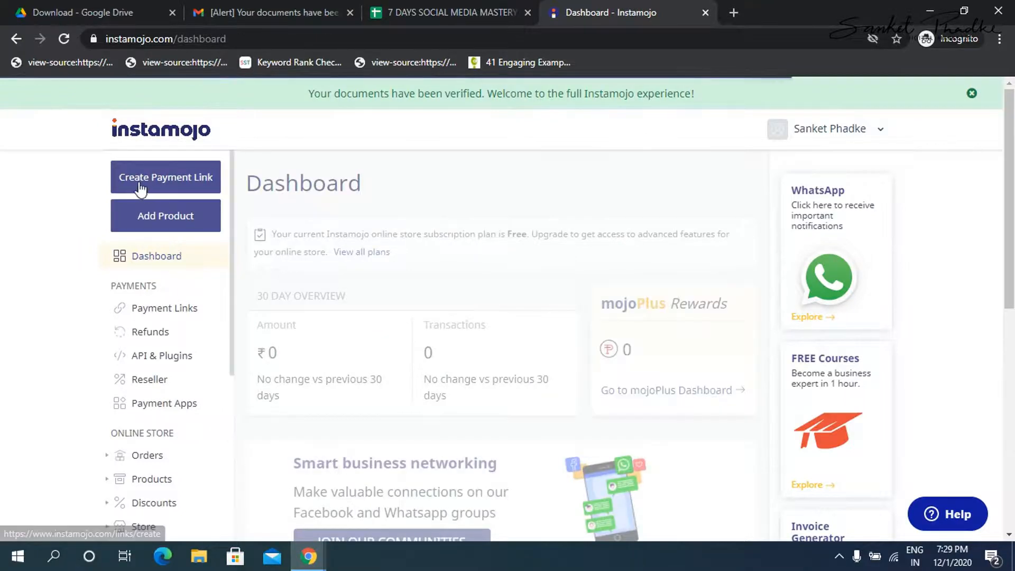
- Start a new payment link from the dashboard's Create Payment Link button
{"action": "left_click", "coordinate": [165, 177]}
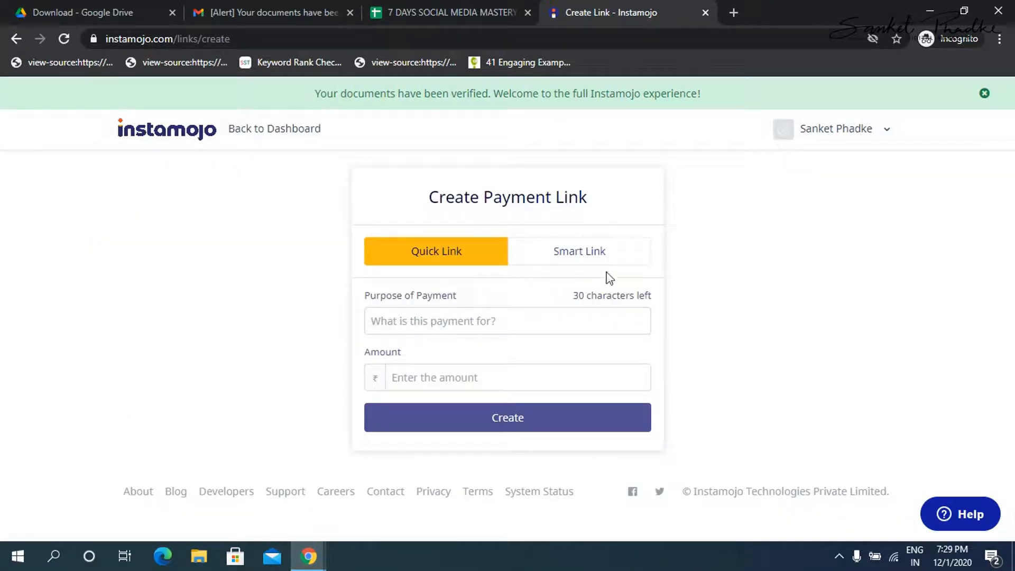
{"action": "mouse_move", "coordinate": [631, 269]}
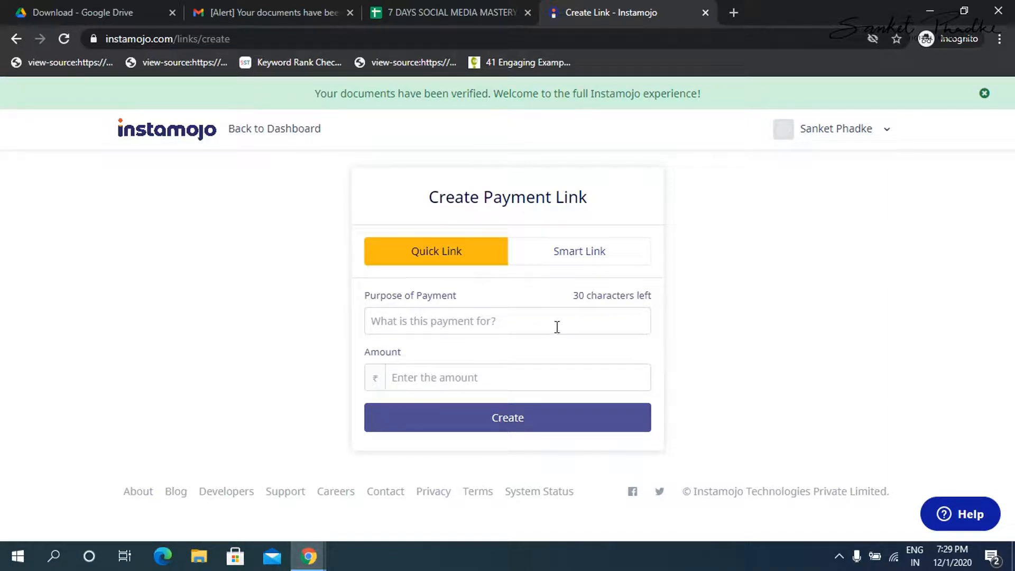
- Switch the form to Smart Link and enter 'Social Media Management' as the purpose
{"action": "left_click", "coordinate": [579, 251]}
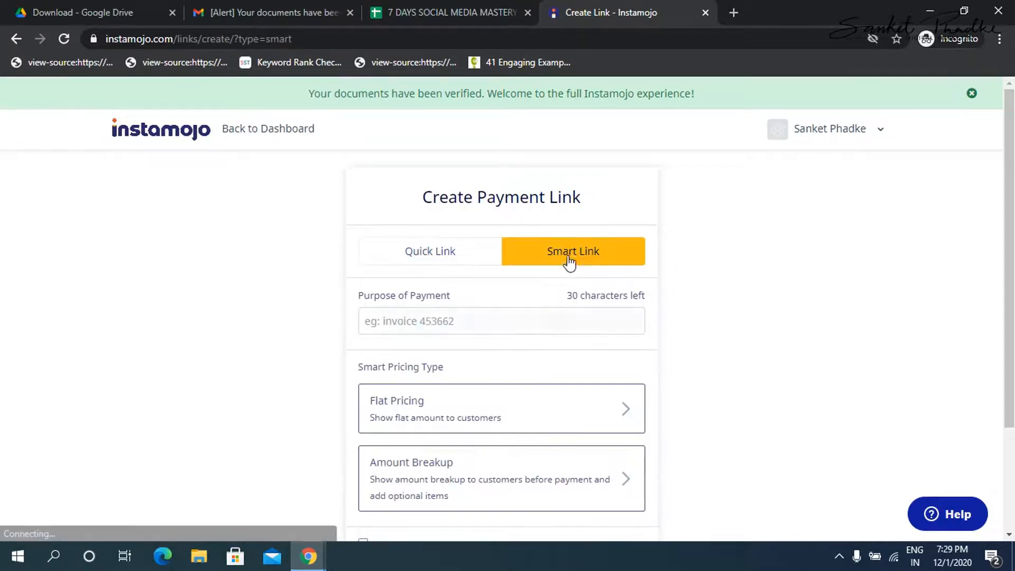
{"action": "scroll", "scroll_direction": "down", "scroll_amount": 3}
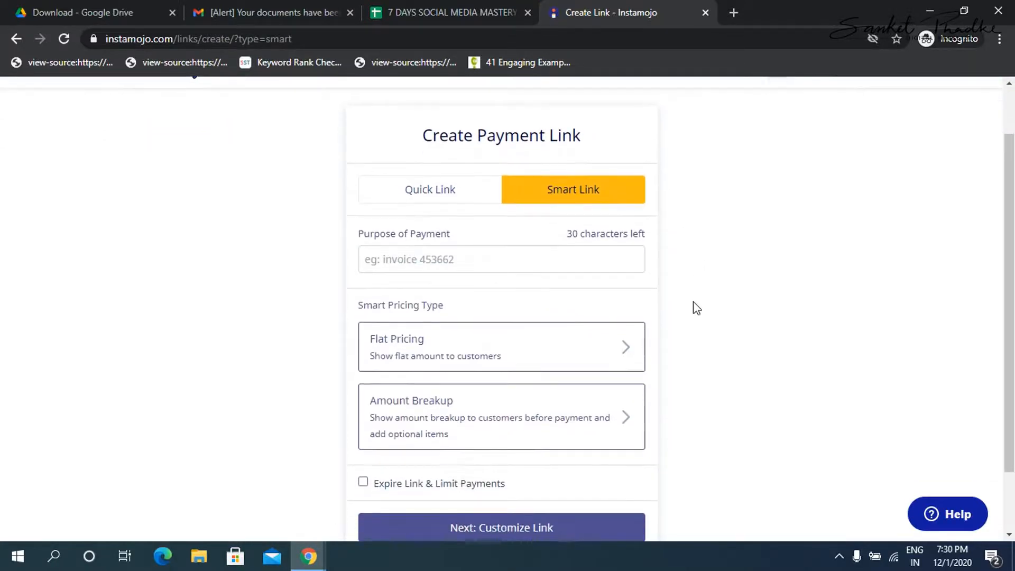
{"action": "mouse_move", "coordinate": [366, 251]}
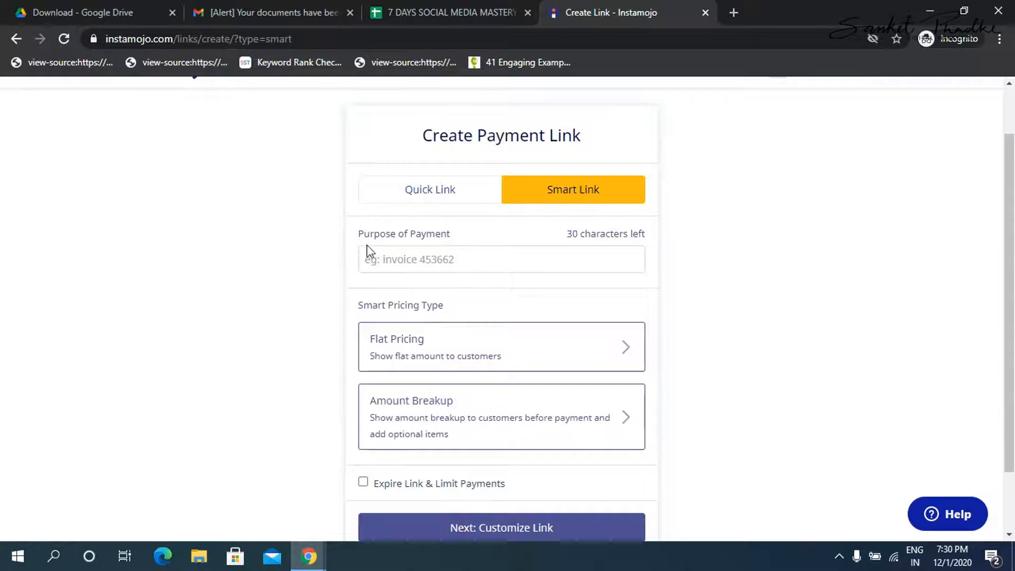
{"action": "left_click", "coordinate": [501, 259]}
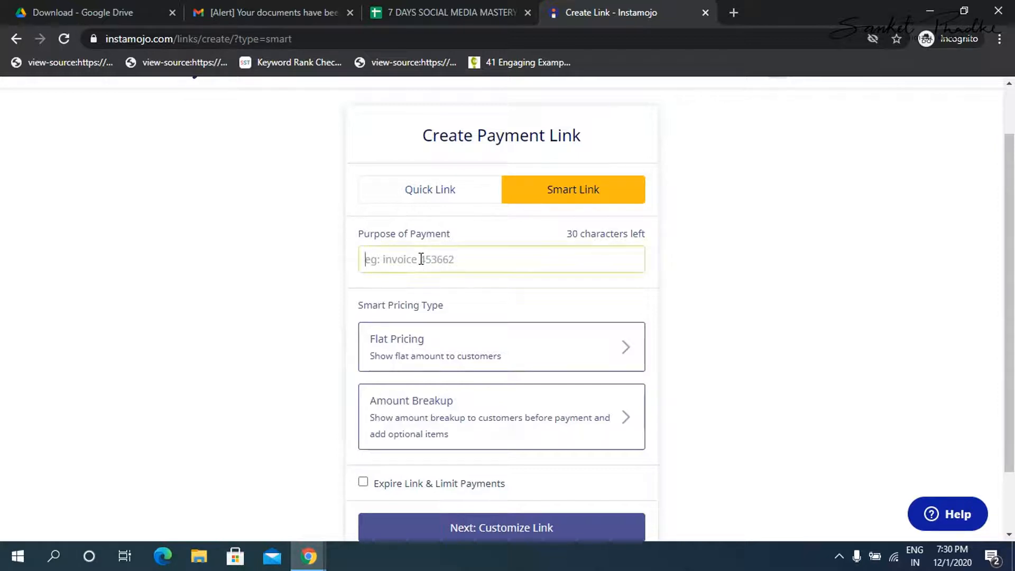
{"action": "left_click", "coordinate": [500, 259]}
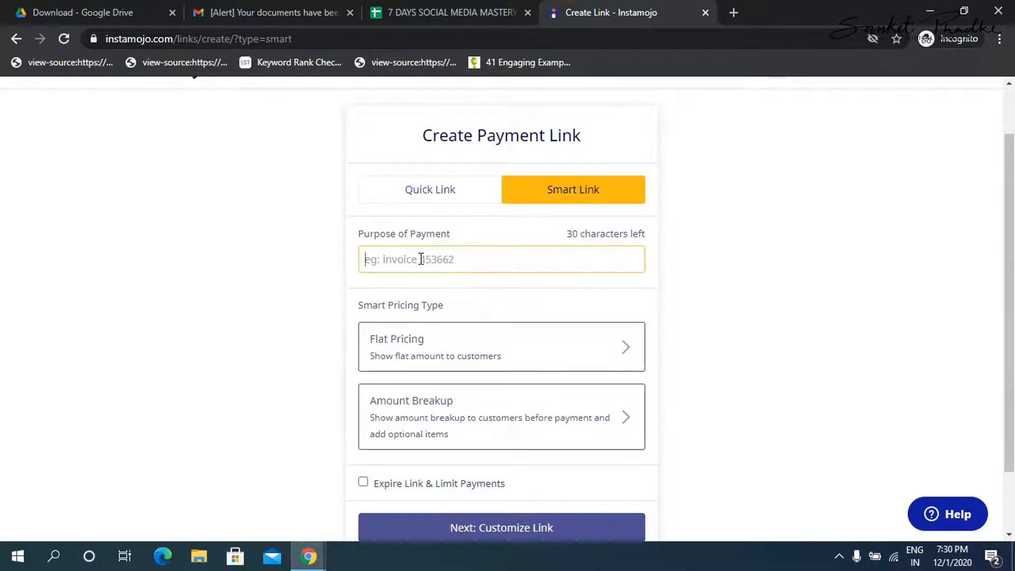
{"action": "type", "text": "Social Media"}
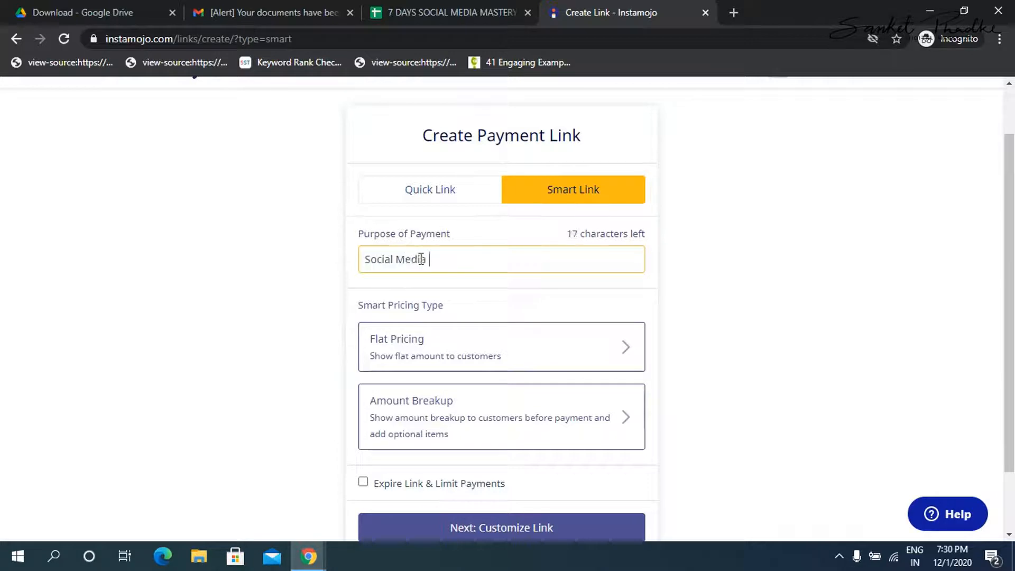
{"action": "type", "text": "Management"}
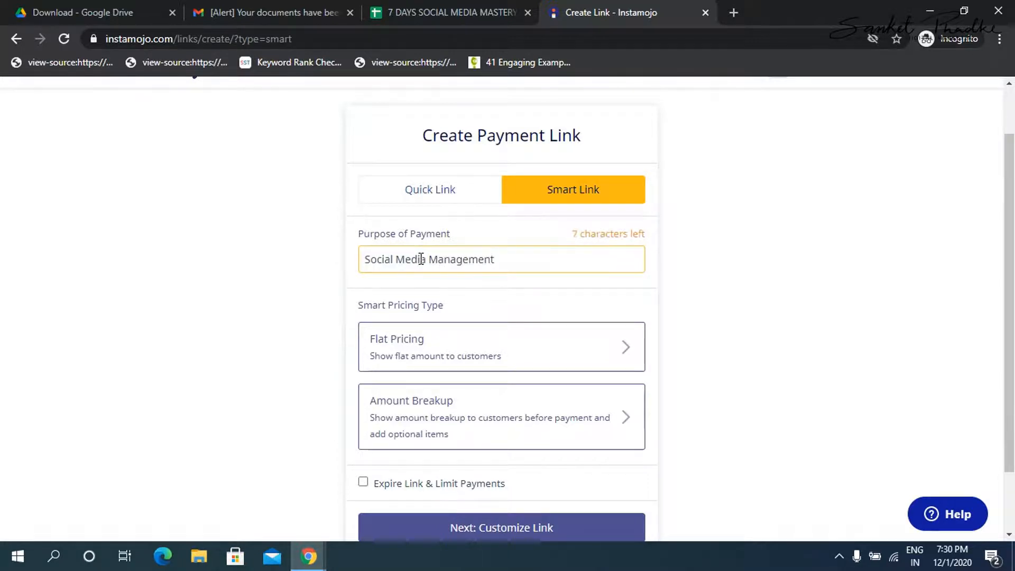
{"action": "scroll", "scroll_direction": "down", "scroll_amount": 3}
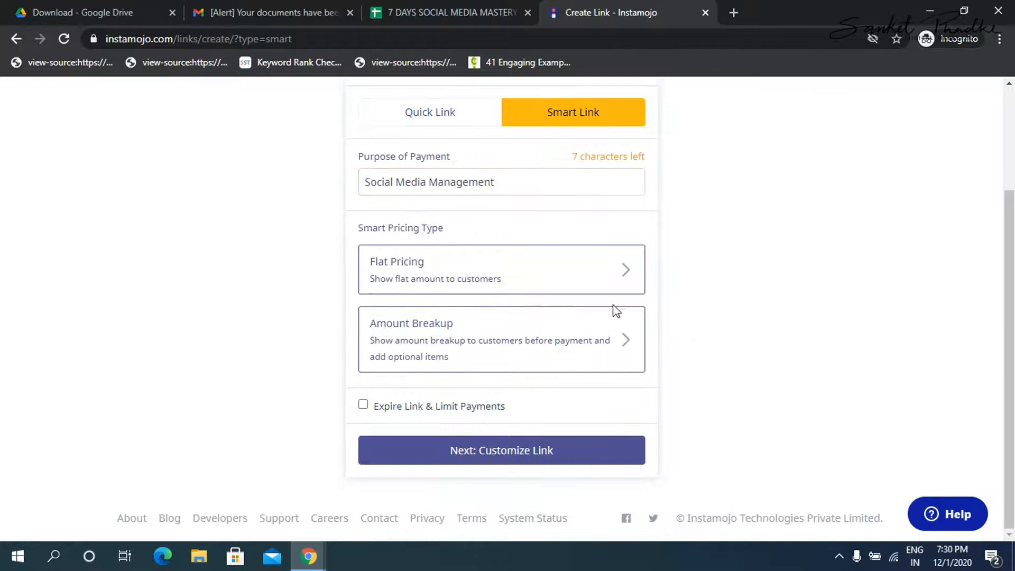
{"action": "mouse_move", "coordinate": [415, 245]}
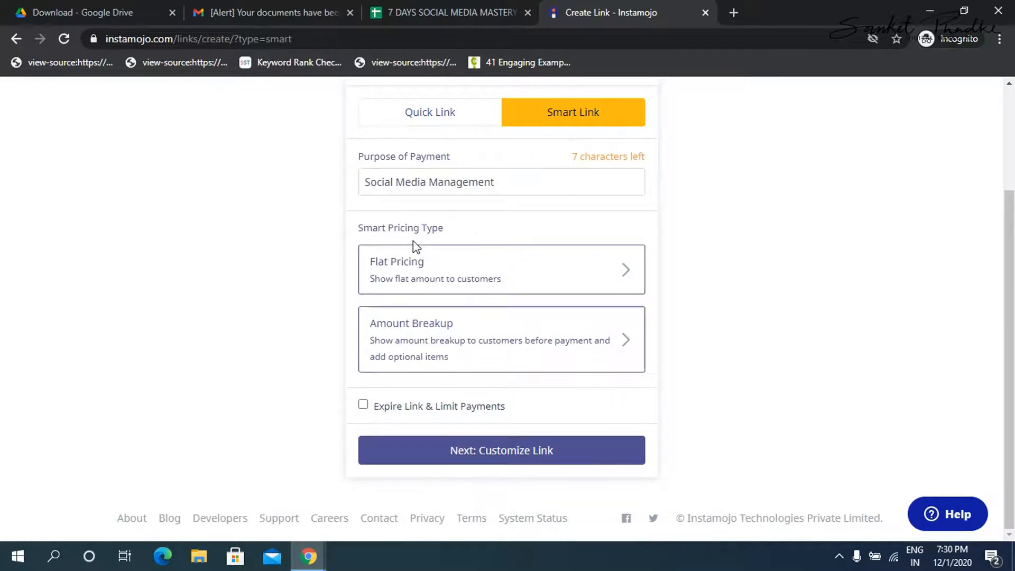
- Set flat pricing of ₹10,000 and enable discount code creation
{"action": "left_click", "coordinate": [500, 269]}
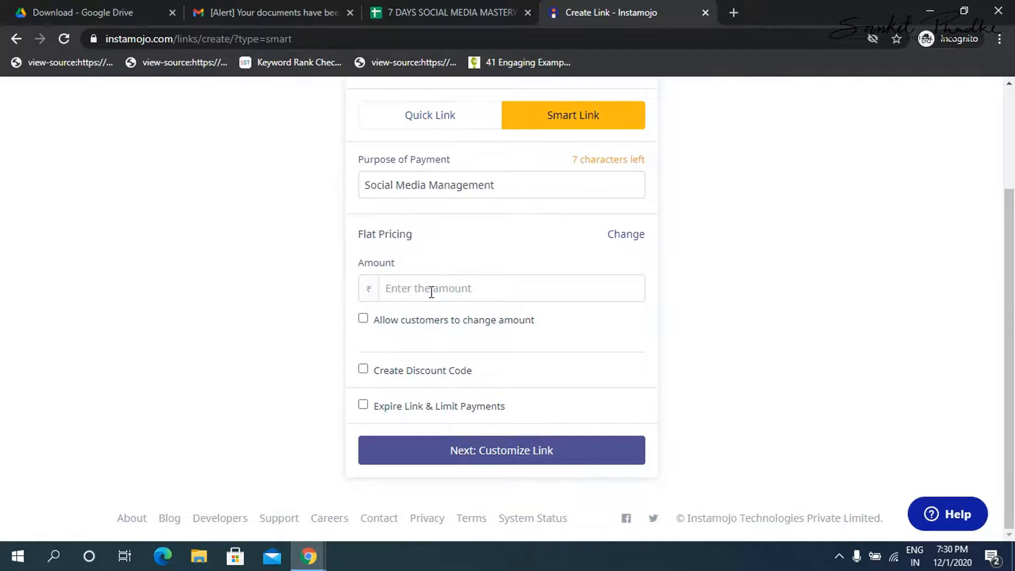
{"action": "type", "text": "10000"}
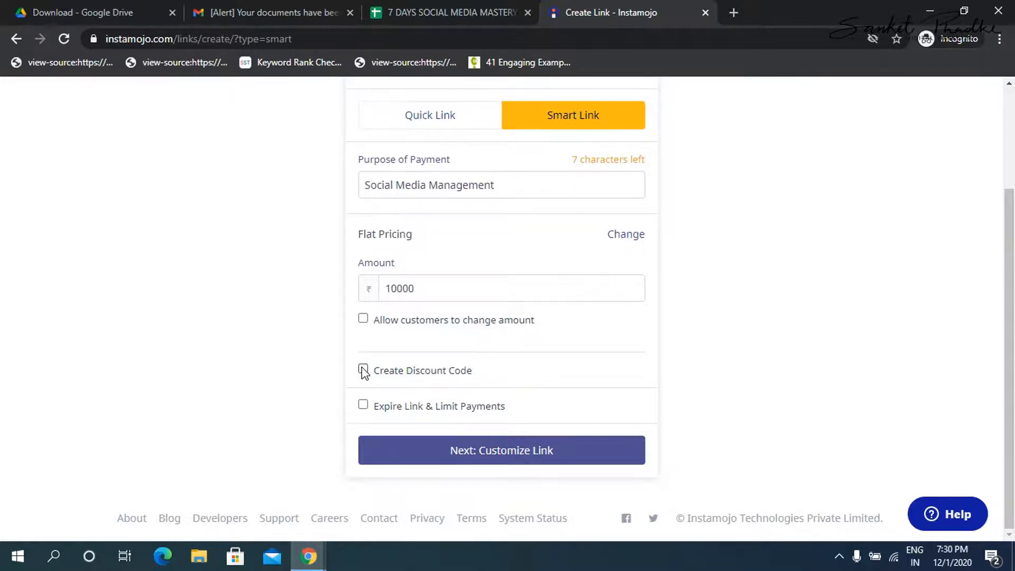
{"action": "left_click", "coordinate": [363, 370]}
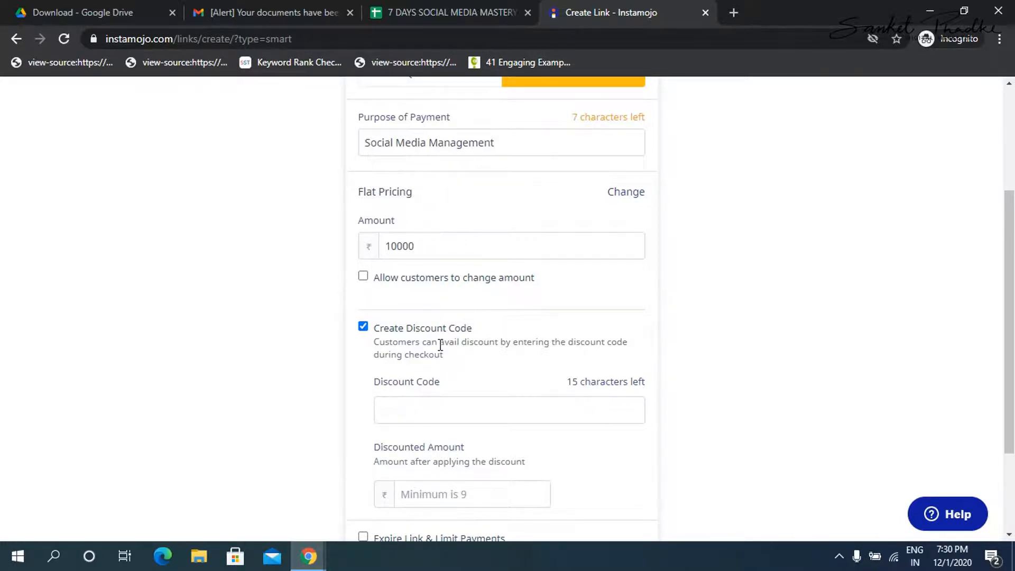
- Create discount code DECEMBEROFFER with a discounted amount of ₹8,000, showing 20% off
{"action": "scroll", "scroll_direction": "down", "scroll_amount": 3}
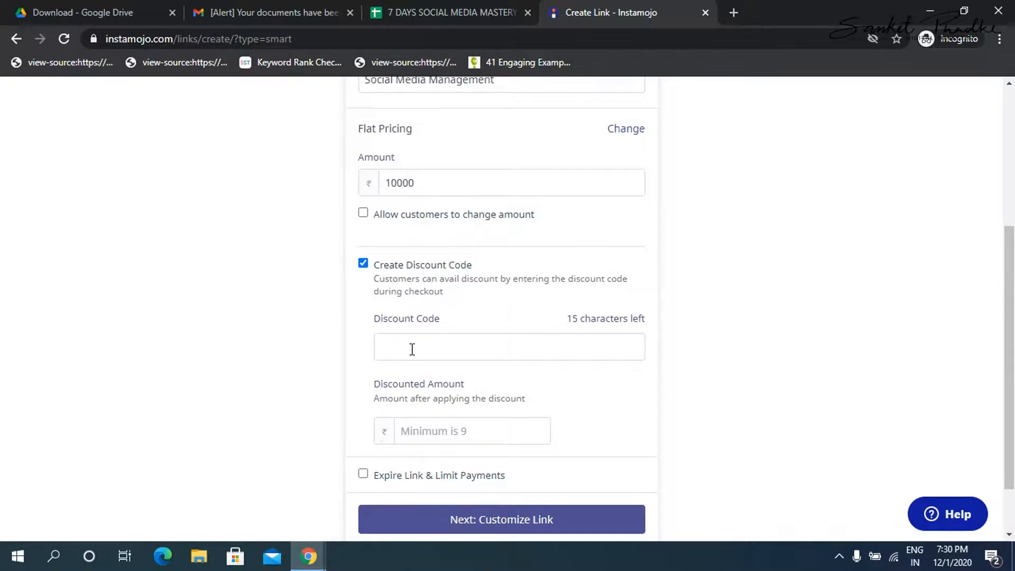
{"action": "left_click", "coordinate": [509, 347]}
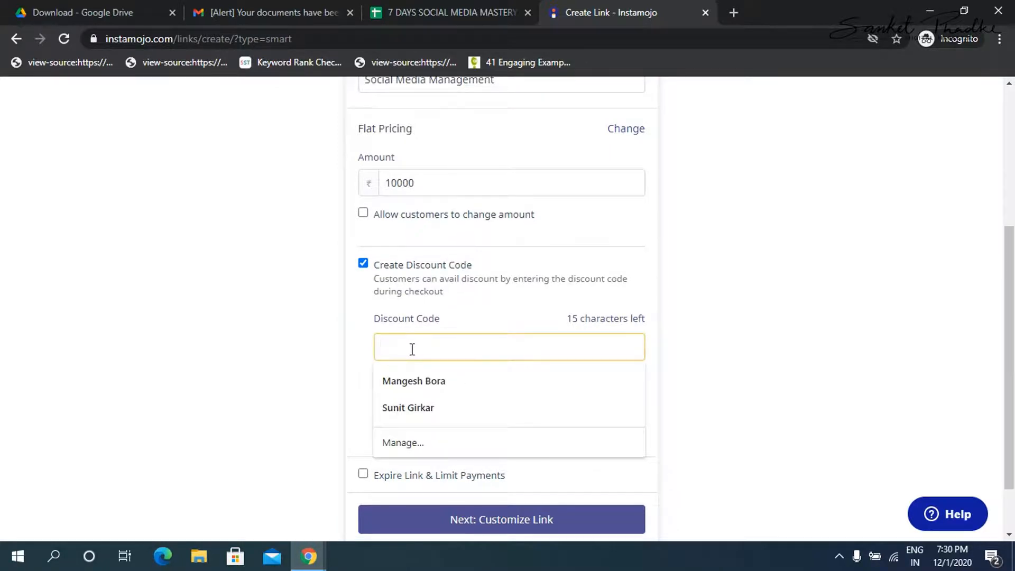
{"action": "type", "text": "DECE"}
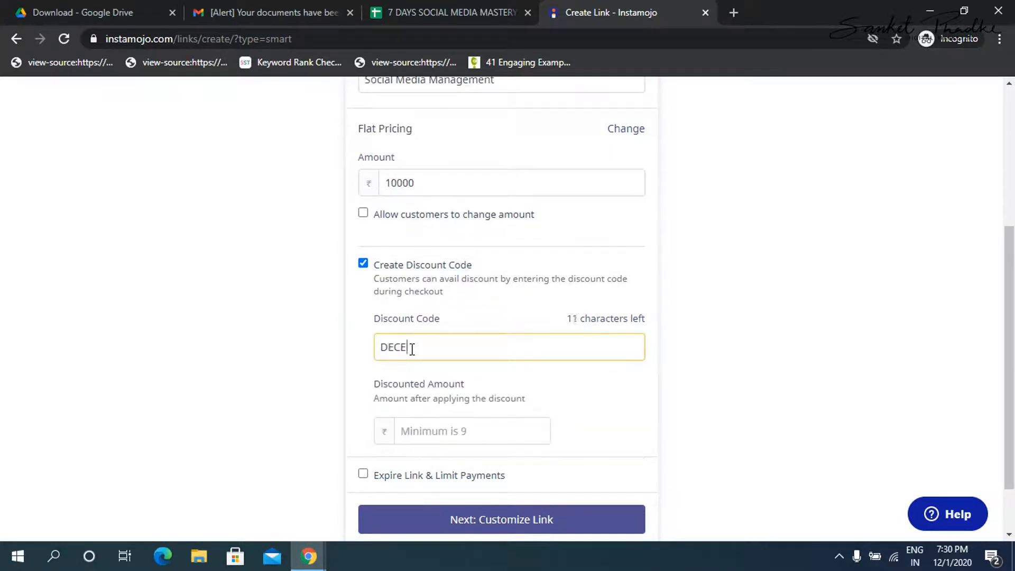
{"action": "type", "text": "MBER"}
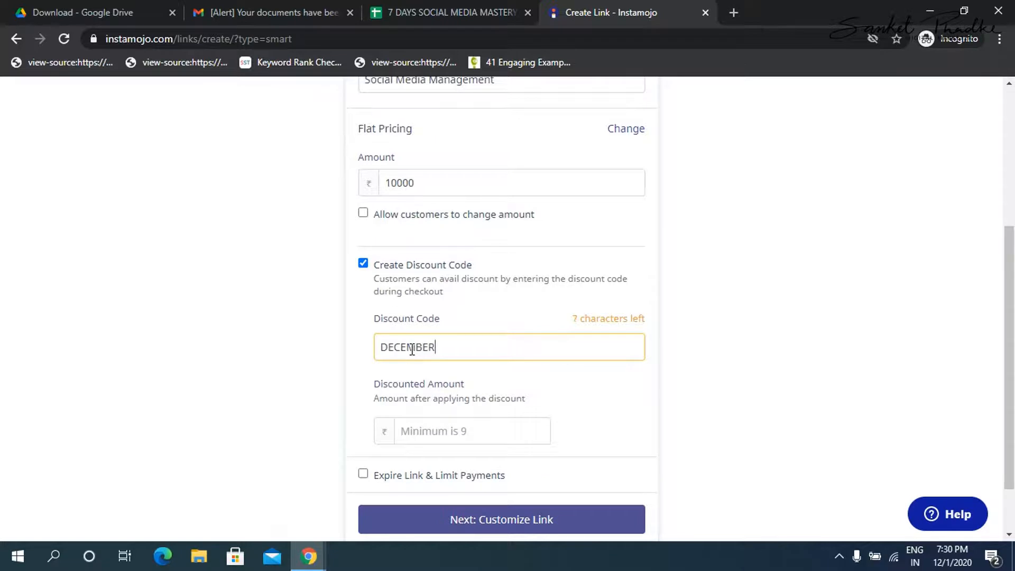
{"action": "type", "text": "OFFER"}
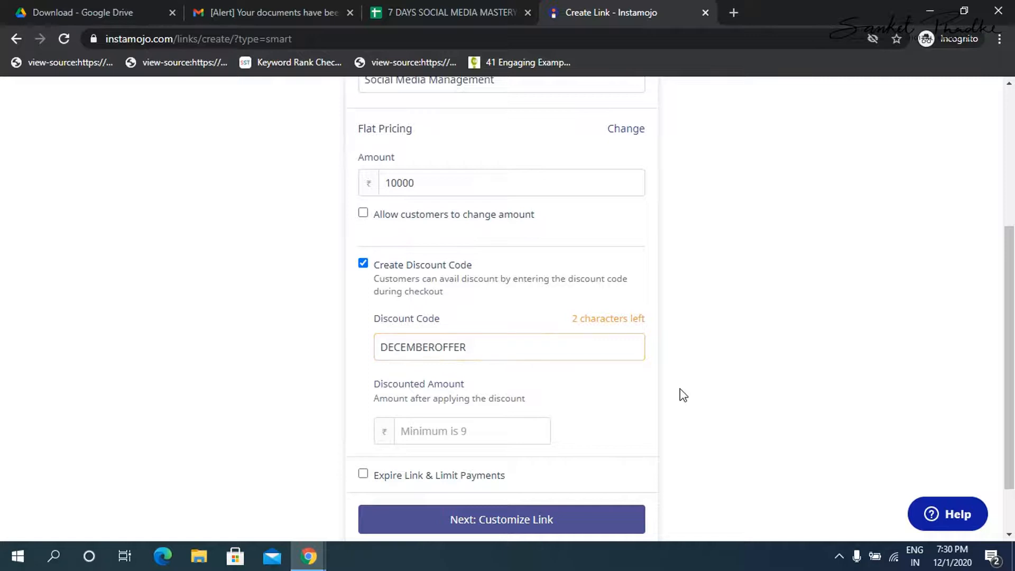
{"action": "type", "text": "2000"}
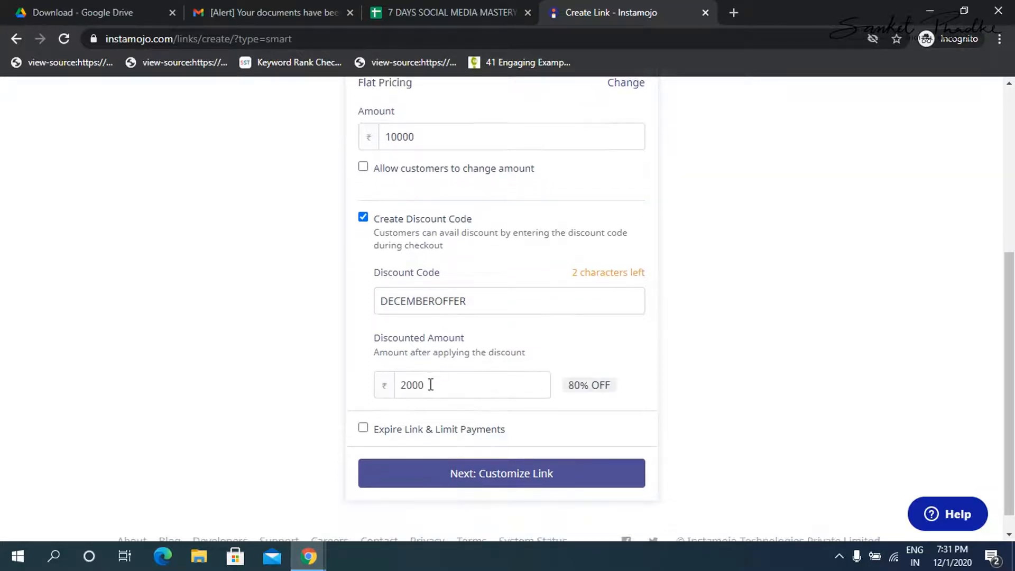
{"action": "type", "text": "80"}
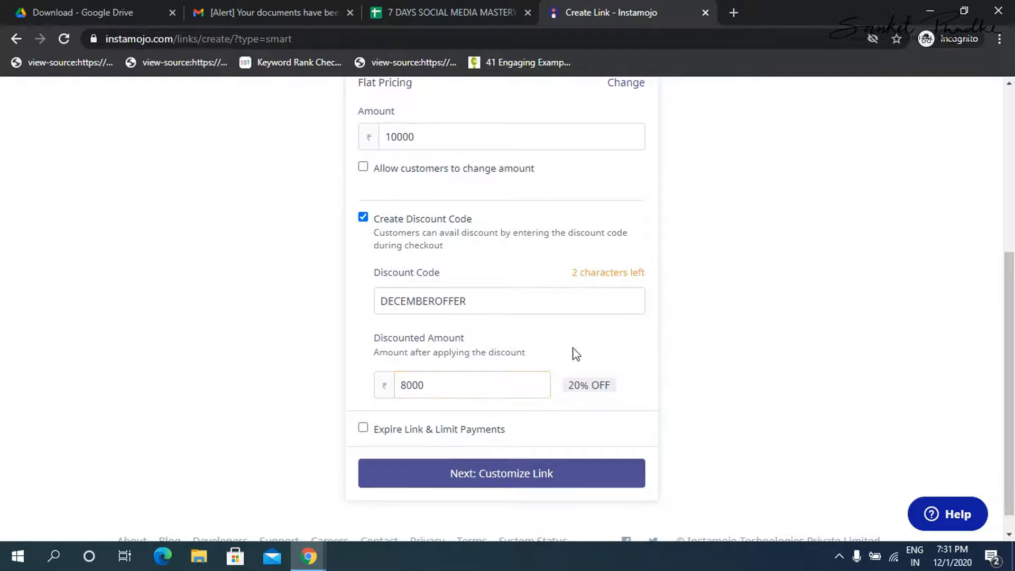
{"action": "left_click", "coordinate": [473, 384]}
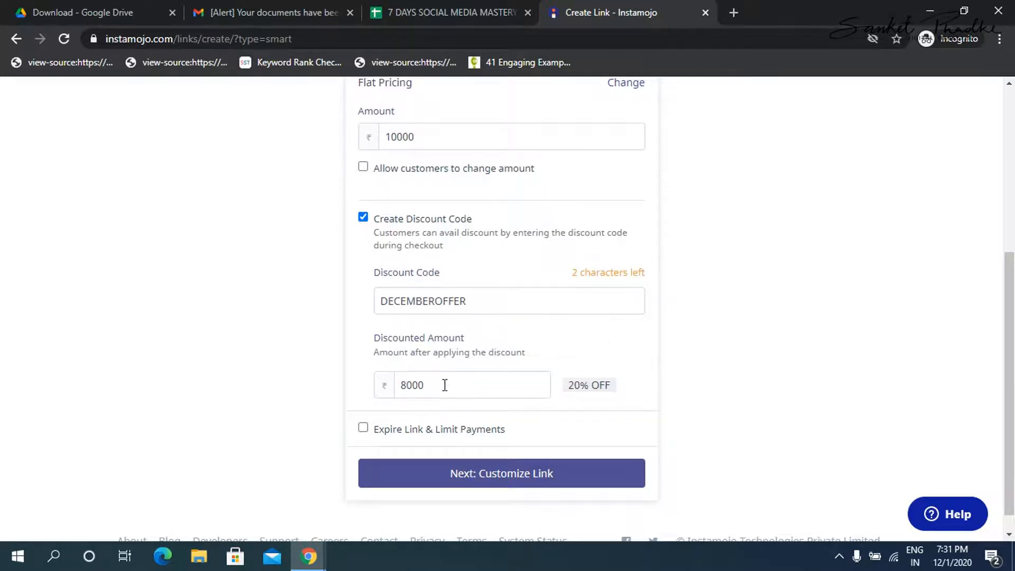
{"action": "double_click", "coordinate": [578, 385]}
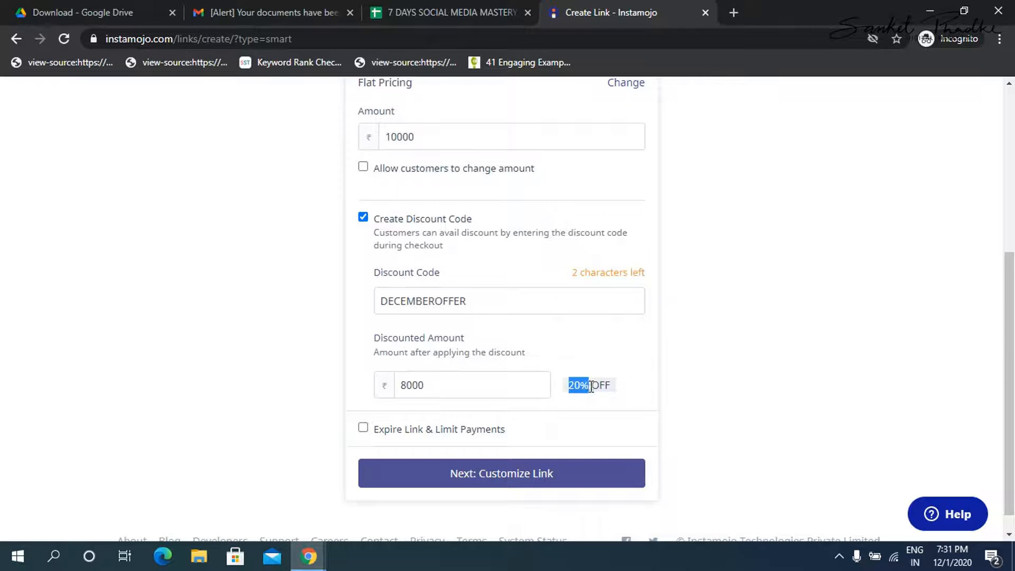
{"action": "scroll", "scroll_direction": "down", "scroll_amount": 3}
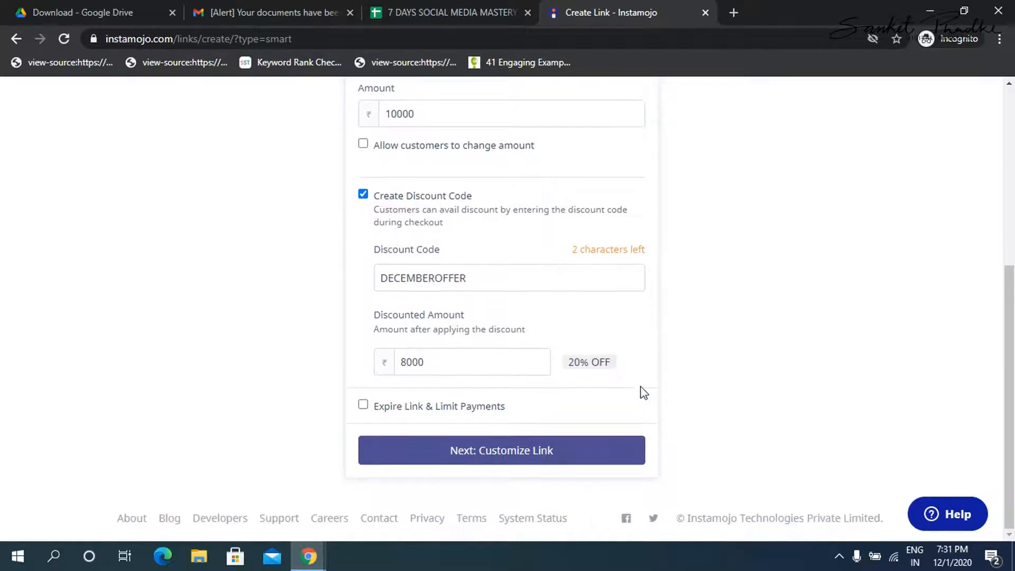
{"action": "mouse_move", "coordinate": [486, 400]}
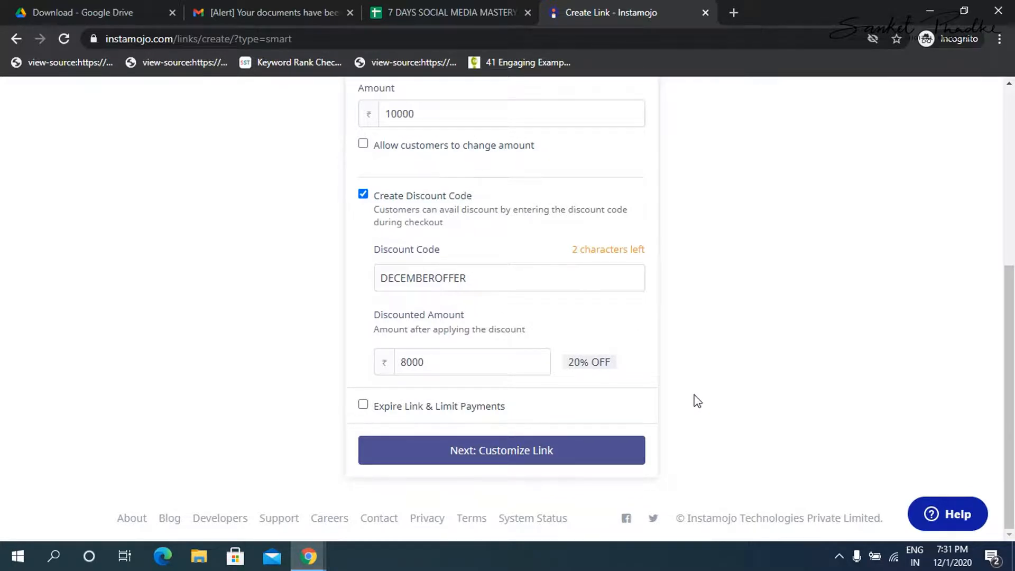
- Enable link expiry by date, expiring on Dec 2, 2020 at 11:59 PM
{"action": "left_click", "coordinate": [363, 403]}
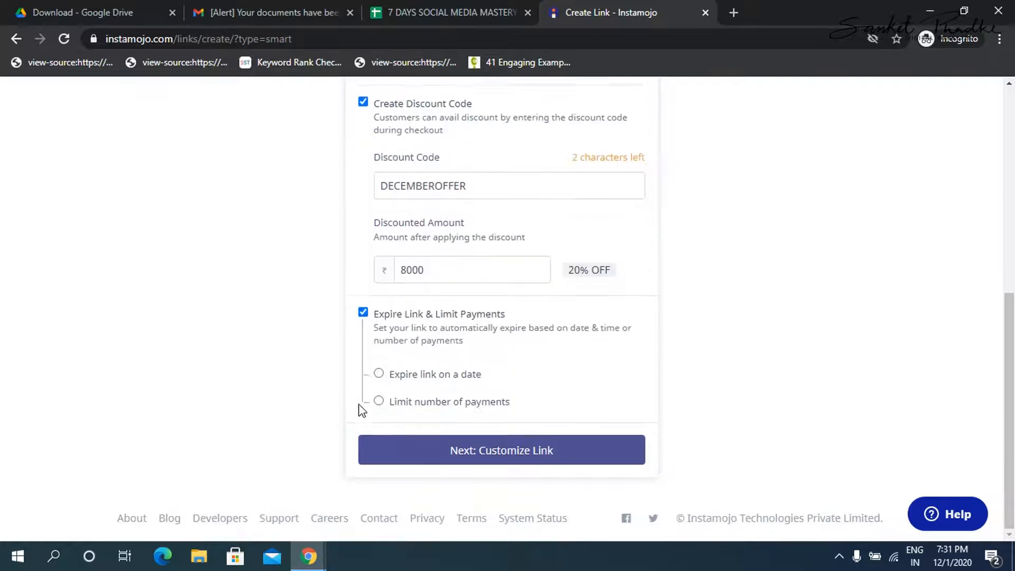
{"action": "scroll", "scroll_direction": "down", "scroll_amount": 3}
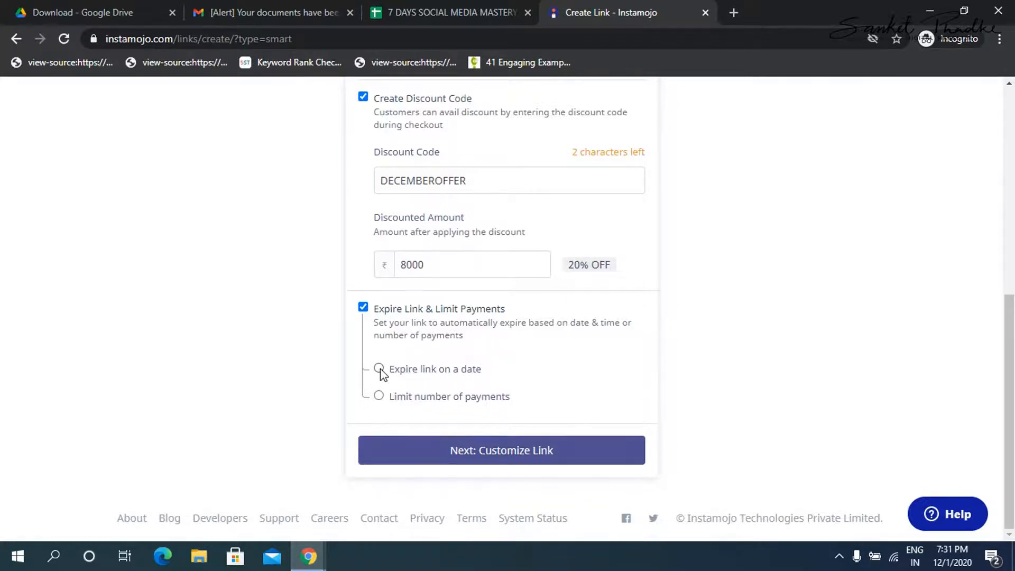
{"action": "left_click", "coordinate": [379, 368]}
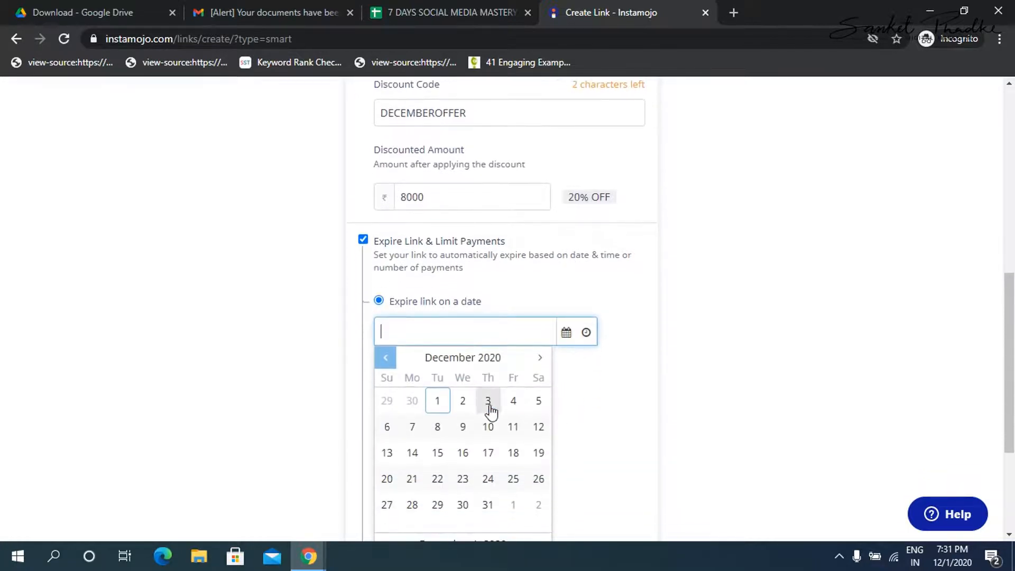
{"action": "left_click", "coordinate": [462, 400]}
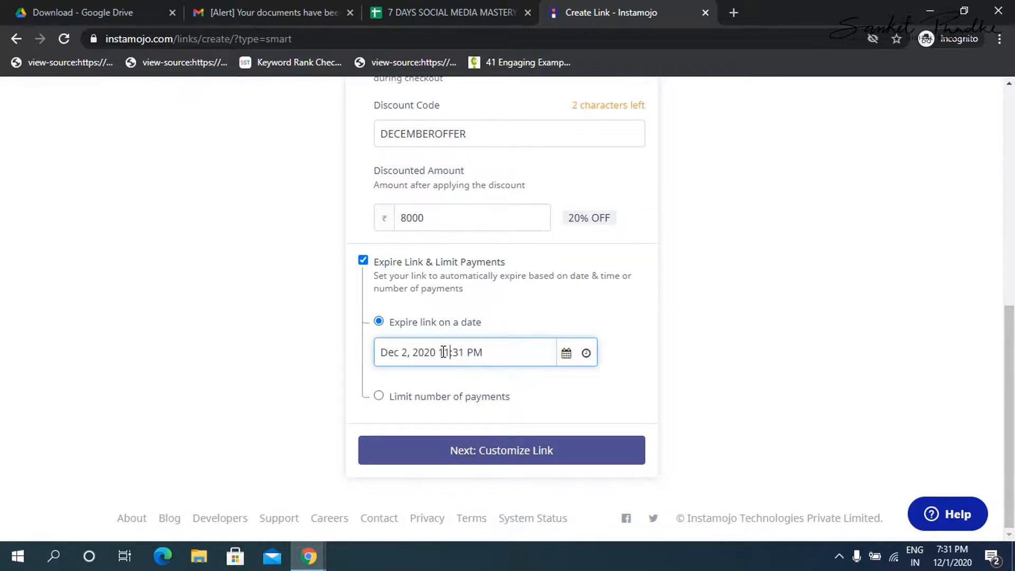
{"action": "type", "text": "59"}
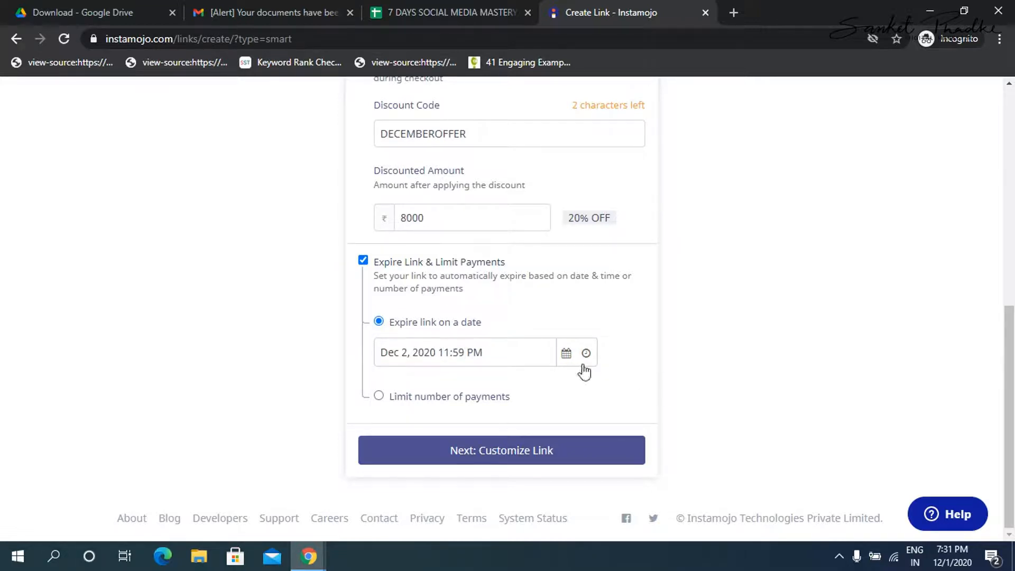
{"action": "mouse_move", "coordinate": [511, 324]}
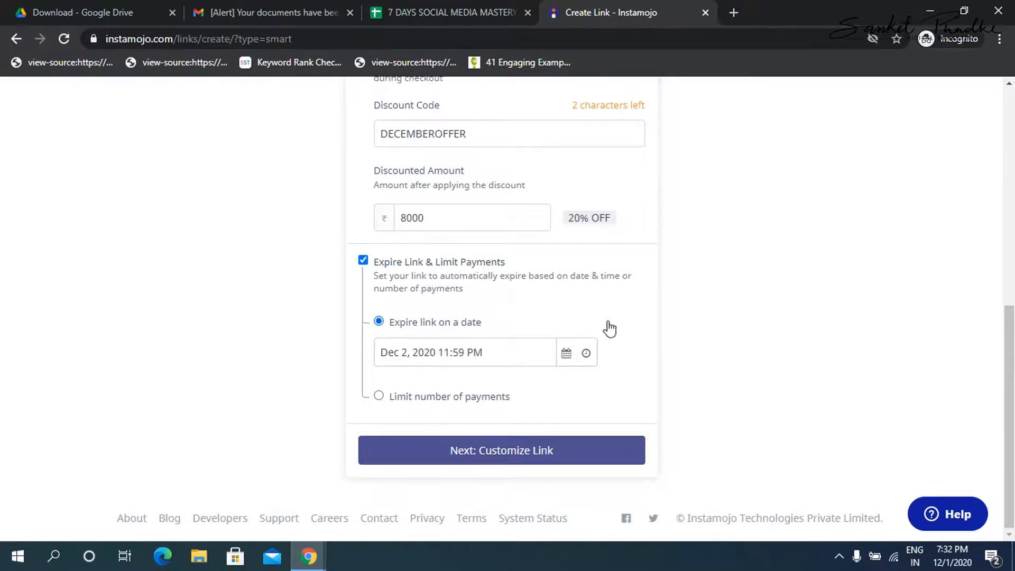
{"action": "mouse_move", "coordinate": [562, 336]}
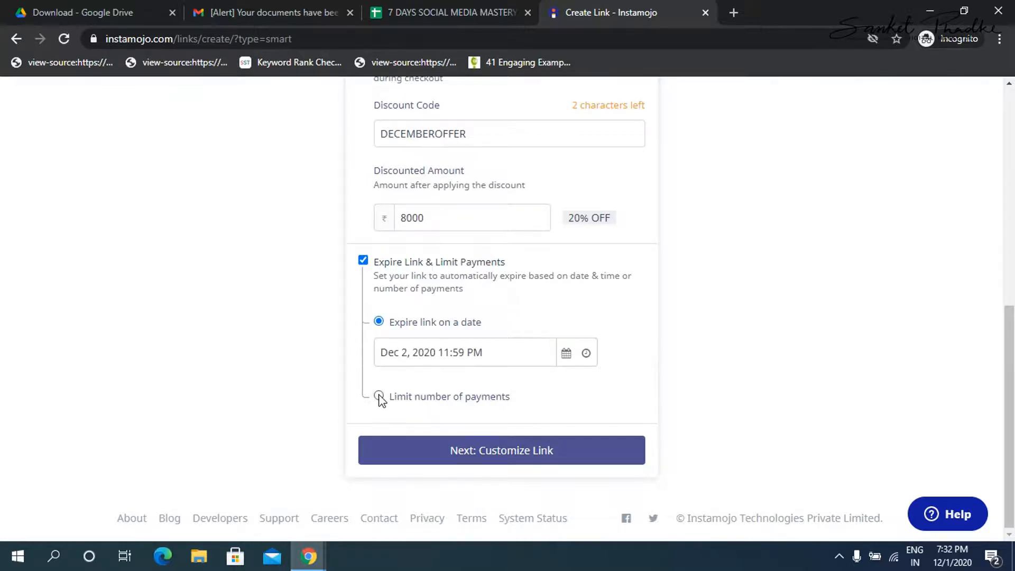
- Switch to limiting payments and cap the link at 10 payments
{"action": "left_click", "coordinate": [378, 396]}
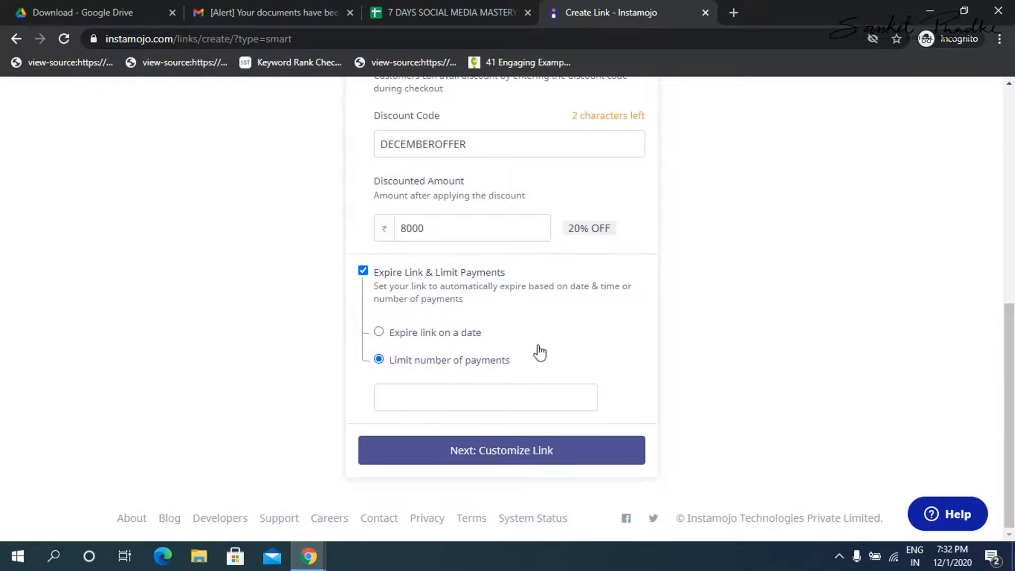
{"action": "mouse_move", "coordinate": [569, 357]}
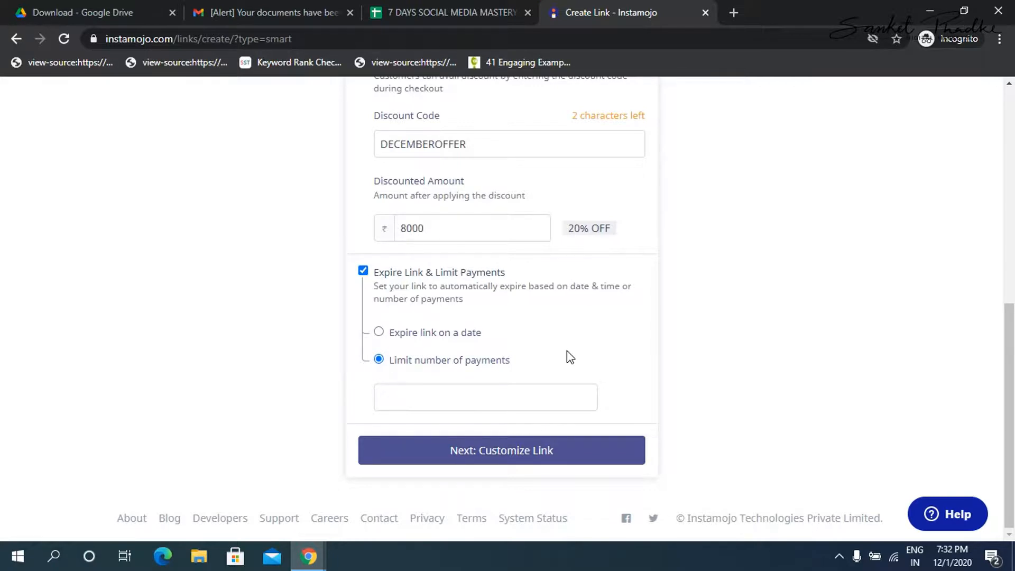
{"action": "mouse_move", "coordinate": [511, 381]}
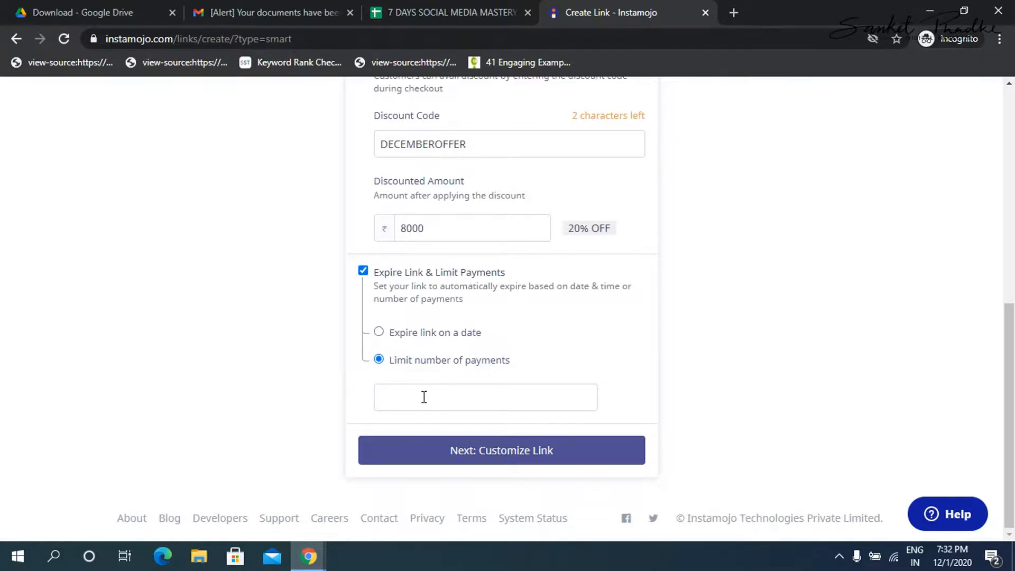
{"action": "type", "text": "100"}
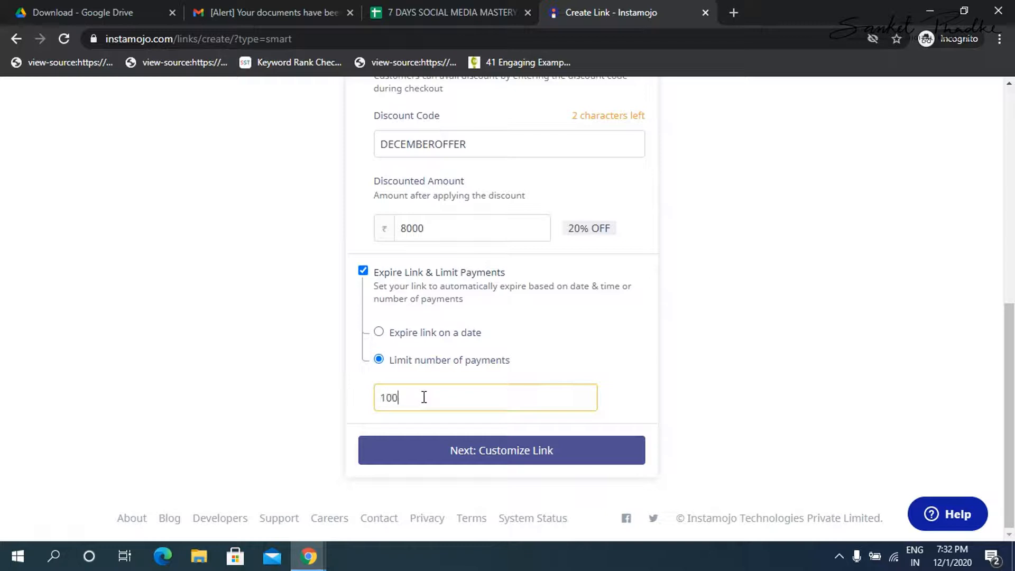
{"action": "key", "text": "Backspace"}
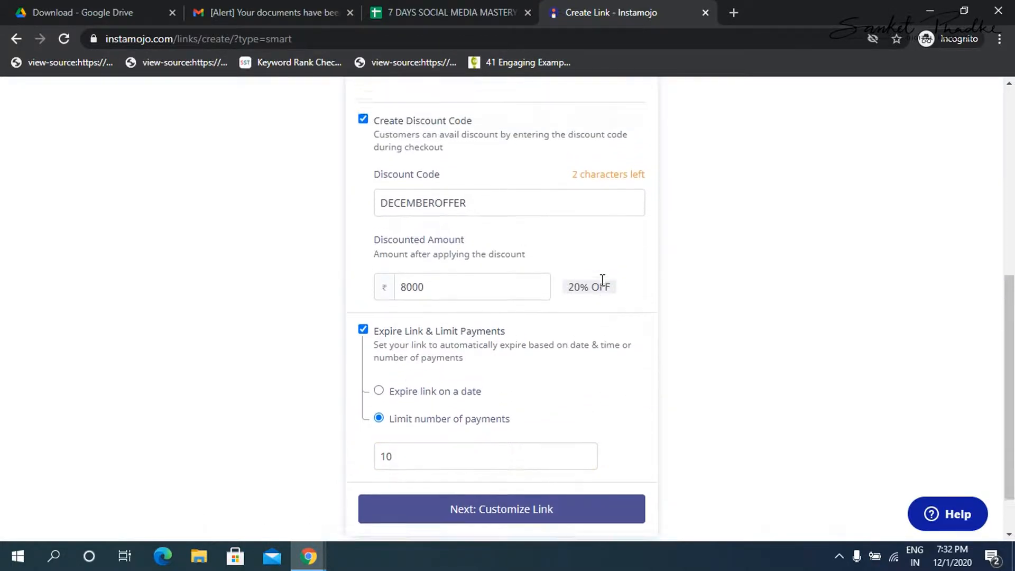
{"action": "scroll", "scroll_direction": "down", "scroll_amount": 3}
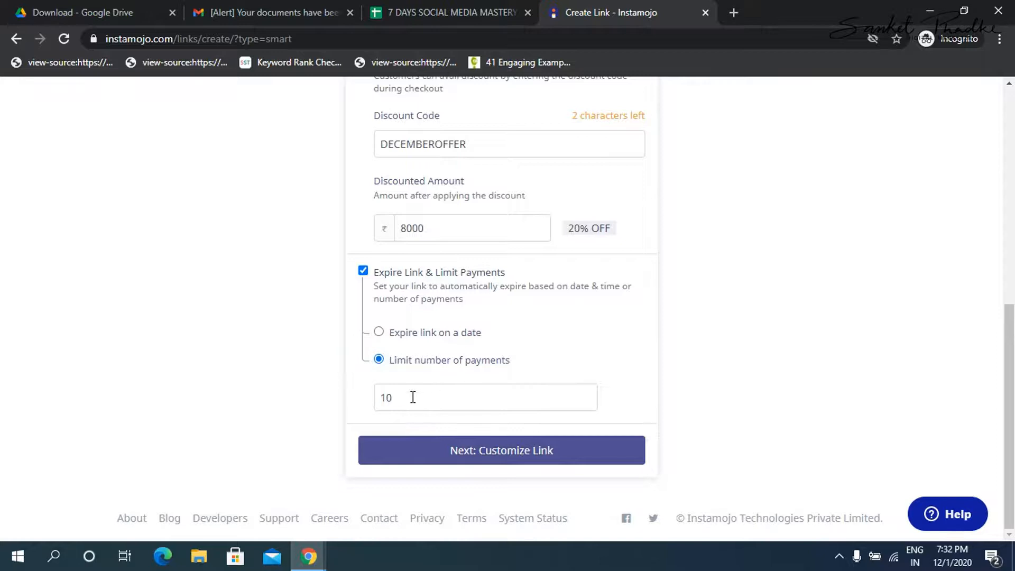
{"action": "mouse_move", "coordinate": [435, 386]}
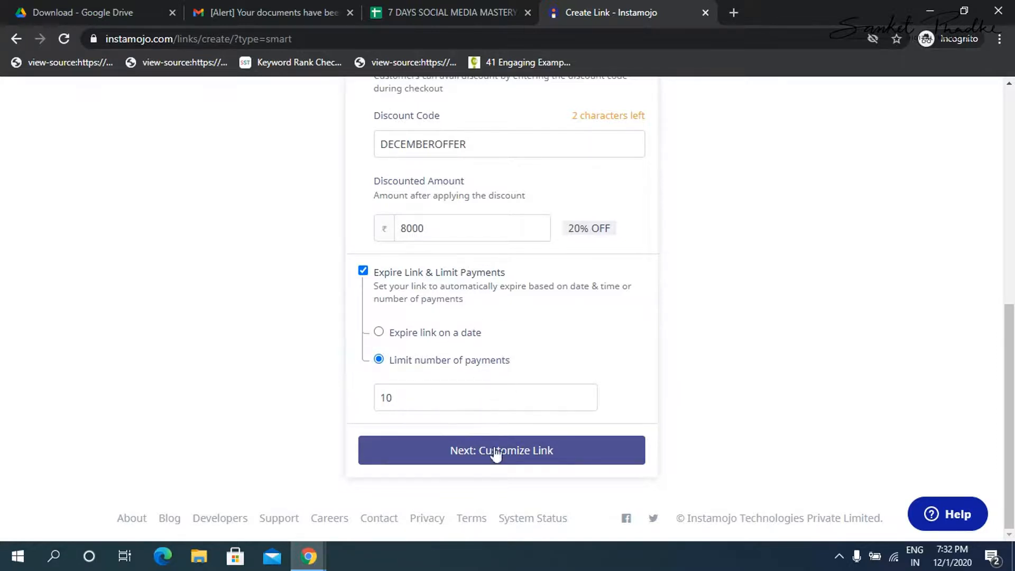
- Continue to link customization and enable payment page customization
{"action": "left_click", "coordinate": [501, 450]}
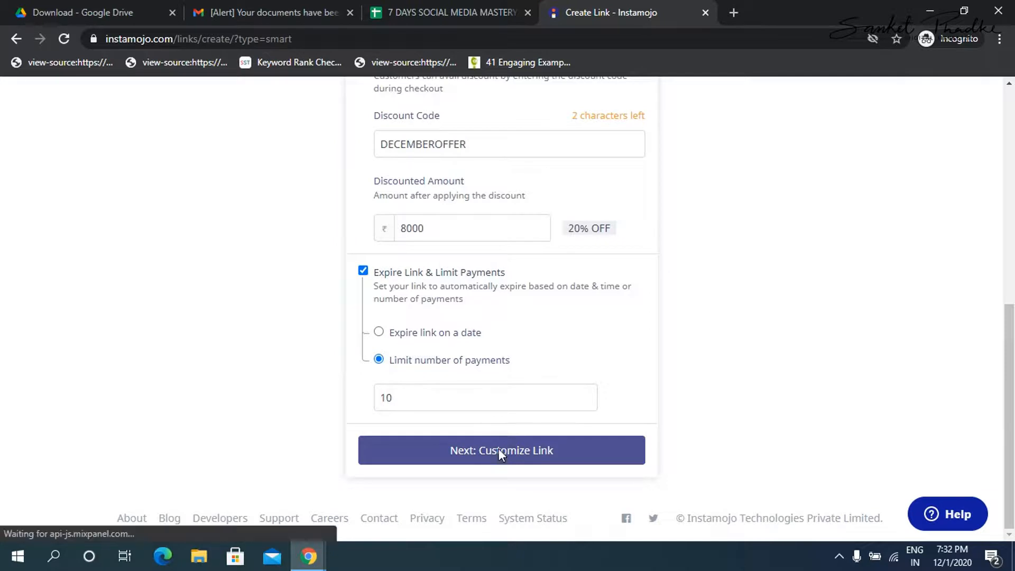
{"action": "left_click", "coordinate": [500, 450]}
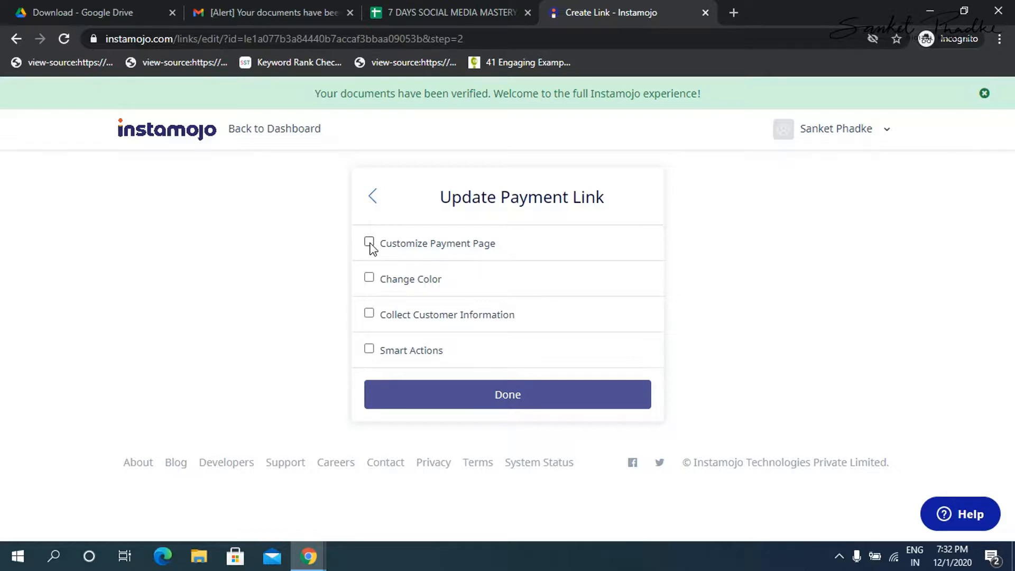
{"action": "left_click", "coordinate": [369, 242]}
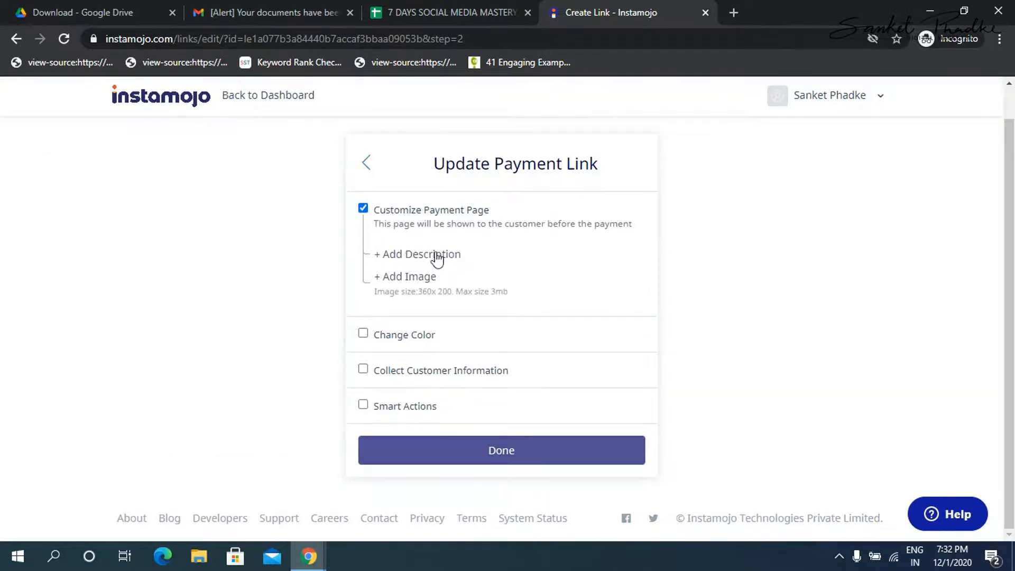
{"action": "mouse_move", "coordinate": [449, 274]}
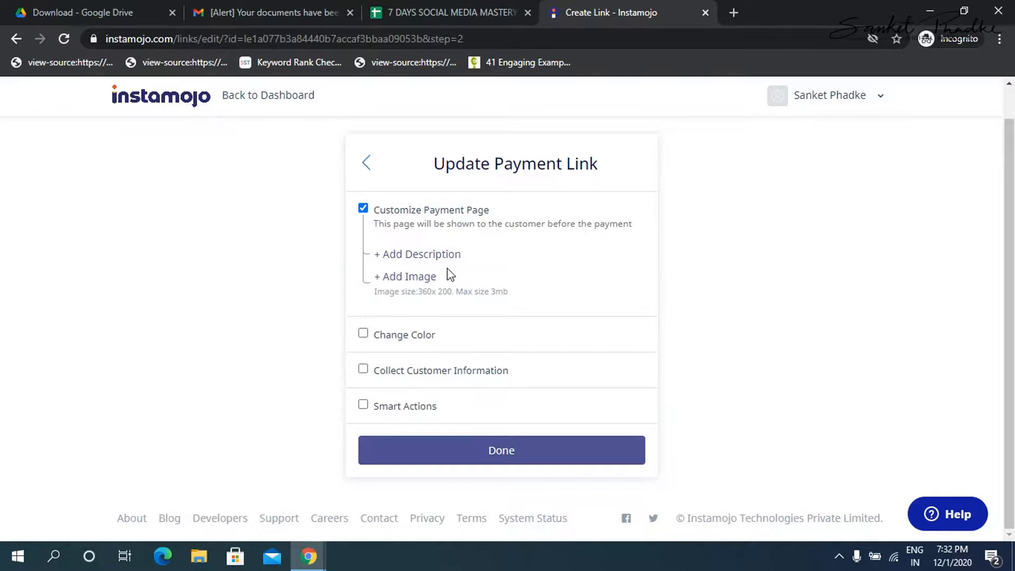
- Add the Social Media Marketing Package enrolment description and attach the course image
{"action": "left_click", "coordinate": [417, 254]}
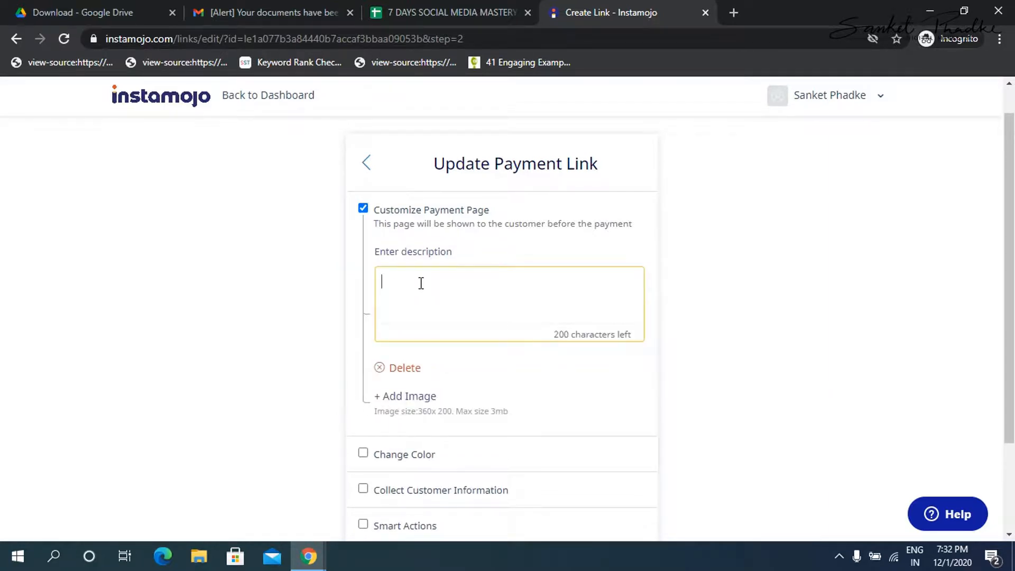
{"action": "type", "text": "Enroll for the"}
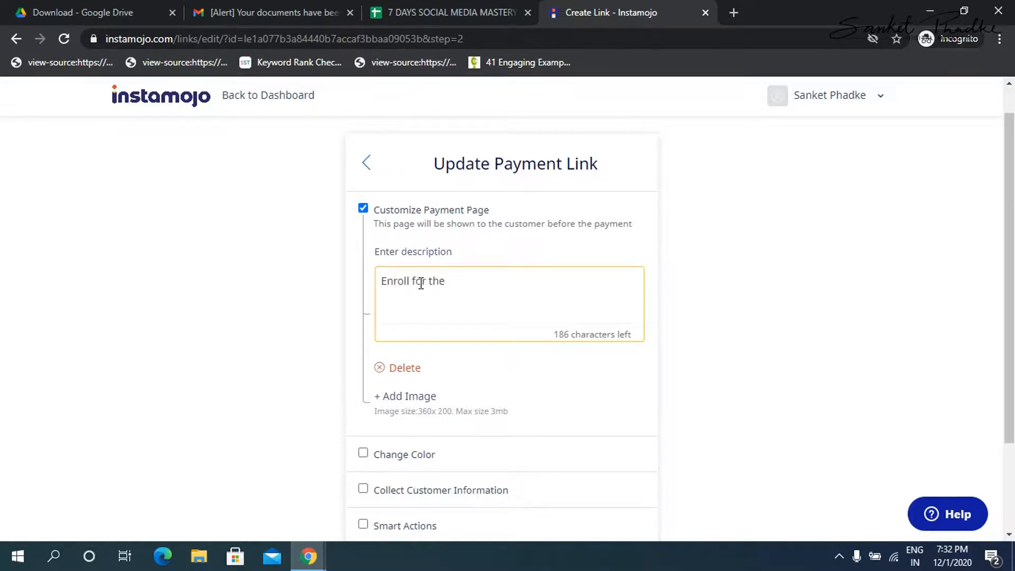
{"action": "type", "text": "Social Me"}
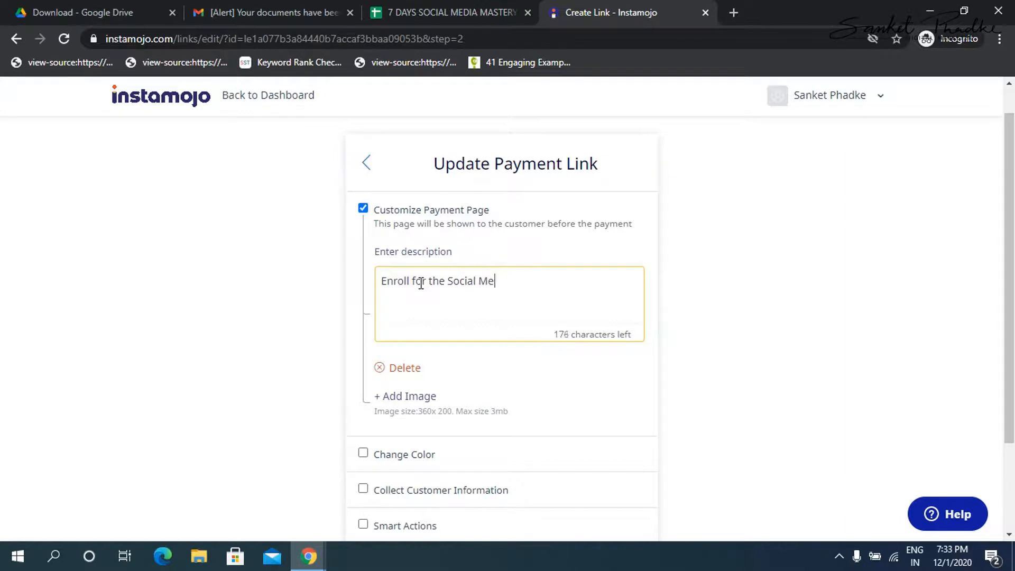
{"action": "type", "text": "dia Ma"}
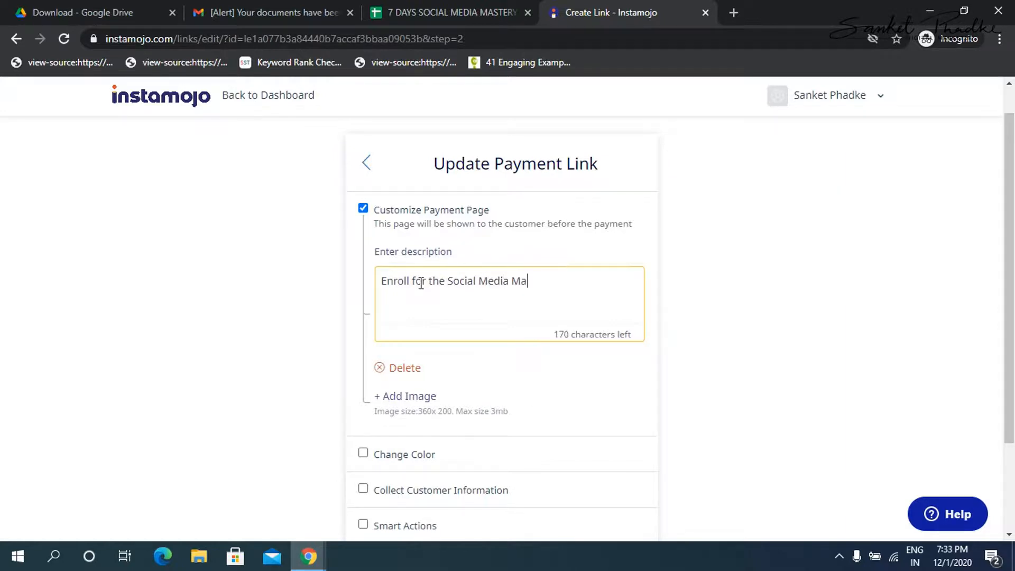
{"action": "type", "text": "rketing Package for 3 m"}
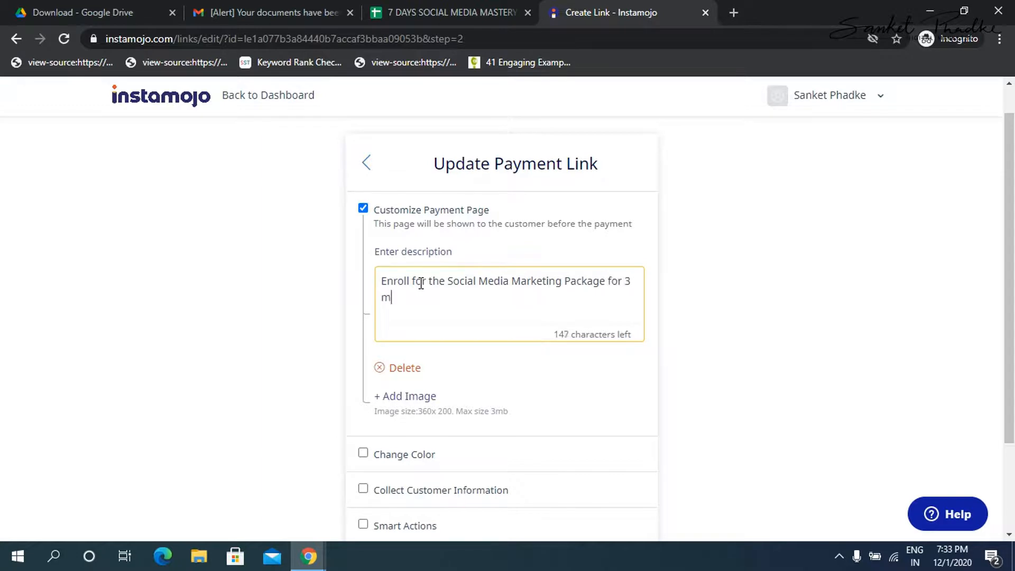
{"action": "type", "text": "onths"}
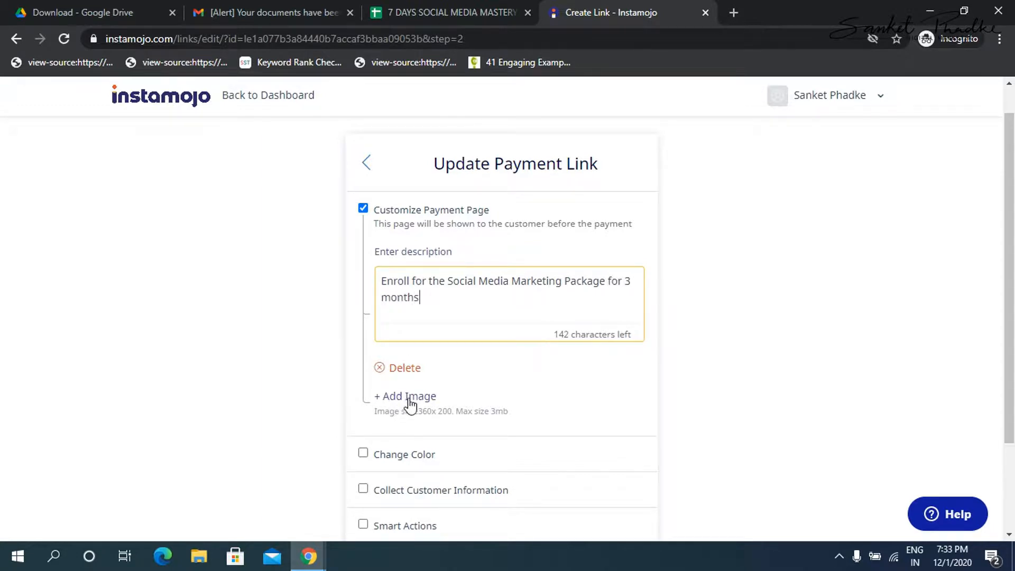
{"action": "left_click", "coordinate": [405, 395]}
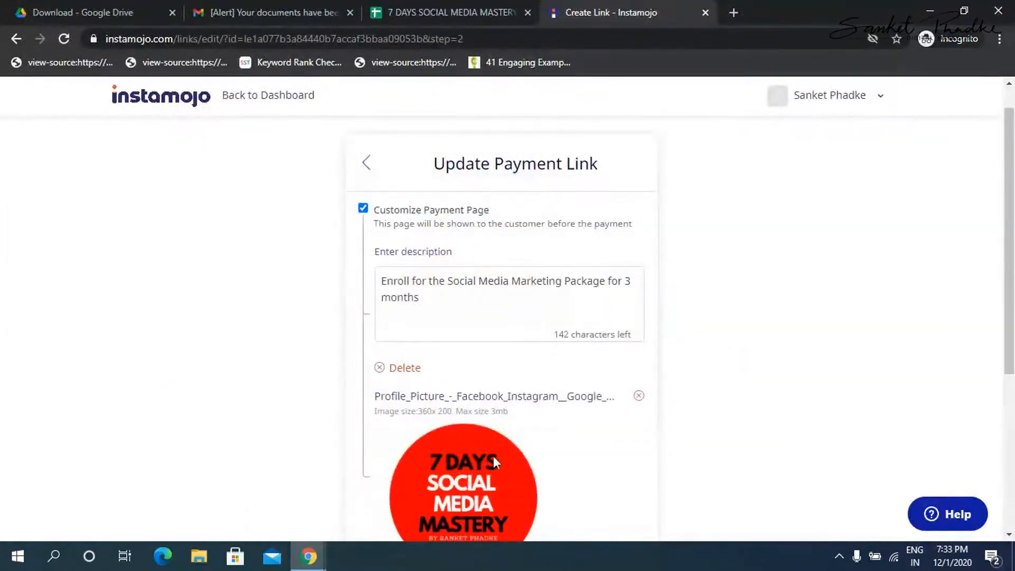
- Try orange, then settle on blue as the payment page brand colour
{"action": "scroll", "scroll_direction": "down", "scroll_amount": 3}
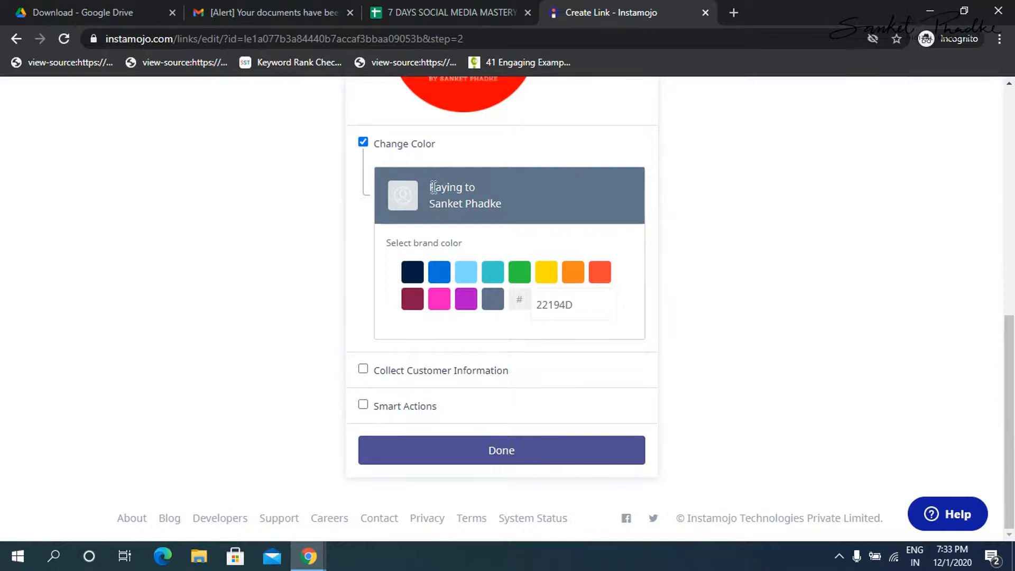
{"action": "mouse_move", "coordinate": [523, 194]}
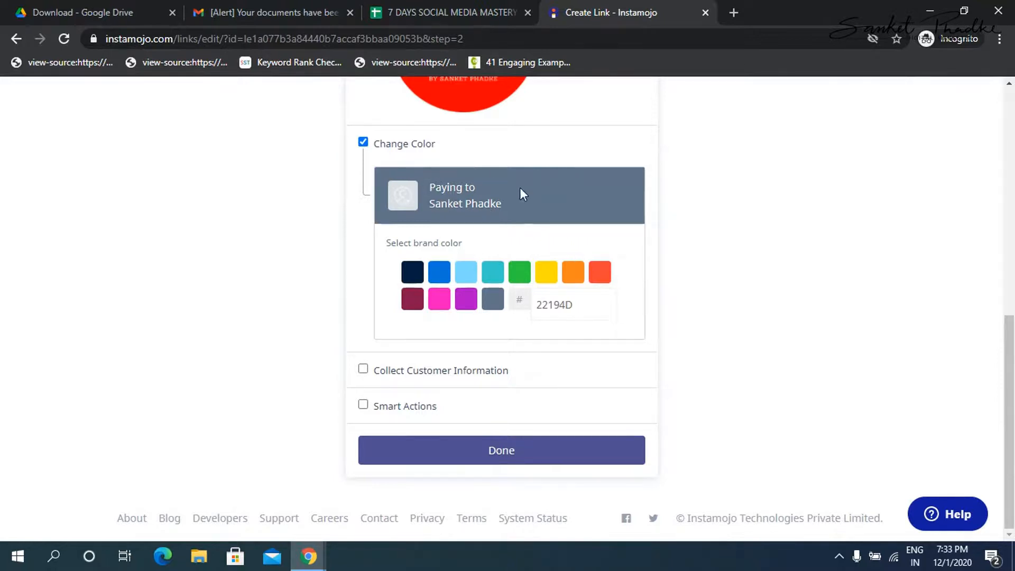
{"action": "left_click", "coordinate": [571, 272]}
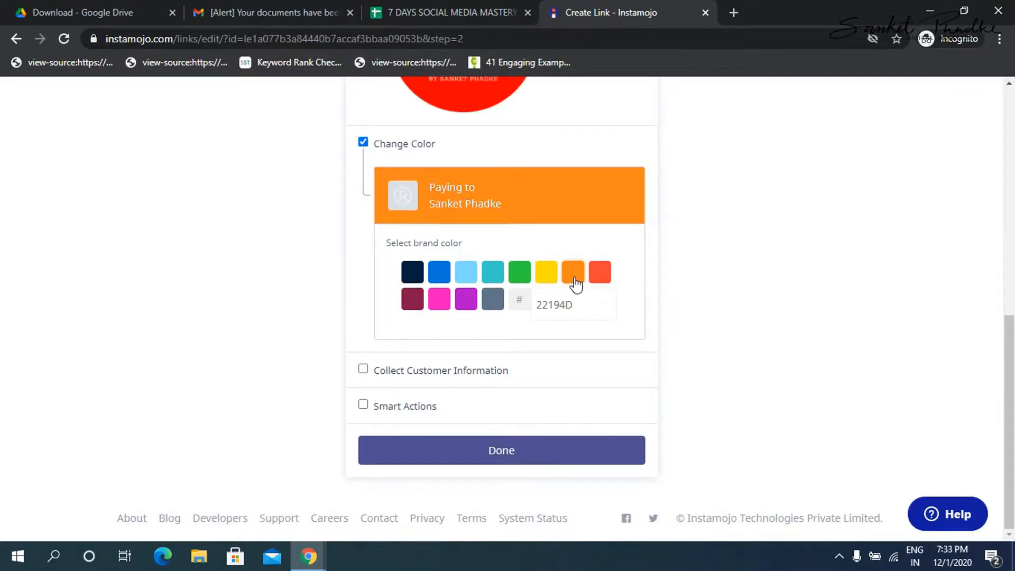
{"action": "left_click", "coordinate": [438, 271]}
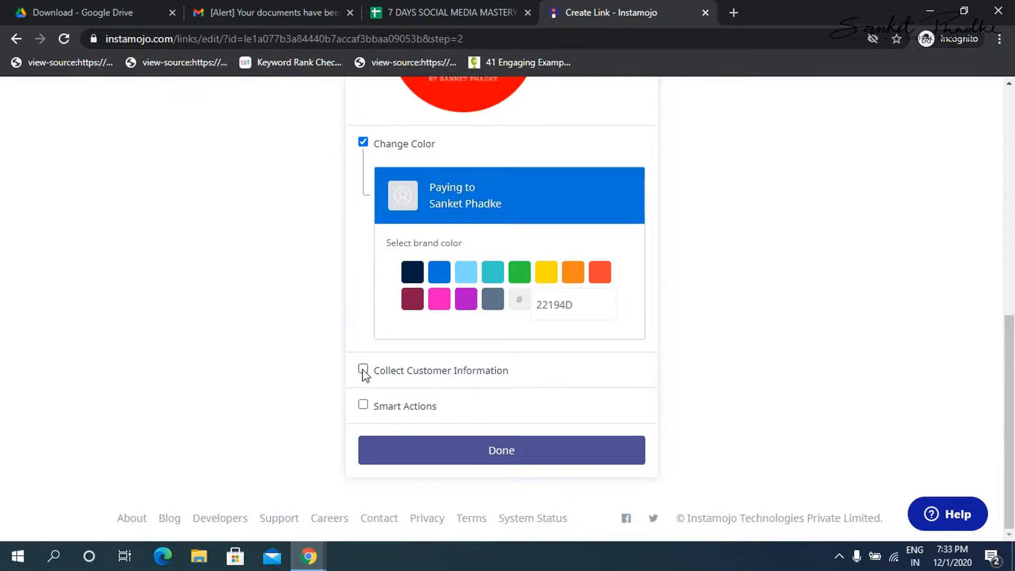
- Enable customer information collection, asking for shipping address and GST details
{"action": "left_click", "coordinate": [363, 369]}
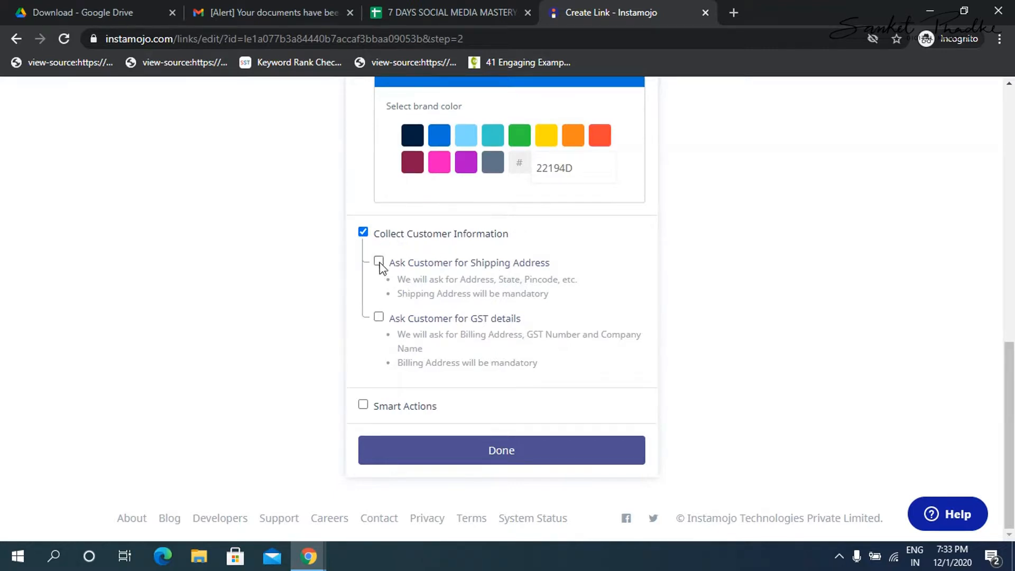
{"action": "mouse_move", "coordinate": [595, 265]}
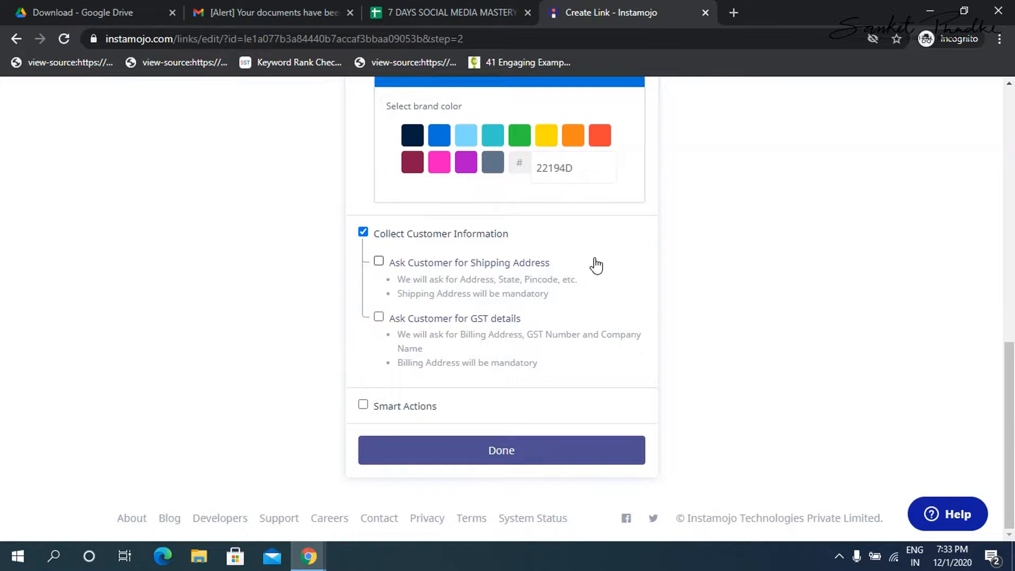
{"action": "mouse_move", "coordinate": [414, 264]}
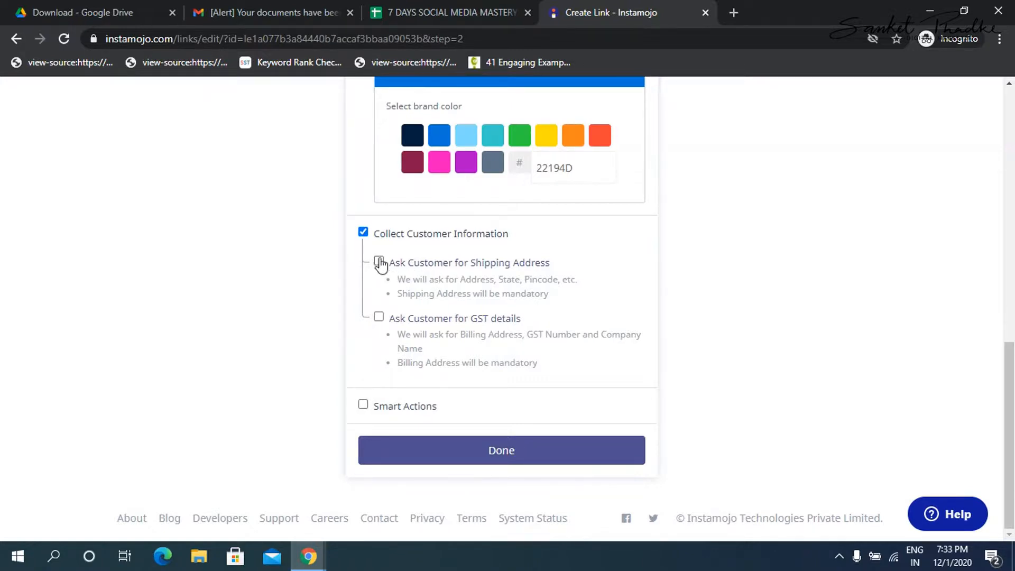
{"action": "left_click", "coordinate": [378, 260]}
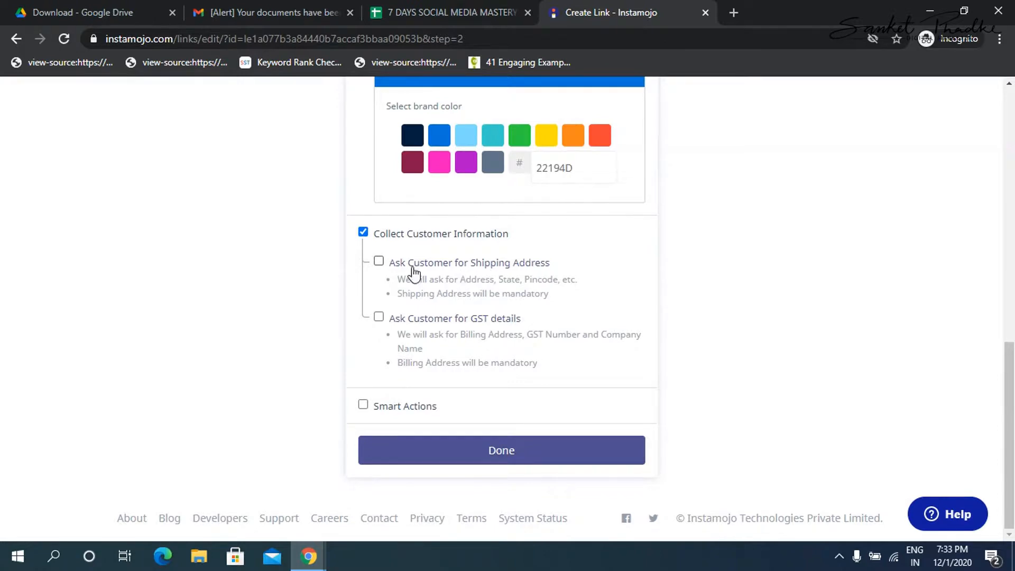
{"action": "left_click", "coordinate": [378, 260]}
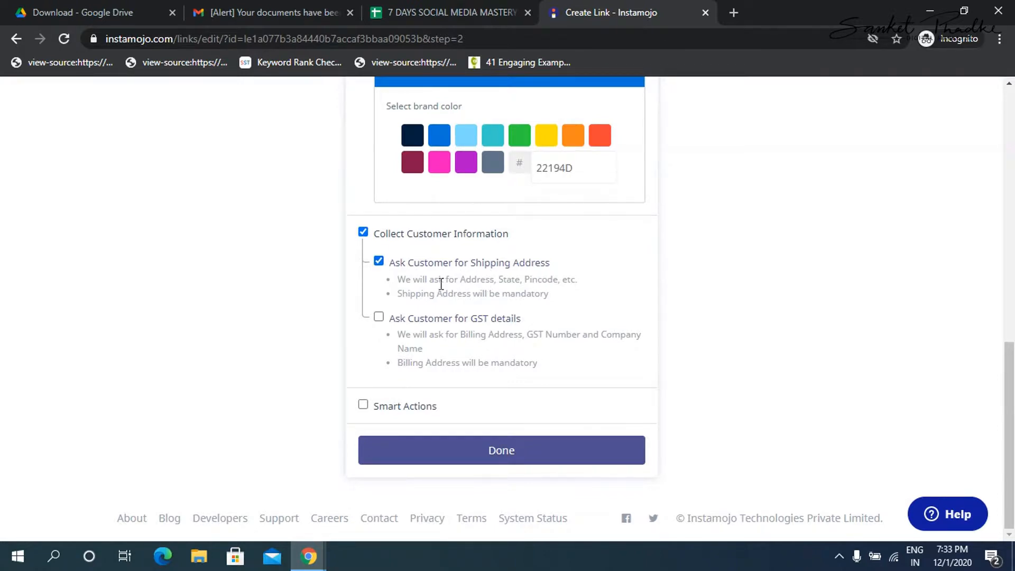
{"action": "left_click", "coordinate": [378, 317]}
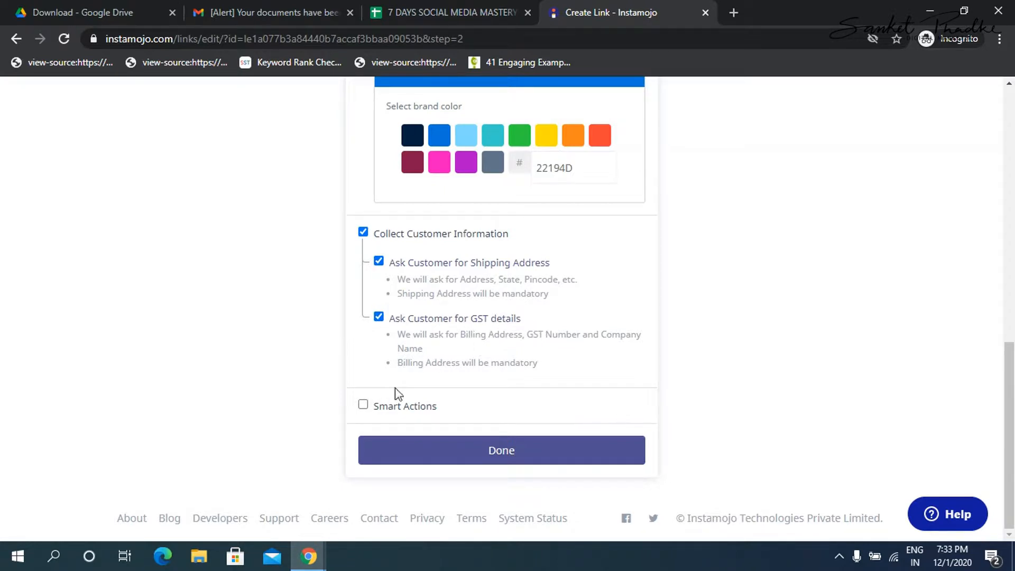
{"action": "mouse_move", "coordinate": [364, 415]}
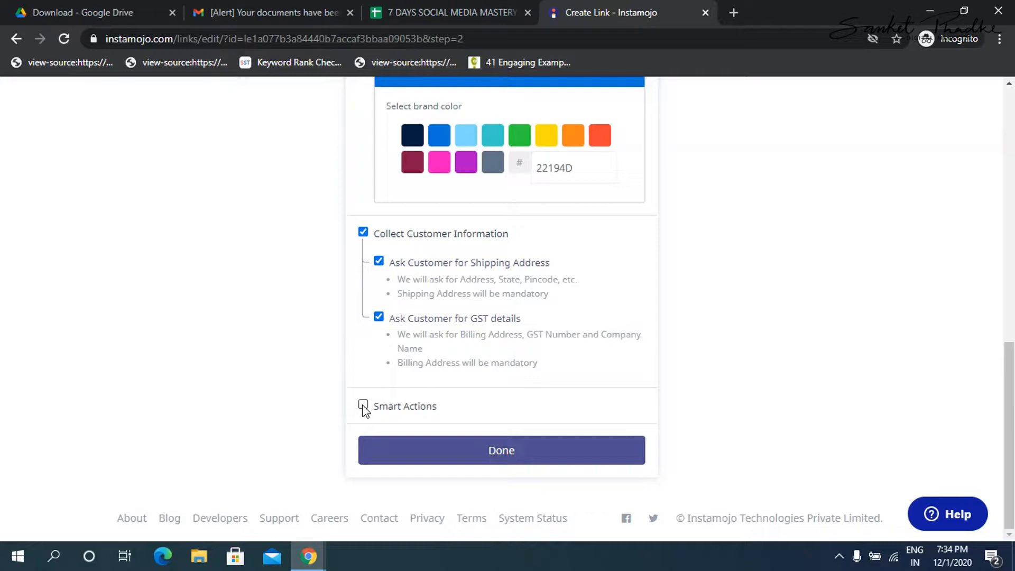
- Enable smart actions with the thank-you note 'Thanks for making the payment. We will get back to you shortly.'
{"action": "left_click", "coordinate": [363, 406]}
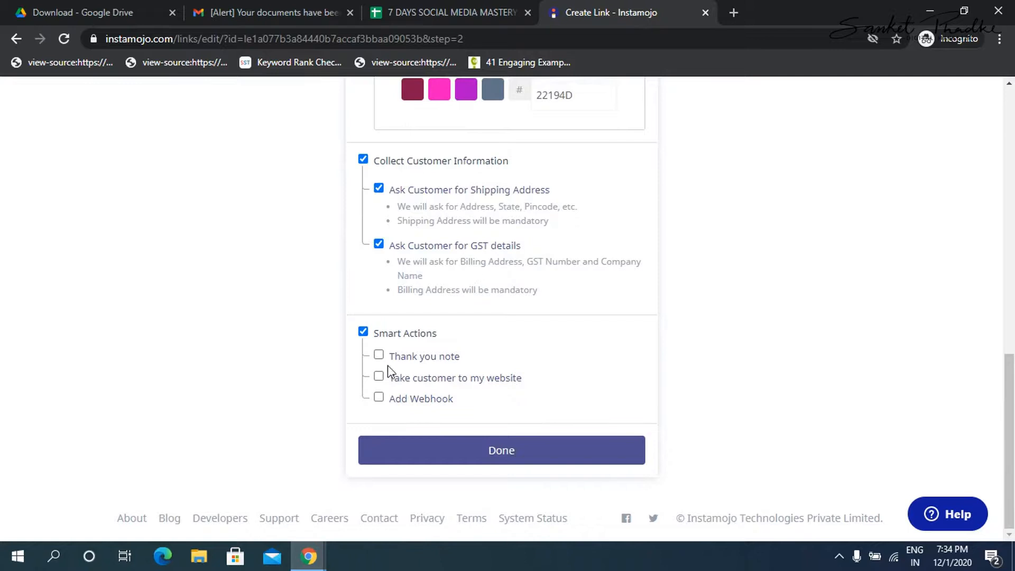
{"action": "mouse_move", "coordinate": [453, 323]}
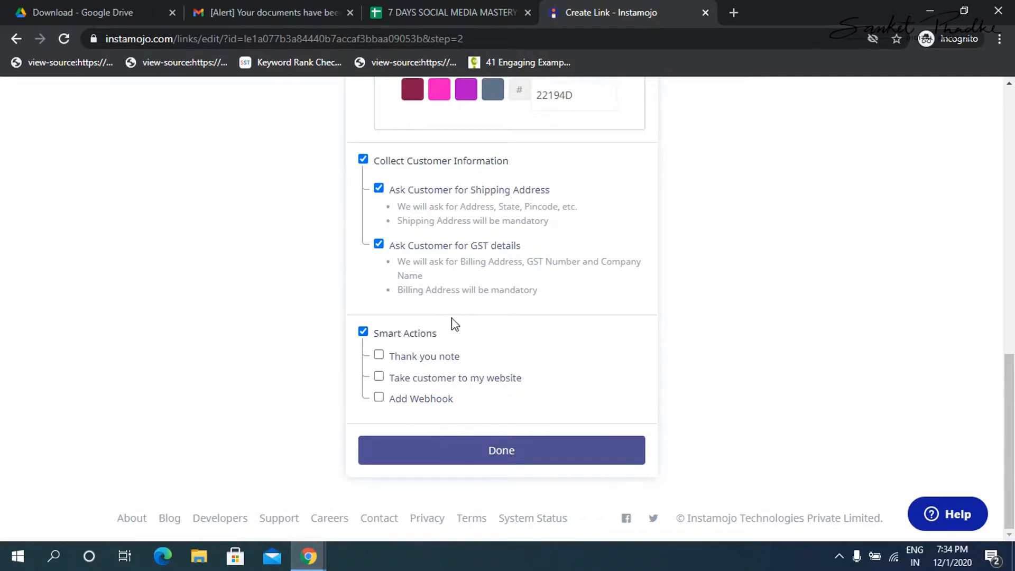
{"action": "mouse_move", "coordinate": [405, 323]}
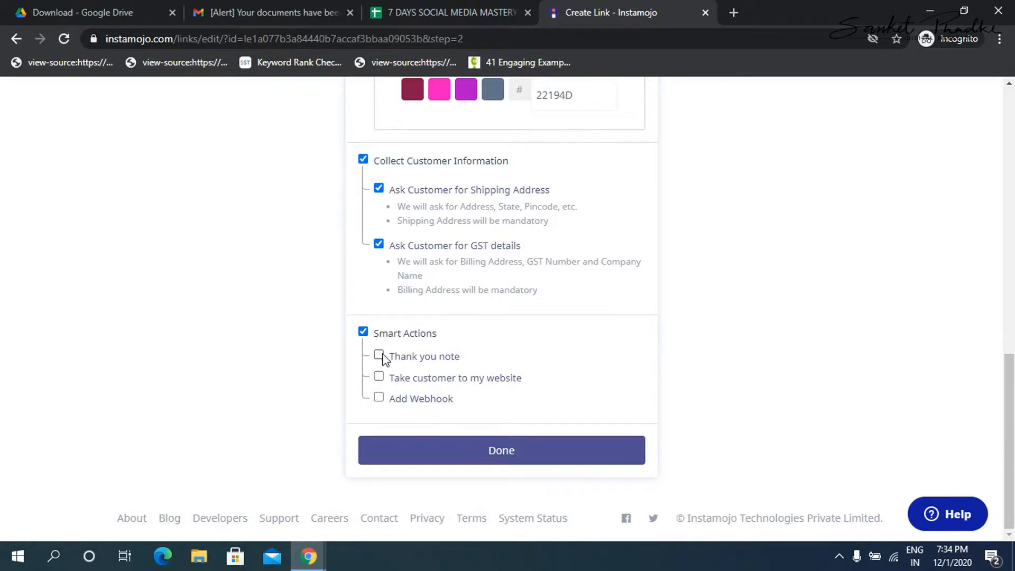
{"action": "left_click", "coordinate": [379, 356]}
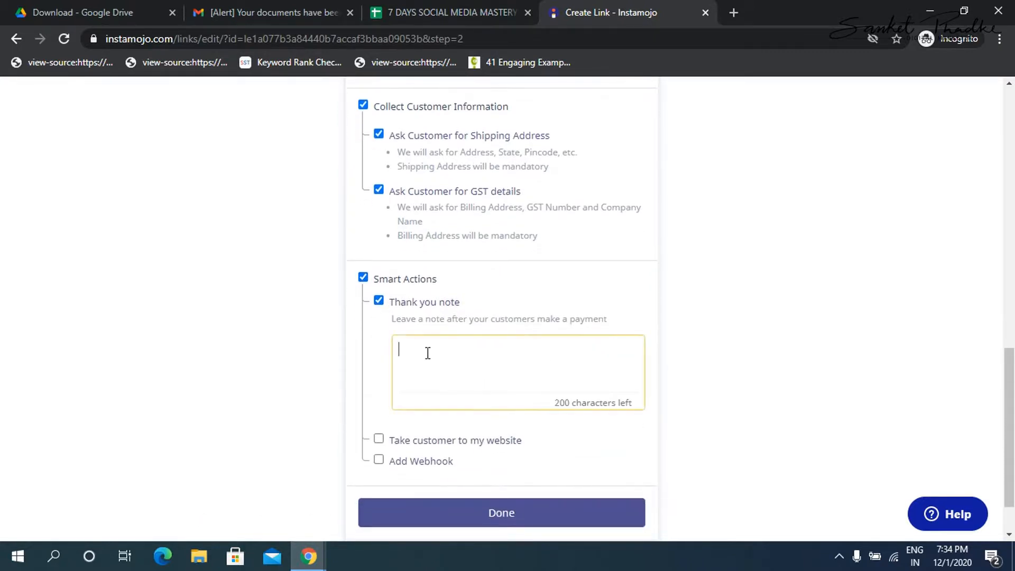
{"action": "type", "text": "Thanks for m"}
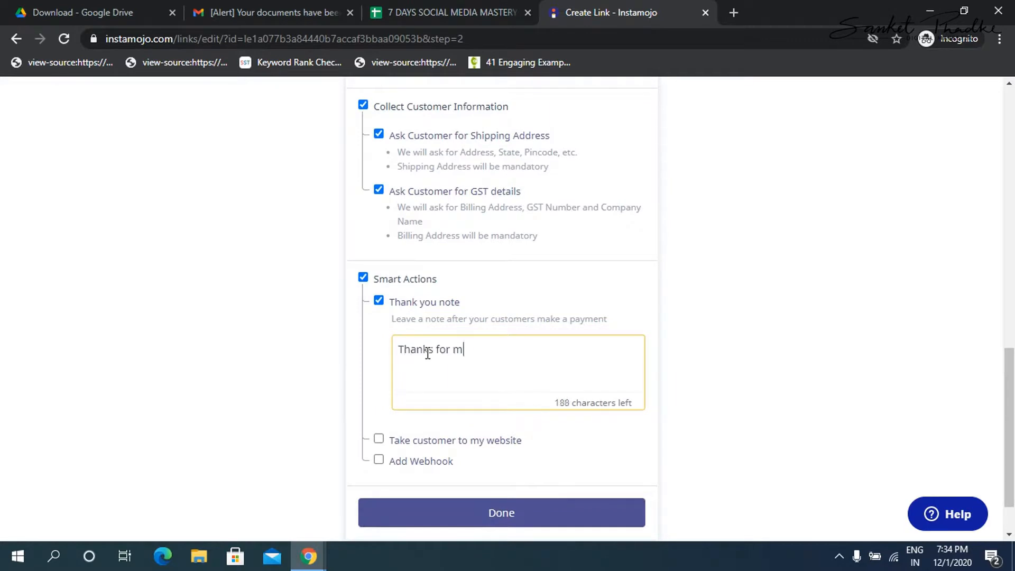
{"action": "type", "text": "aking the payment"}
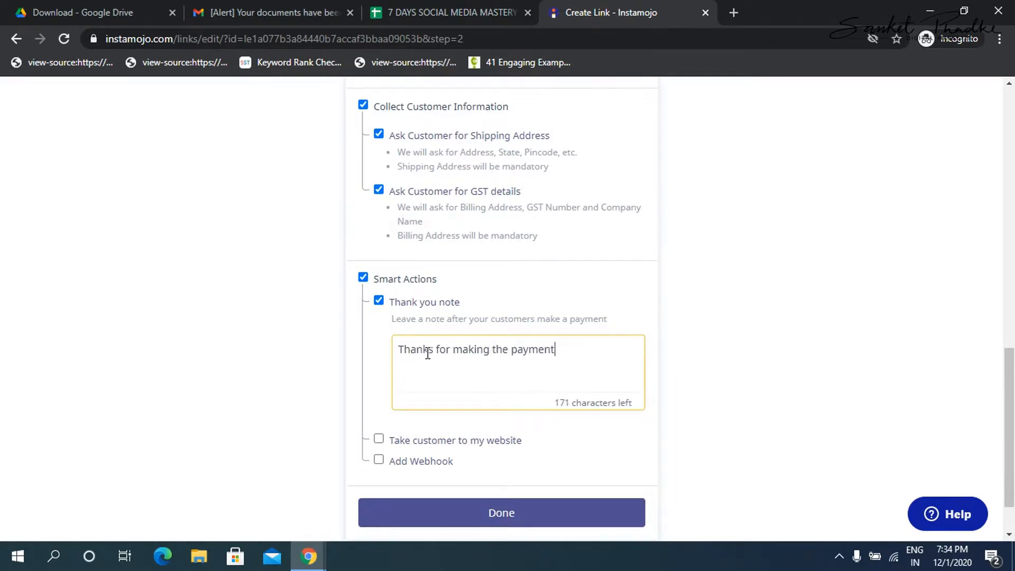
{"action": "type", "text": ". We will get back to"}
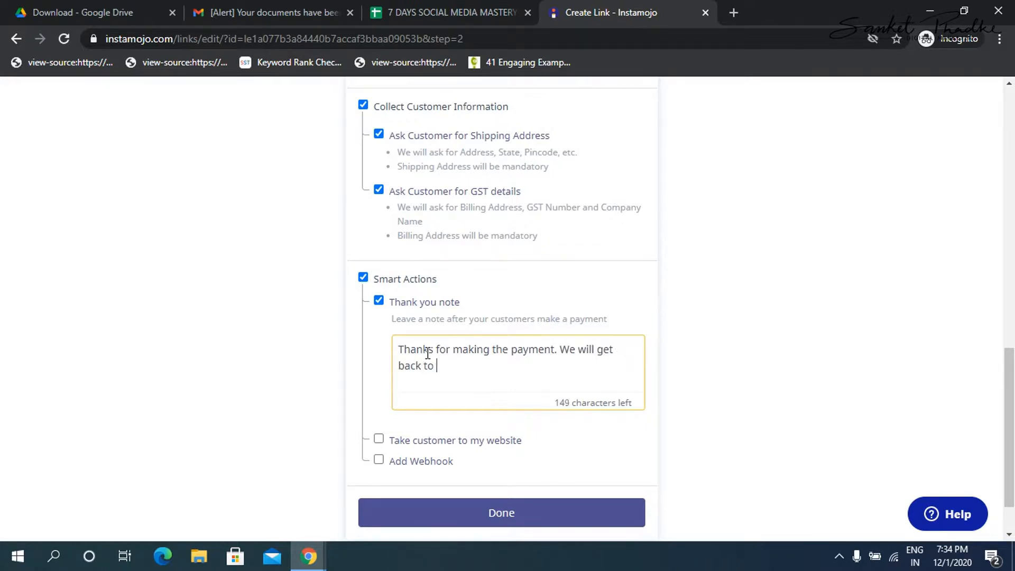
{"action": "type", "text": "you sho"}
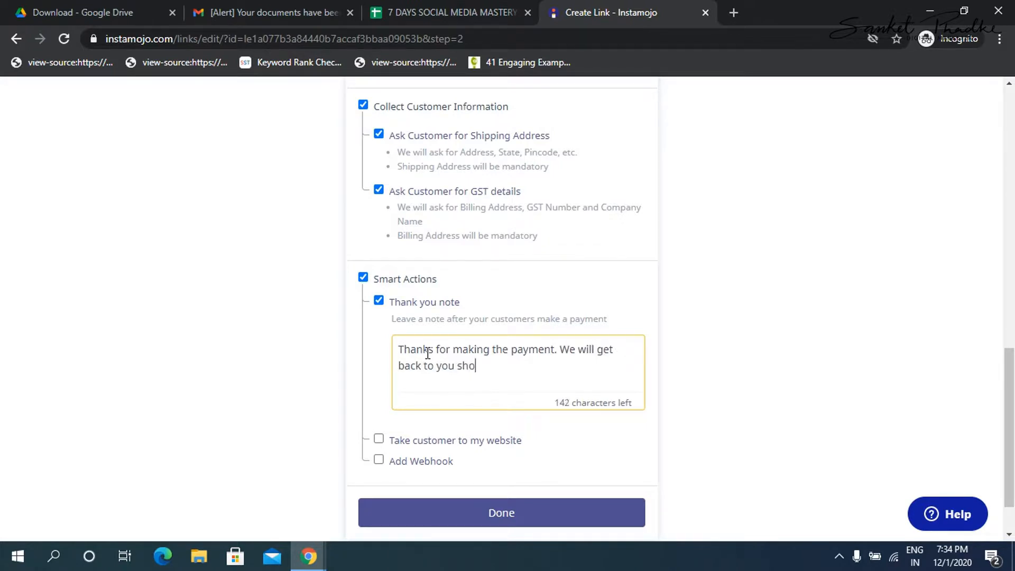
{"action": "type", "text": "rtly."}
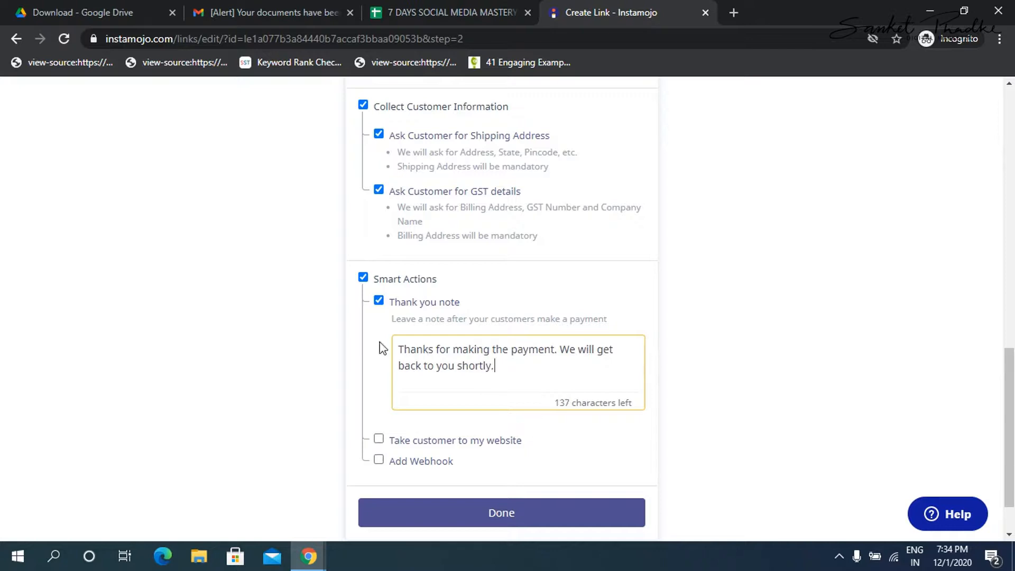
{"action": "mouse_move", "coordinate": [472, 437]}
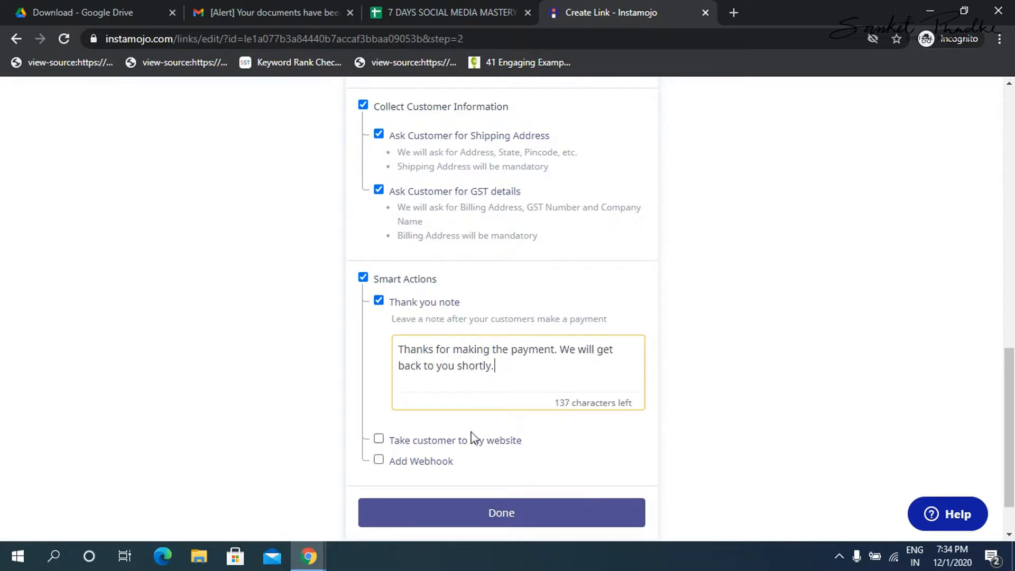
{"action": "scroll", "scroll_direction": "down", "scroll_amount": 3}
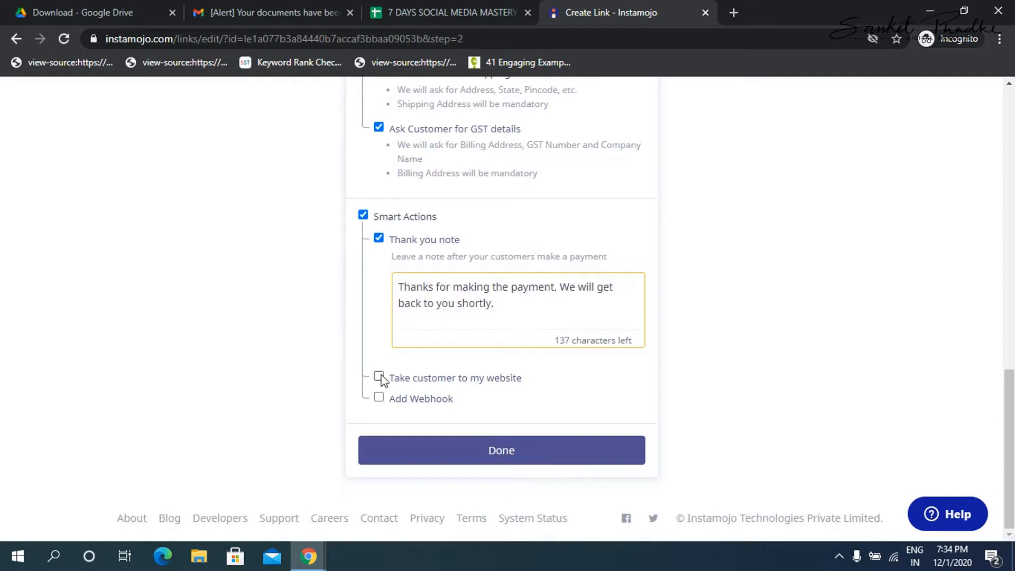
{"action": "left_click", "coordinate": [379, 377]}
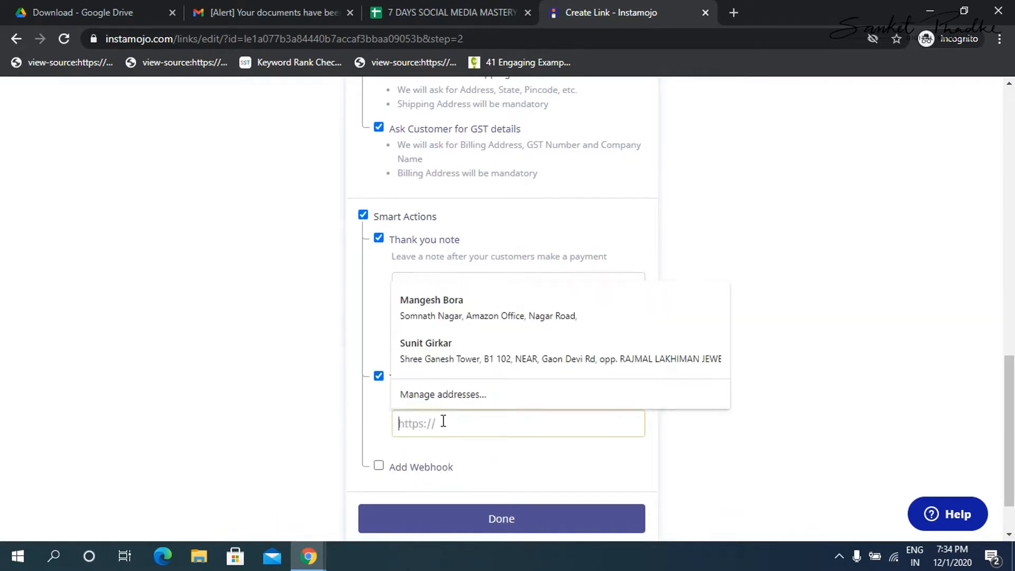
{"action": "type", "text": "www."}
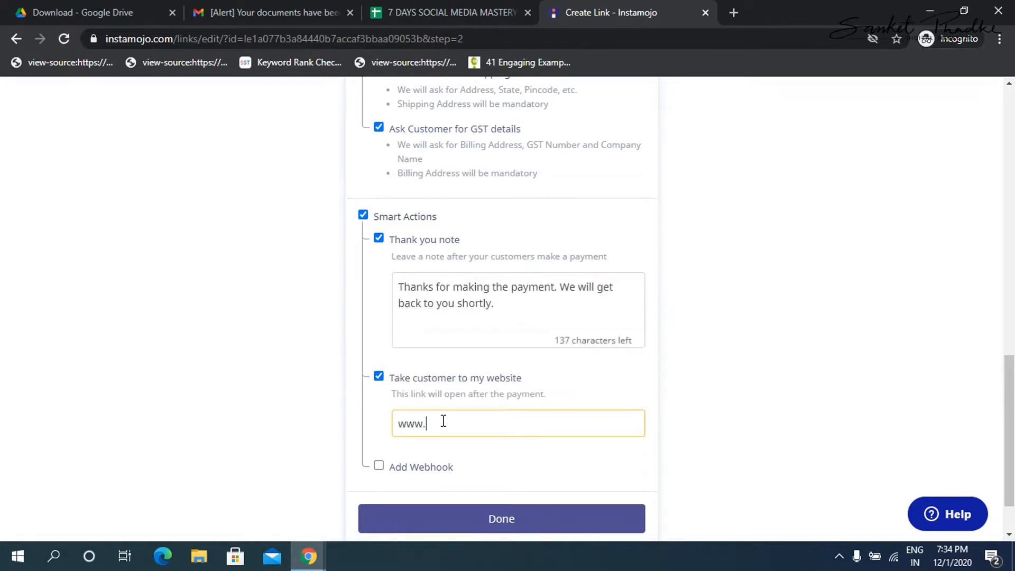
{"action": "type", "text": "creative31m"}
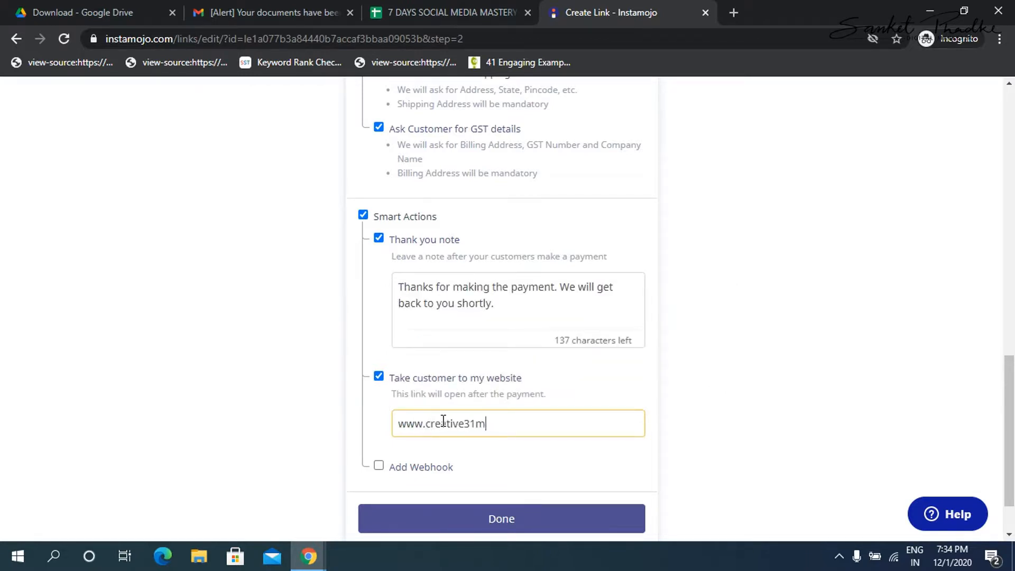
{"action": "type", "text": "inds.com"}
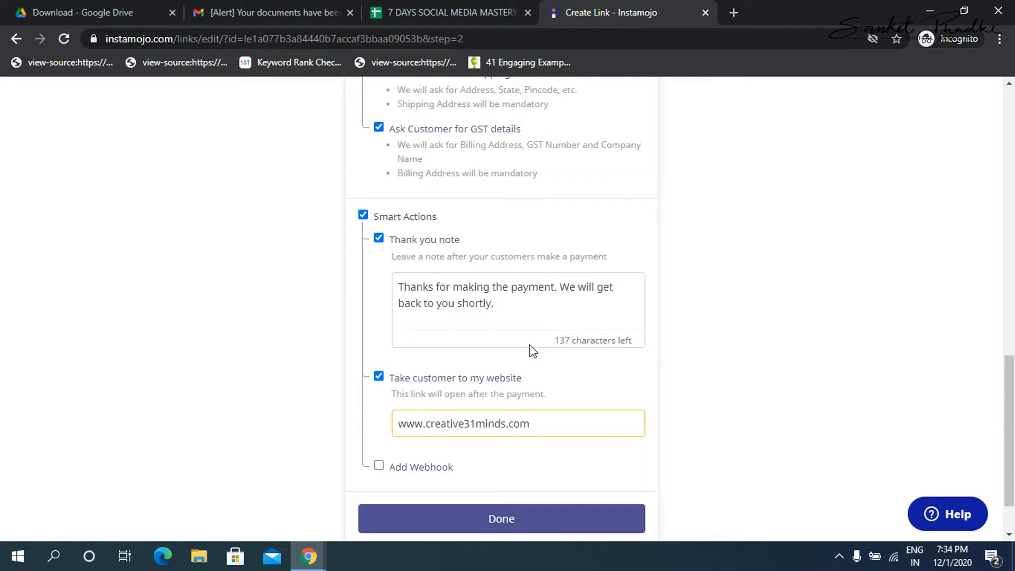
{"action": "mouse_move", "coordinate": [549, 447]}
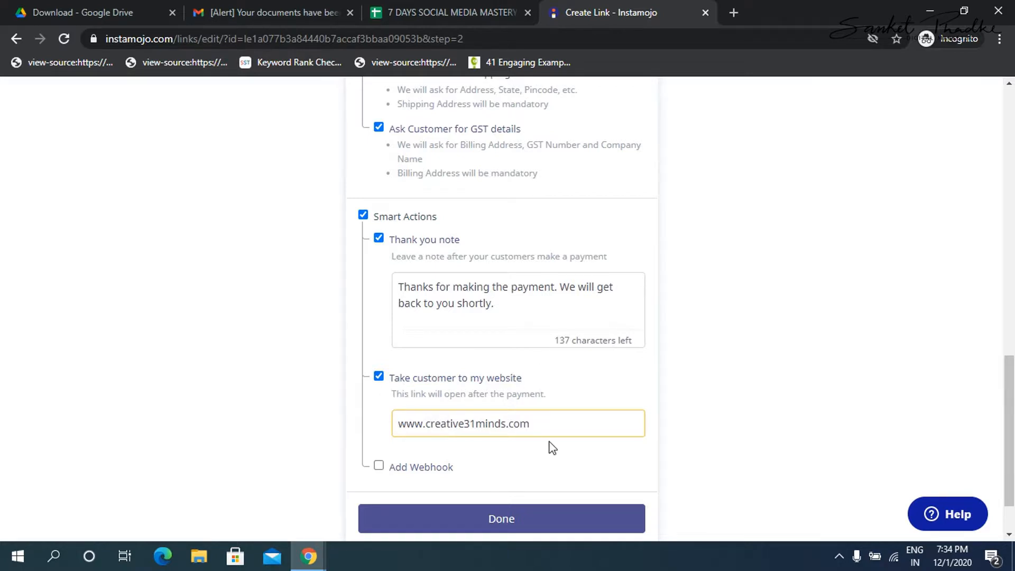
{"action": "left_click", "coordinate": [542, 423]}
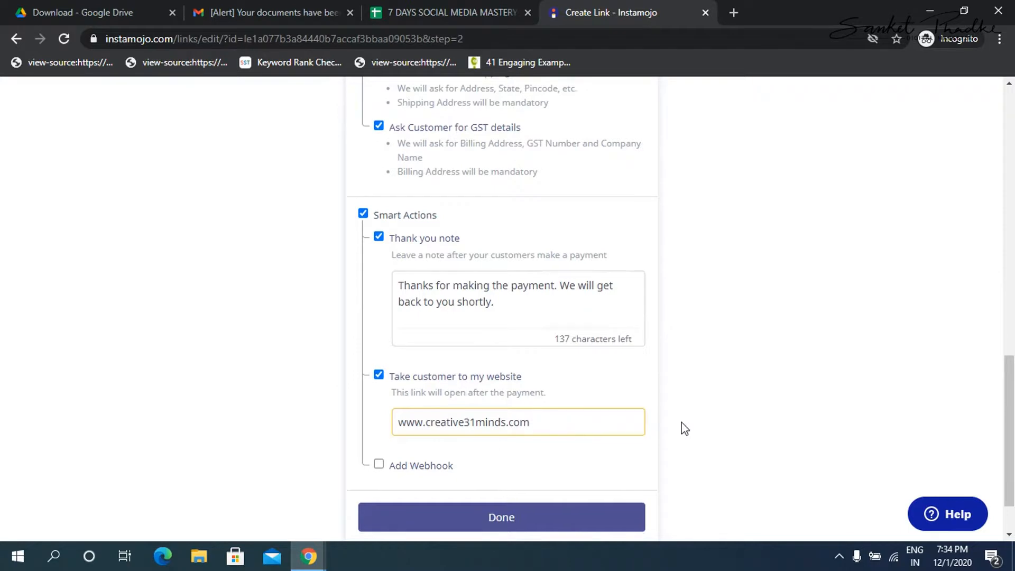
{"action": "scroll", "scroll_direction": "down", "scroll_amount": 3}
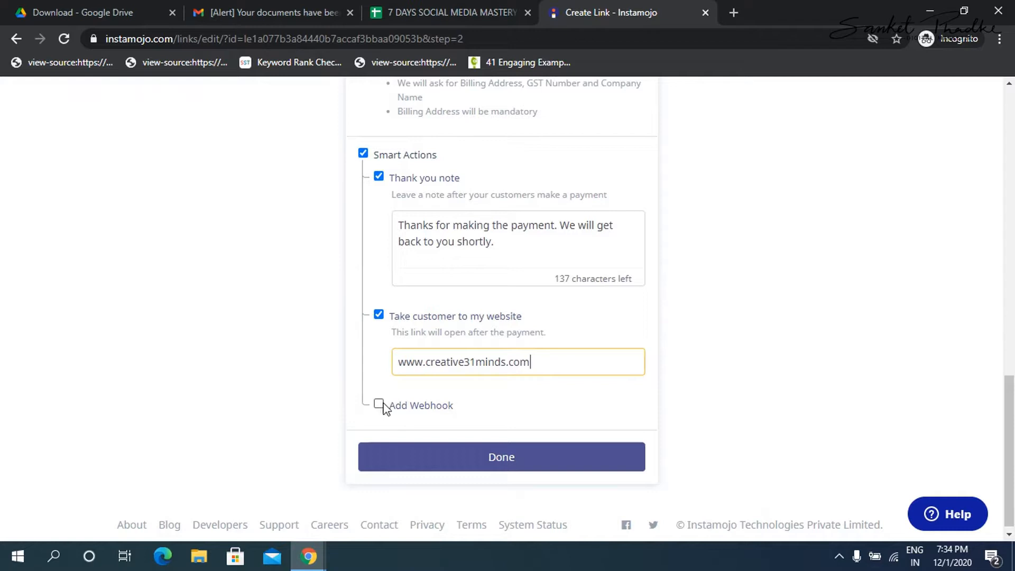
- Toggle the webhook option on, then turn it back off
{"action": "left_click", "coordinate": [379, 404]}
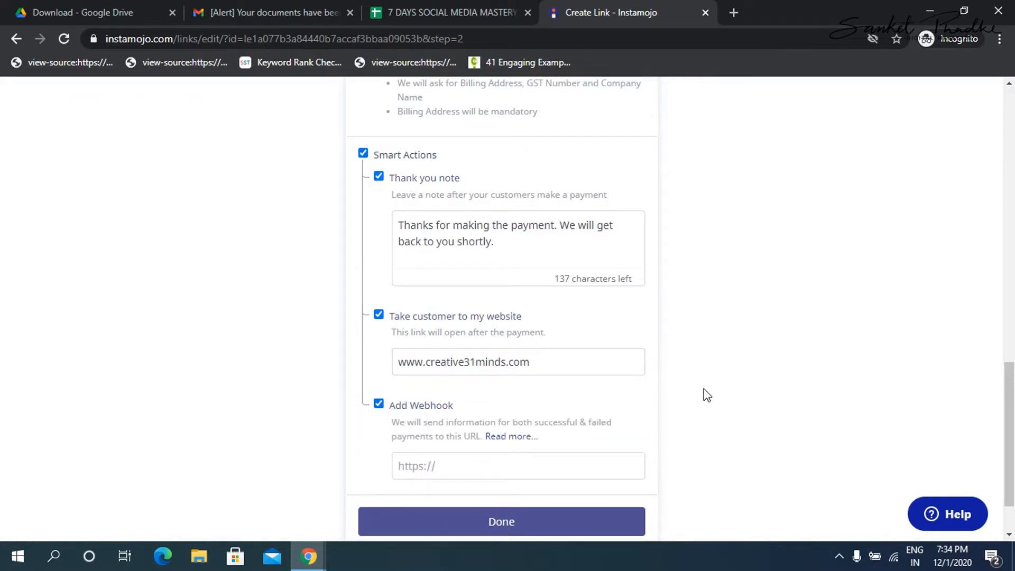
{"action": "scroll", "scroll_direction": "down", "scroll_amount": 3}
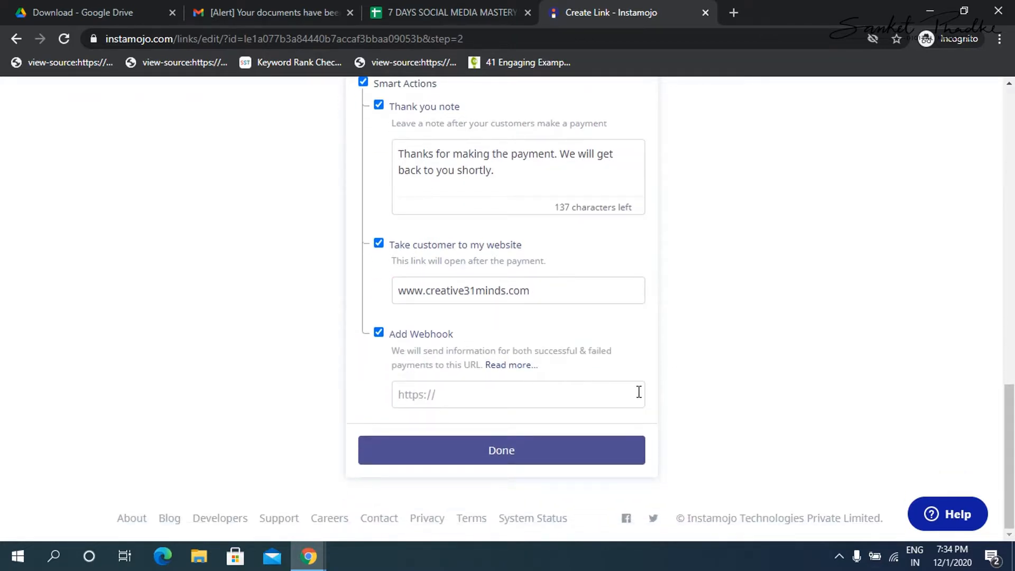
{"action": "mouse_move", "coordinate": [453, 380]}
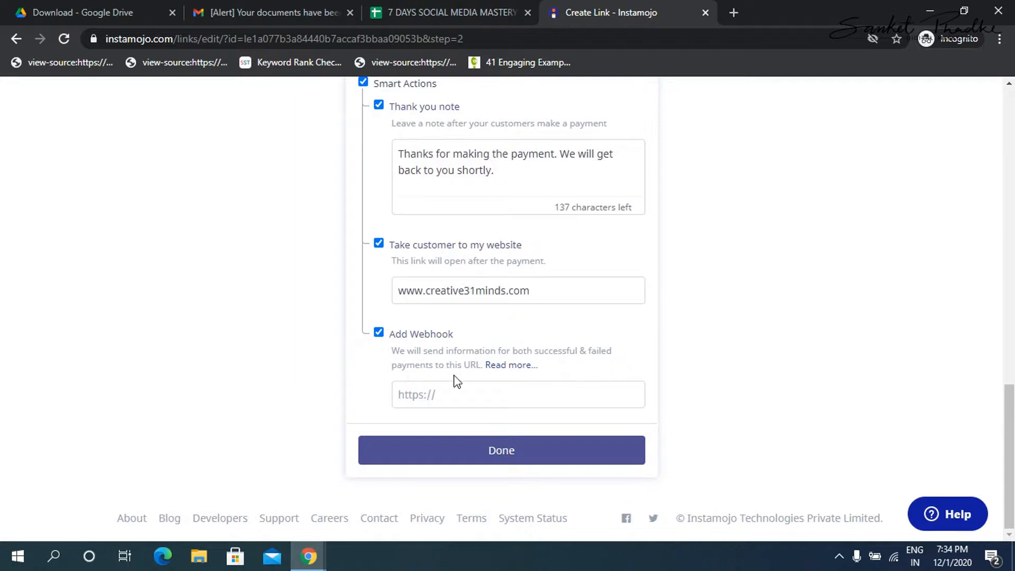
{"action": "mouse_move", "coordinate": [656, 369]}
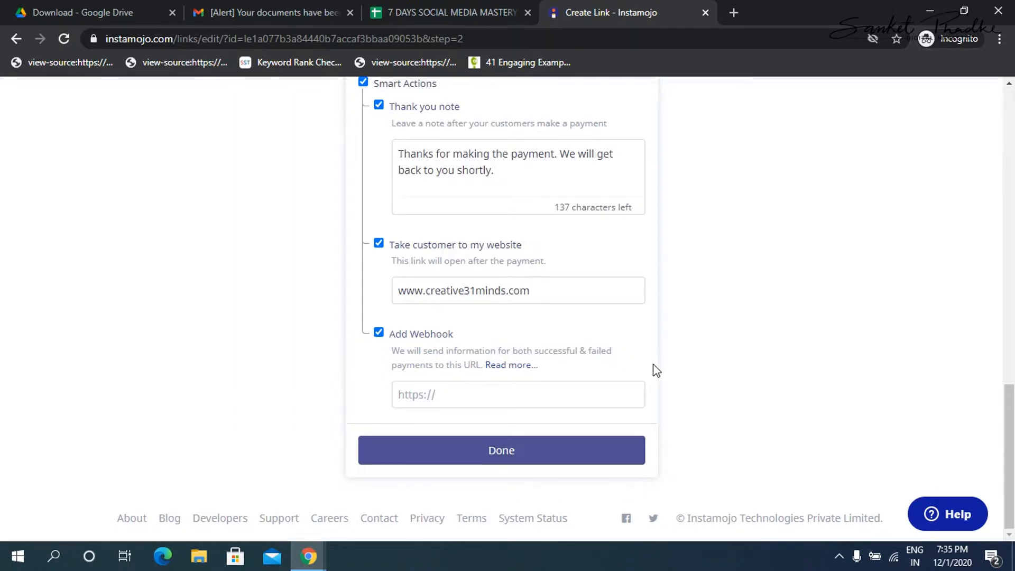
{"action": "mouse_move", "coordinate": [469, 340]}
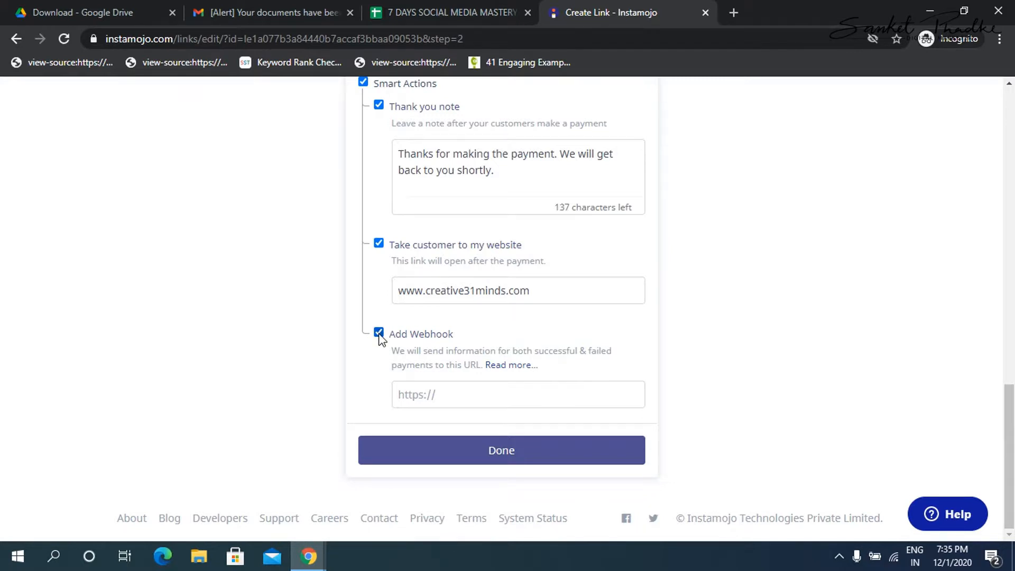
{"action": "left_click", "coordinate": [379, 334]}
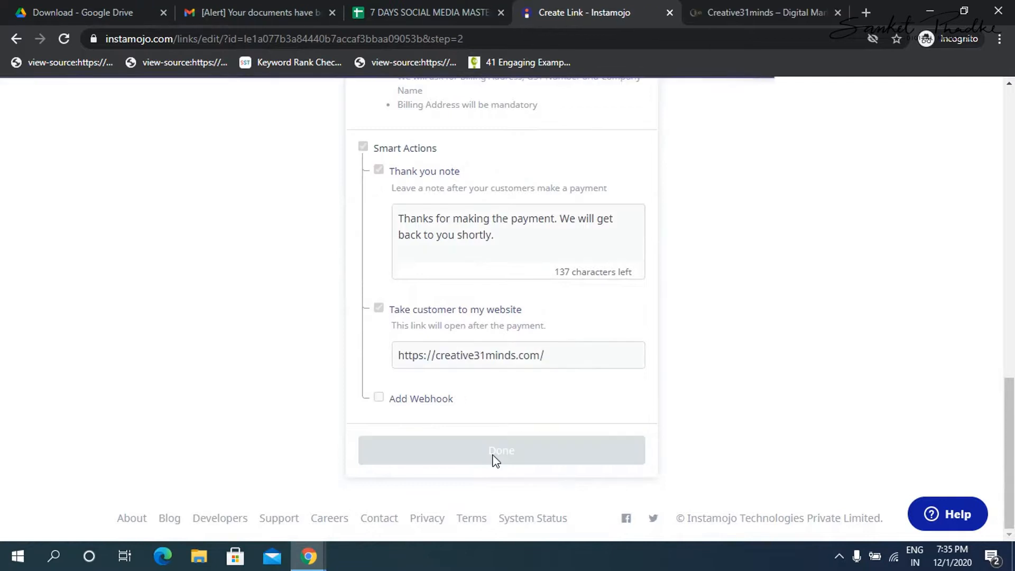
- Publish the payment link and close the extra website tab
{"action": "left_click", "coordinate": [500, 450]}
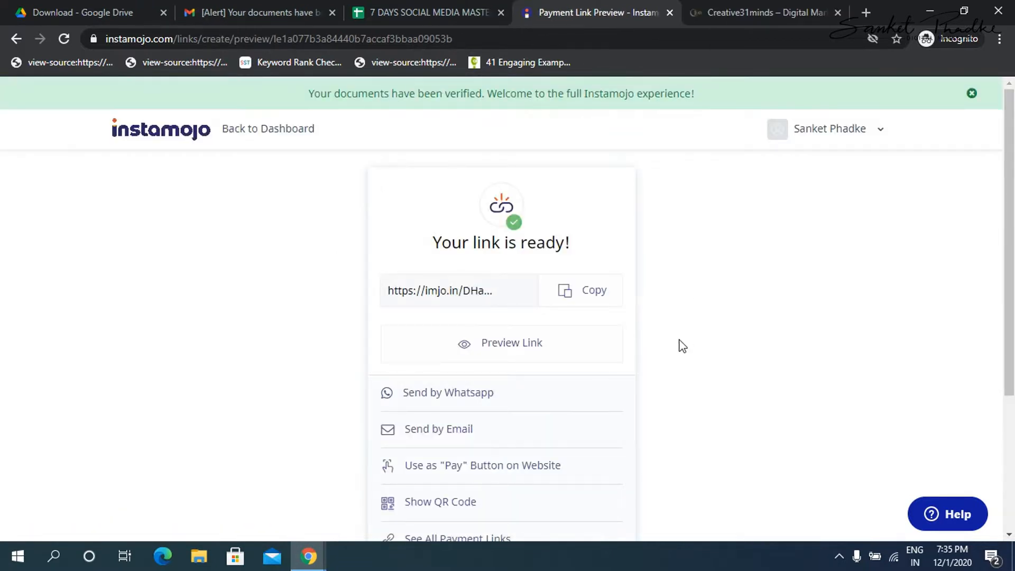
{"action": "scroll", "scroll_direction": "down", "scroll_amount": 3}
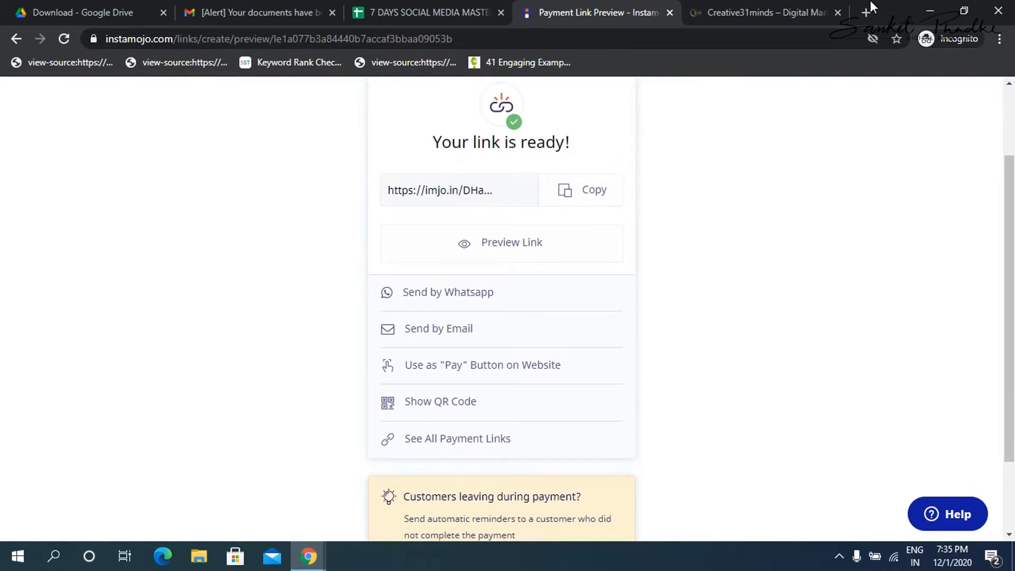
{"action": "left_click", "coordinate": [837, 12]}
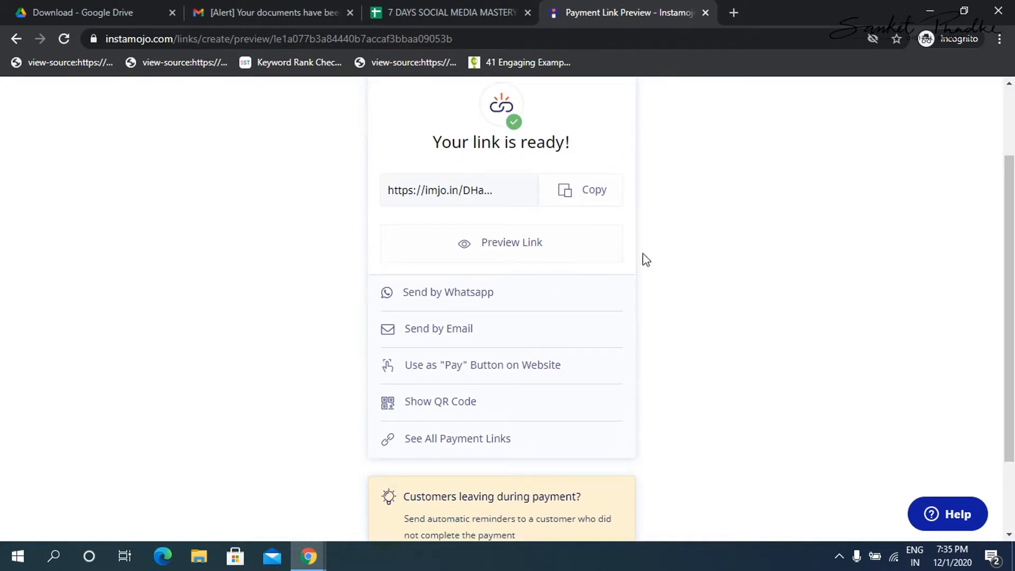
{"action": "mouse_move", "coordinate": [511, 256]}
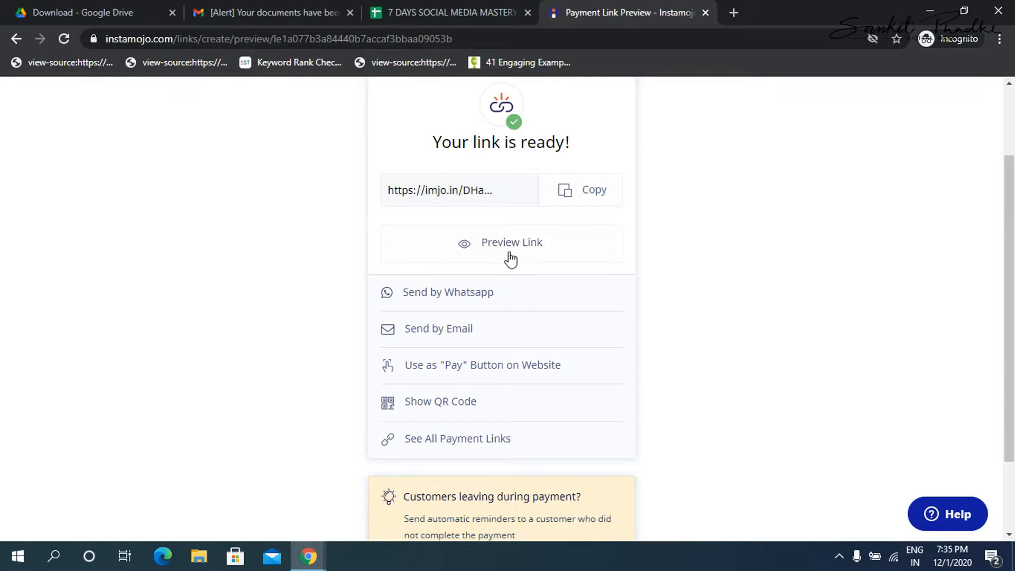
- Preview the payment page showing the 7 Days Social Media Mastery package at ₹10,000
{"action": "left_click", "coordinate": [511, 242]}
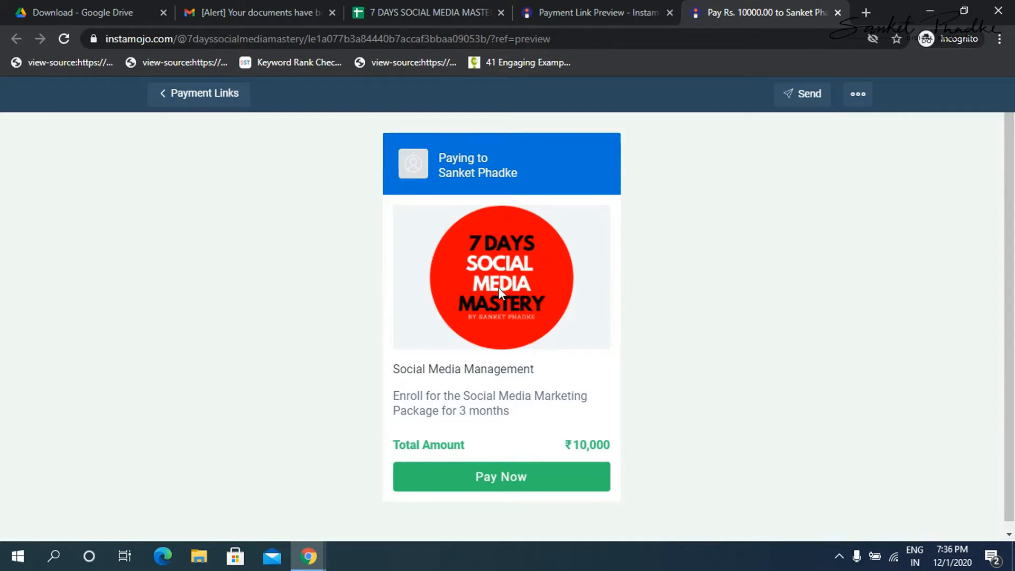
{"action": "mouse_move", "coordinate": [587, 260]}
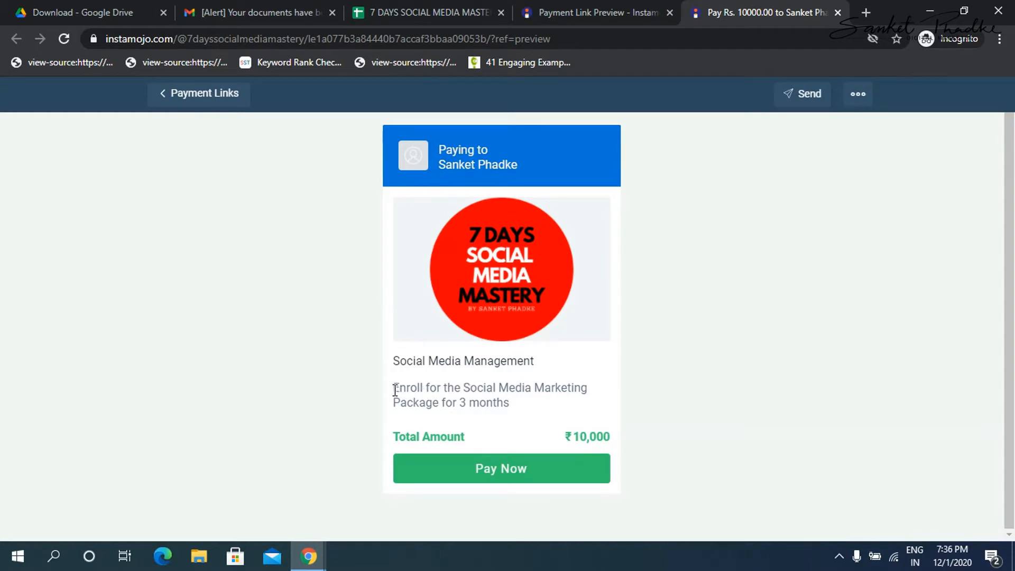
{"action": "left_click_drag", "start_coordinate": [392, 387], "coordinate": [530, 386]}
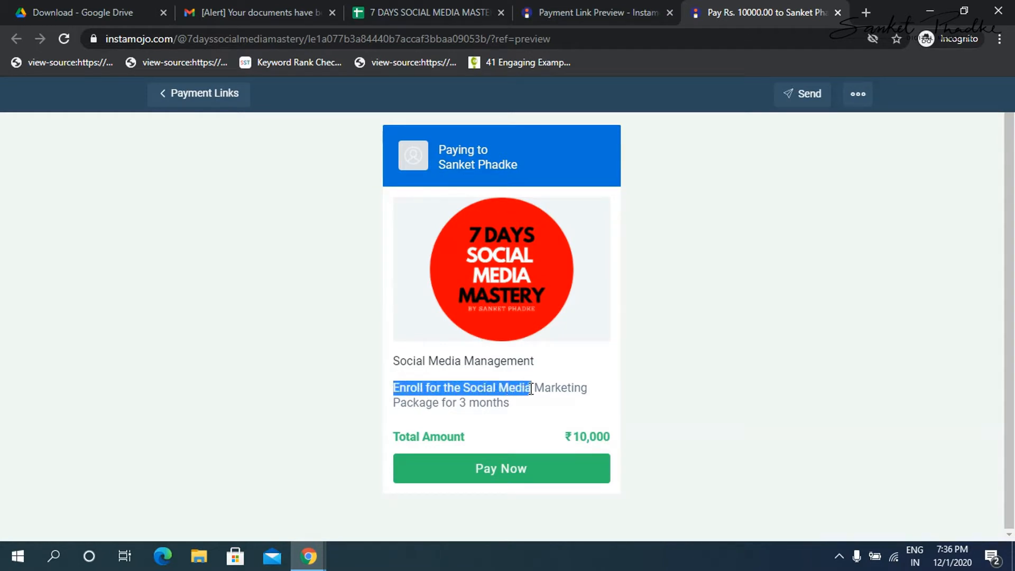
{"action": "left_click", "coordinate": [518, 407]}
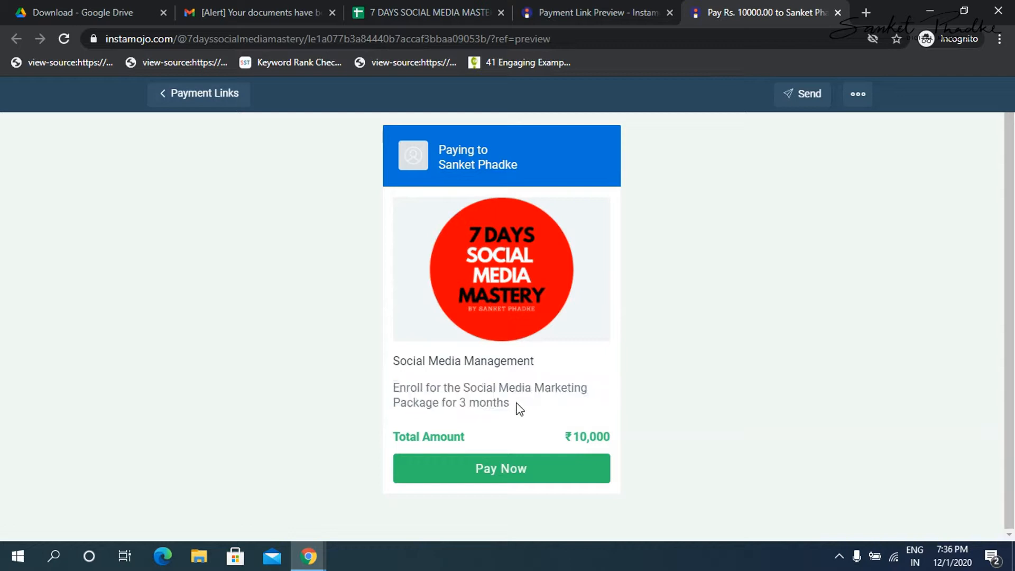
{"action": "mouse_move", "coordinate": [476, 476]}
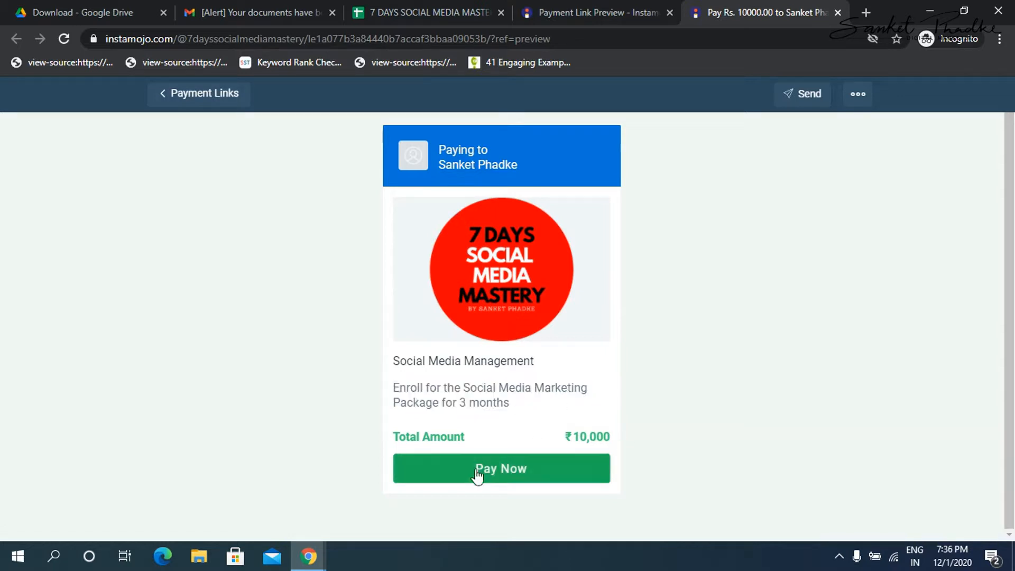
- Start checkout and fill in buyer name Sanket, email and phone number
{"action": "left_click", "coordinate": [500, 468]}
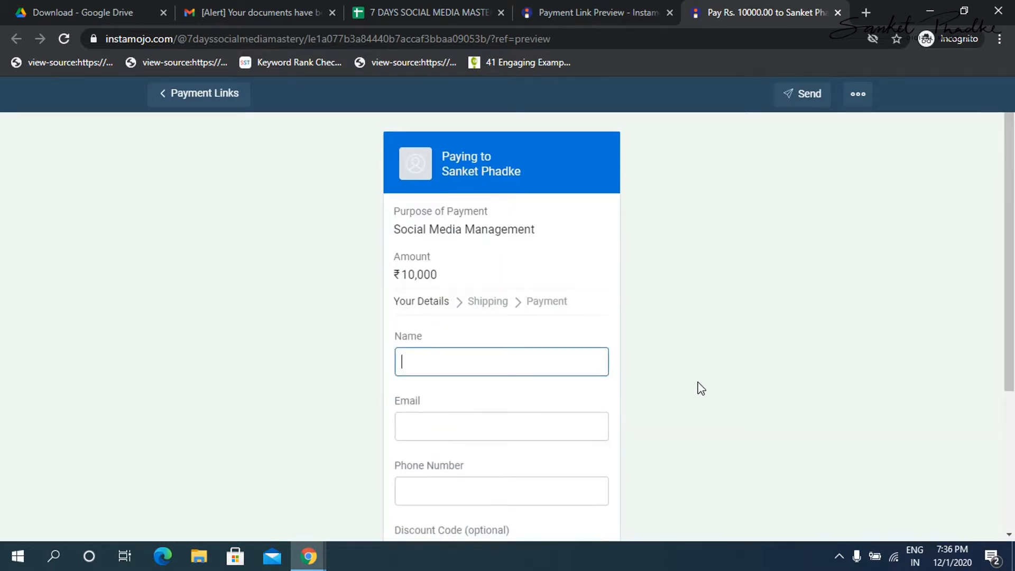
{"action": "scroll", "scroll_direction": "down", "scroll_amount": 3}
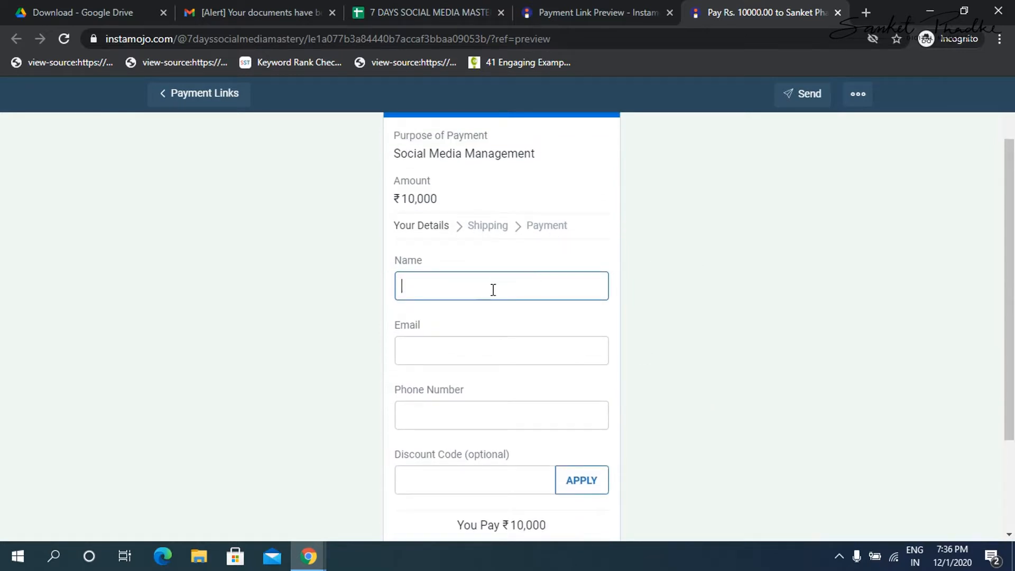
{"action": "scroll", "scroll_direction": "down", "scroll_amount": 3}
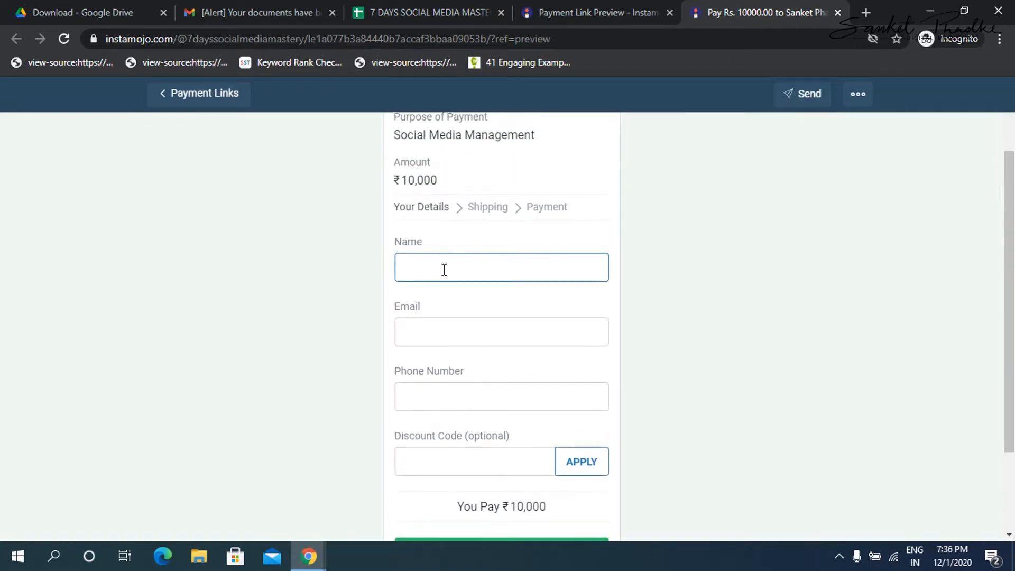
{"action": "type", "text": "Sanket"}
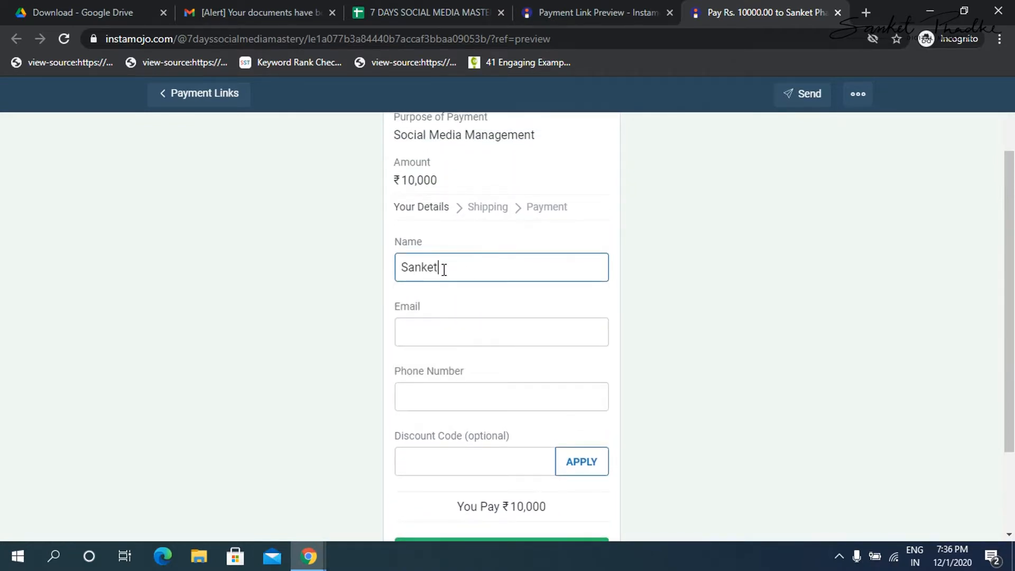
{"action": "type", "text": "a"}
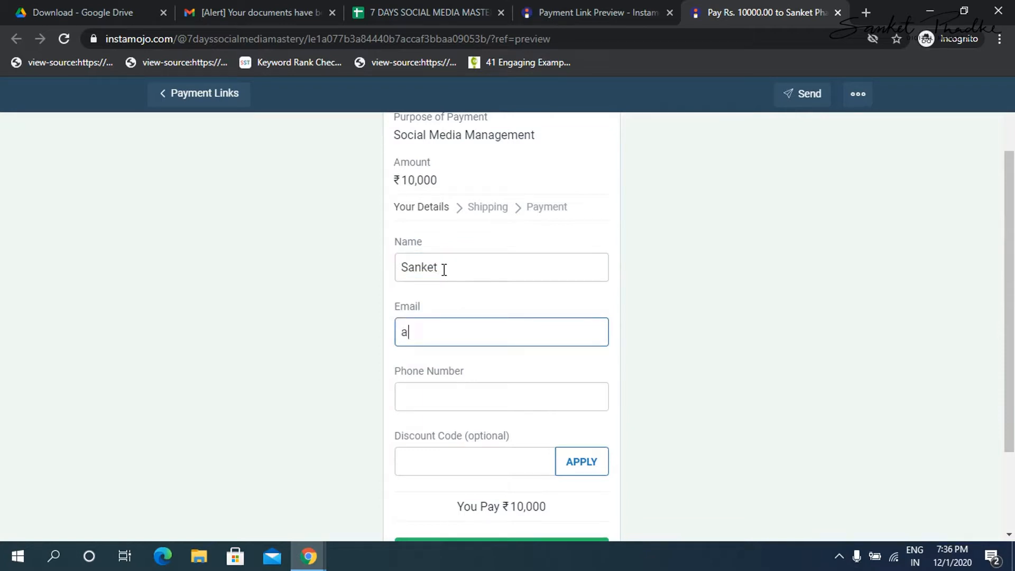
{"action": "type", "text": "bcd@crea"}
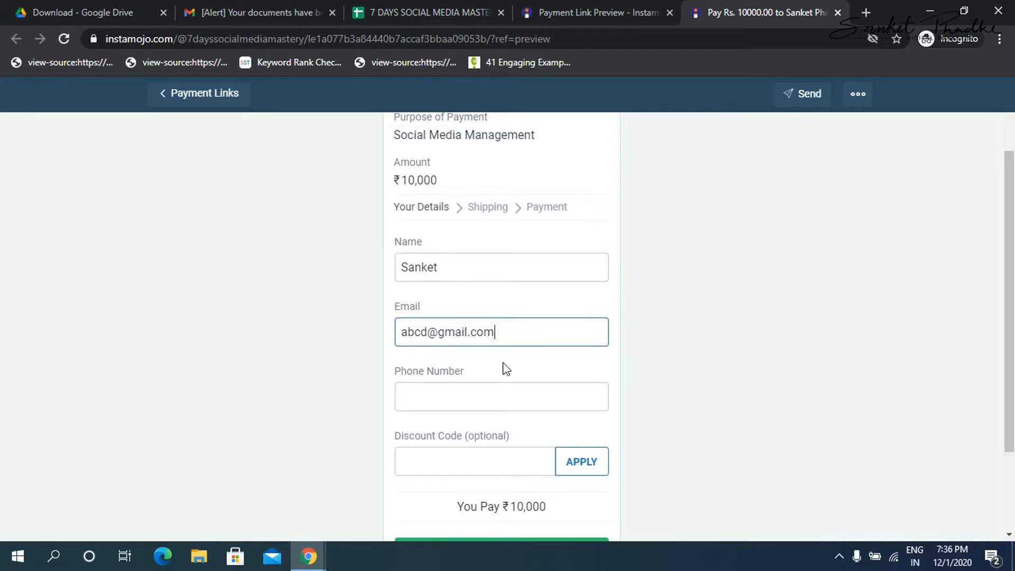
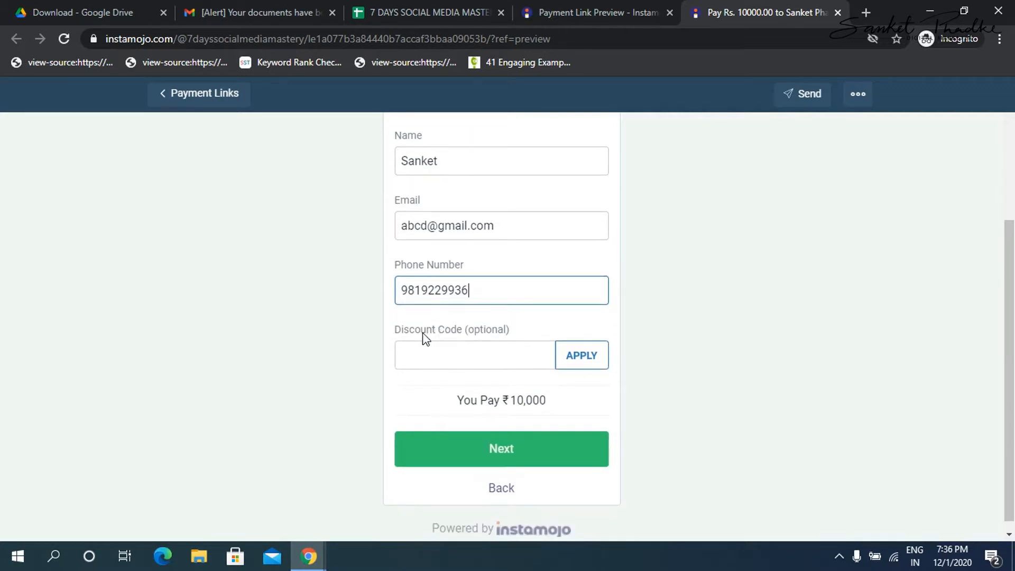
- Enter DECEMBEROFFER in the Discount Code field
{"action": "left_click", "coordinate": [473, 355]}
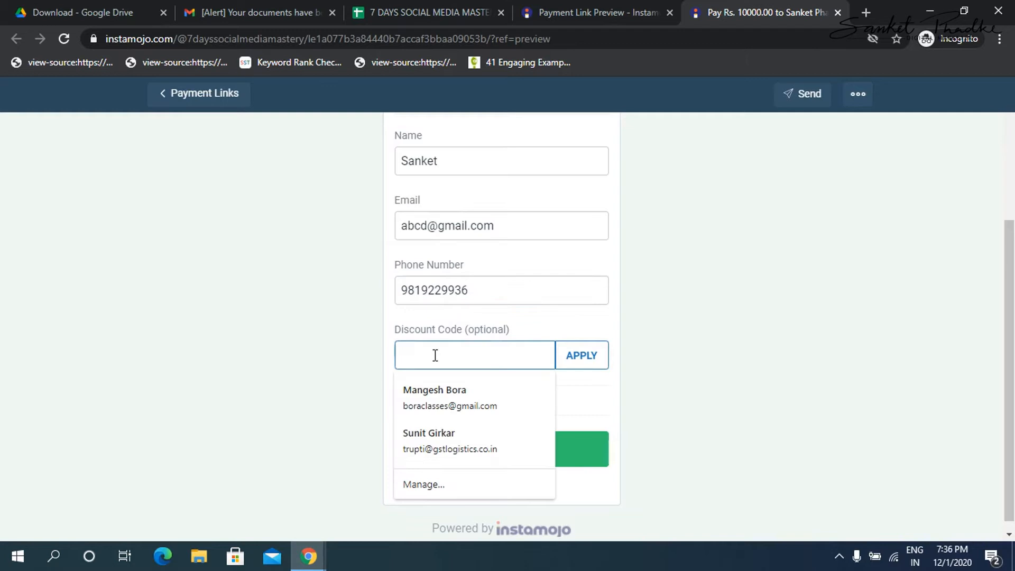
{"action": "type", "text": "DECEMBEROFFER"}
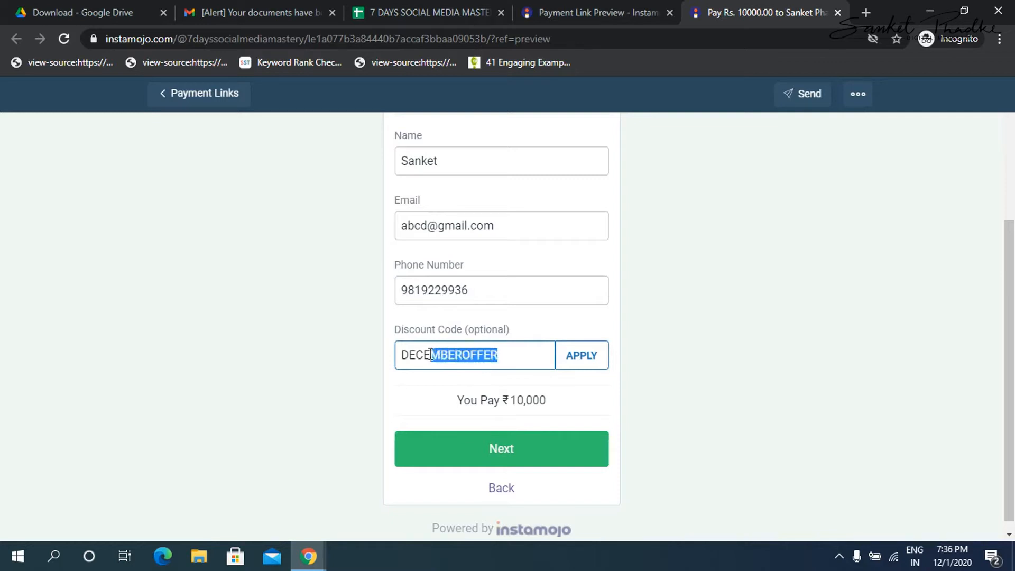
{"action": "triple_click", "coordinate": [449, 355]}
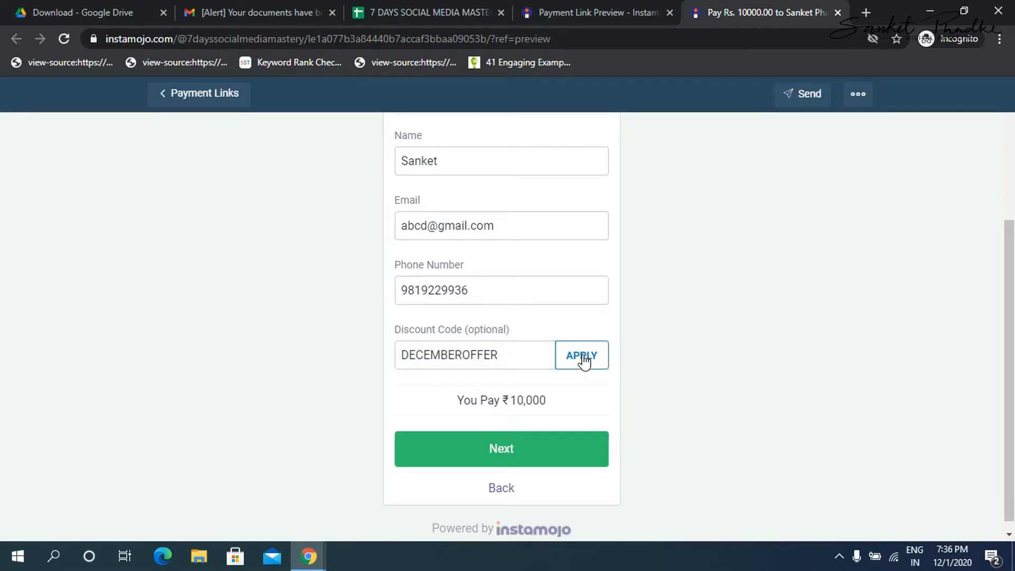
- Apply the DECEMBEROFFER code, cutting the ₹10,000 total to ₹8,000
{"action": "left_click", "coordinate": [581, 355]}
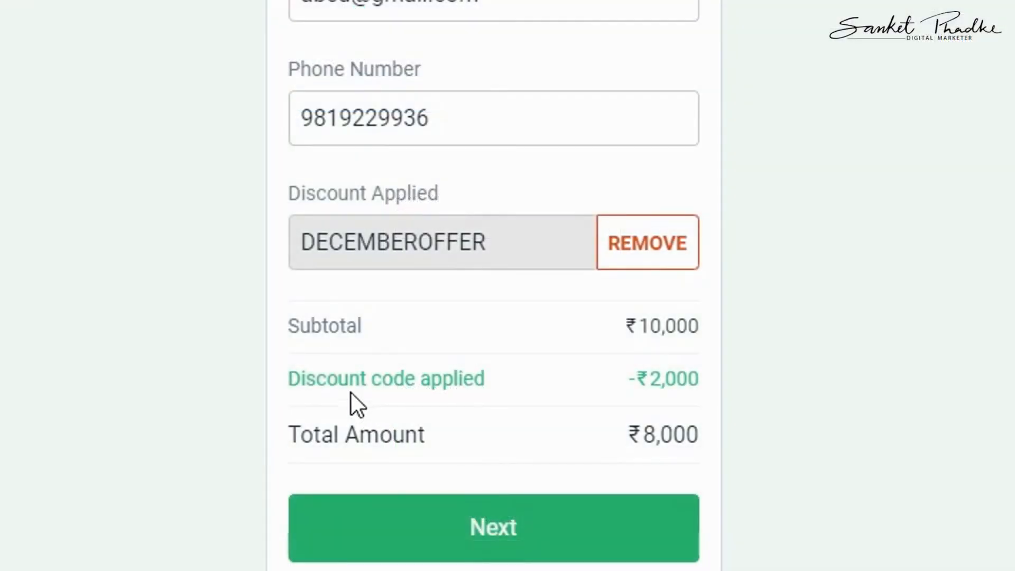
{"action": "mouse_move", "coordinate": [524, 425]}
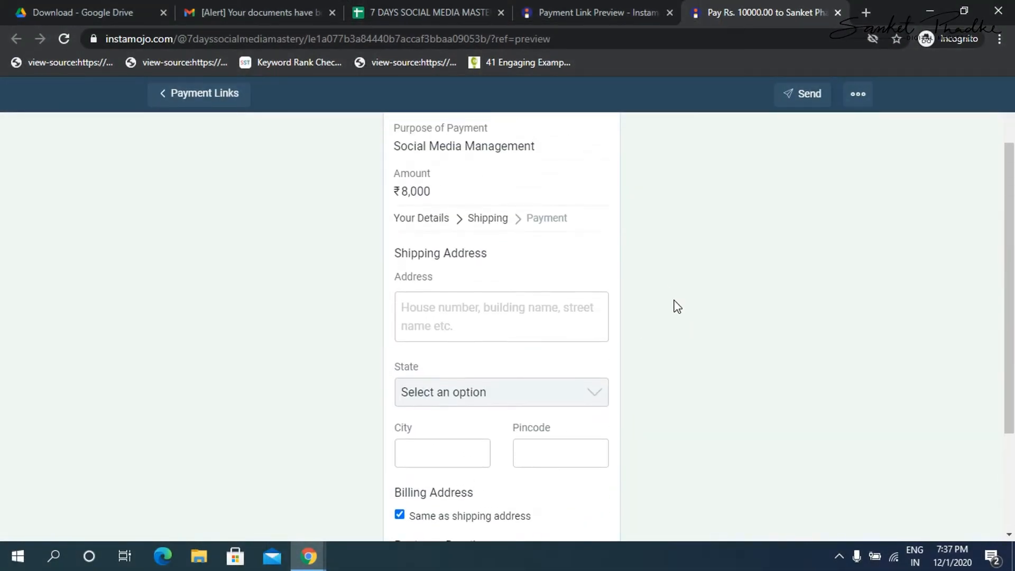
{"action": "scroll", "scroll_direction": "down", "scroll_amount": 3}
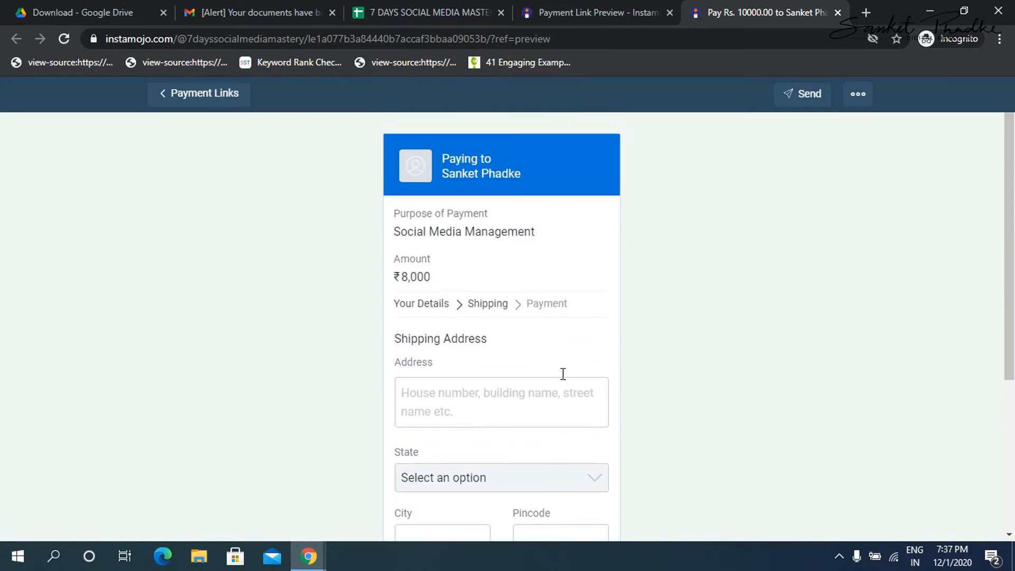
{"action": "scroll", "scroll_direction": "down", "scroll_amount": 3}
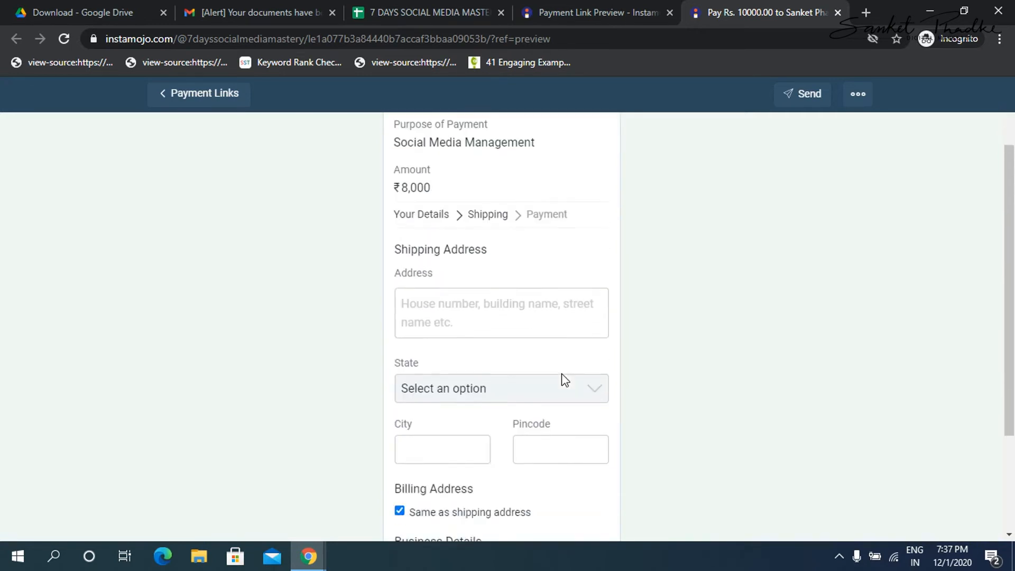